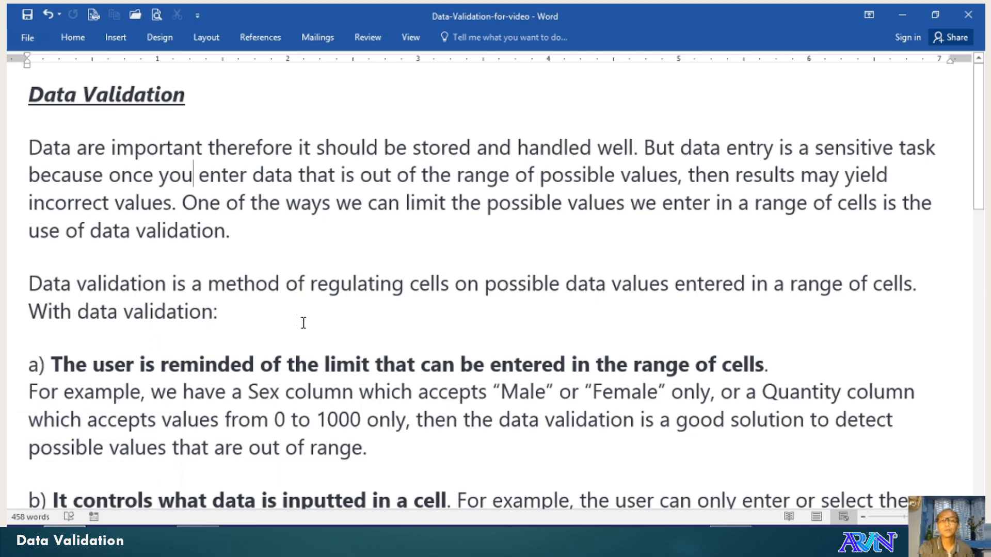
pyautogui.moveTo(318, 334)
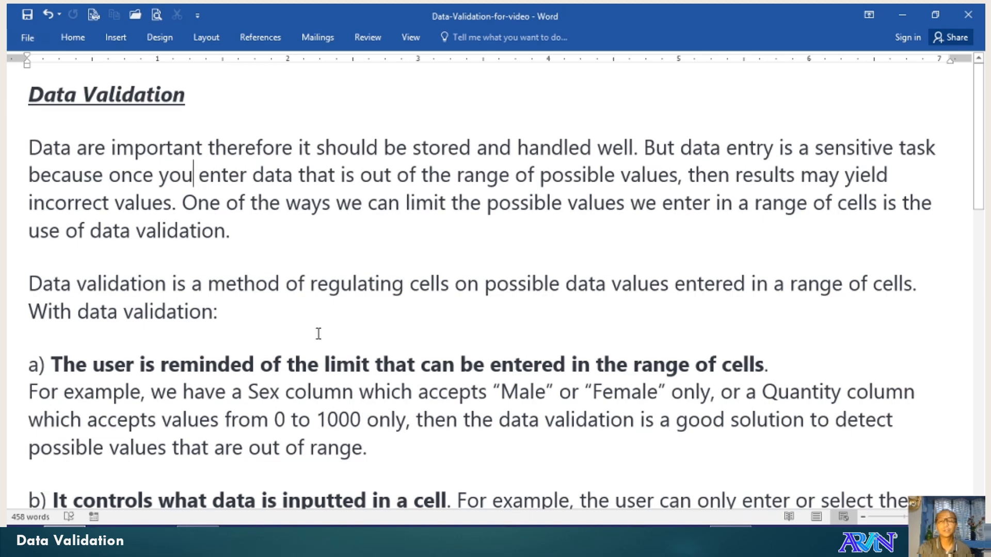
pyautogui.moveTo(322, 335)
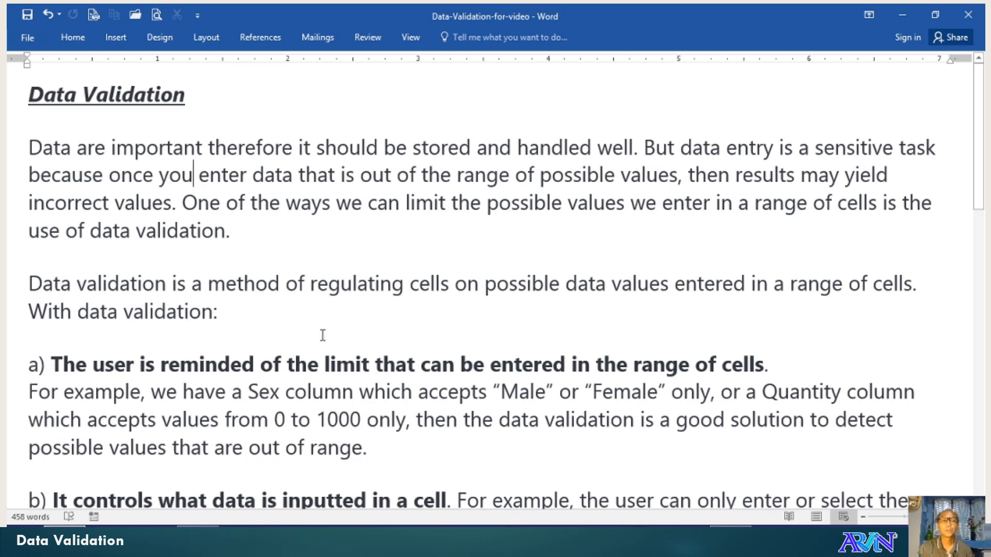
# - Scroll the Word document to item b) on controlling what data is entered
pyautogui.scroll(-3)
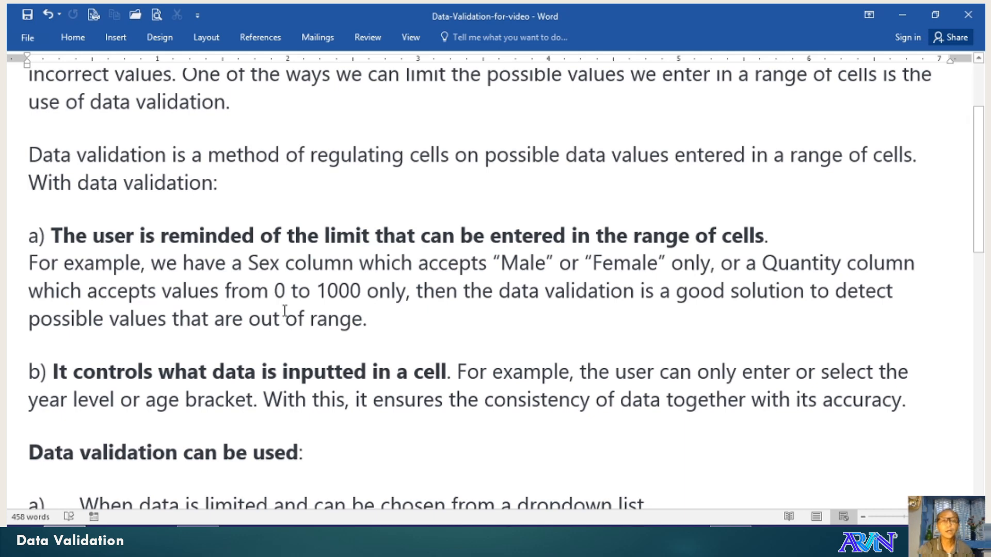
# - Scroll to the 'Data validation can be used' list, items a) through h)
pyautogui.scroll(-3)
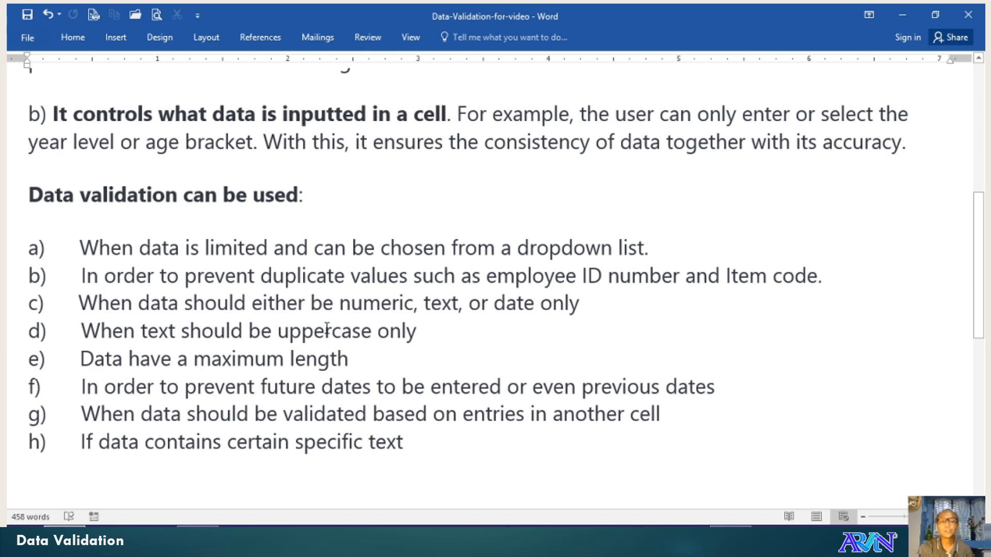
pyautogui.scroll(-3)
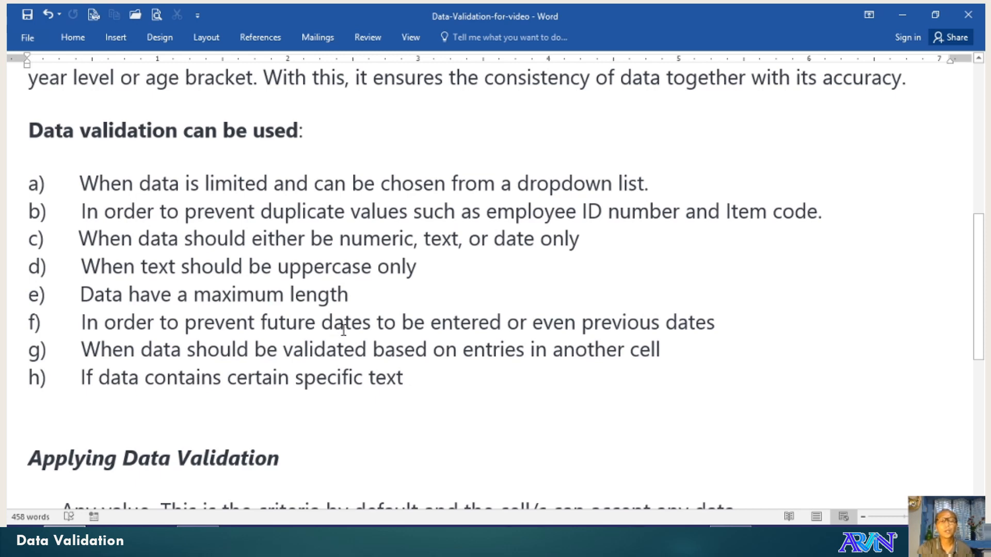
pyautogui.moveTo(347, 350)
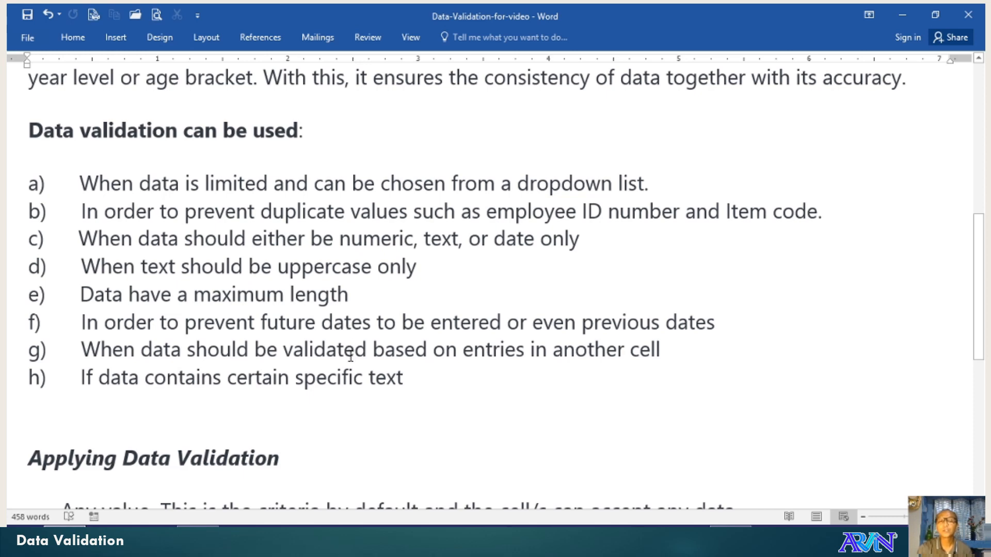
pyautogui.moveTo(359, 365)
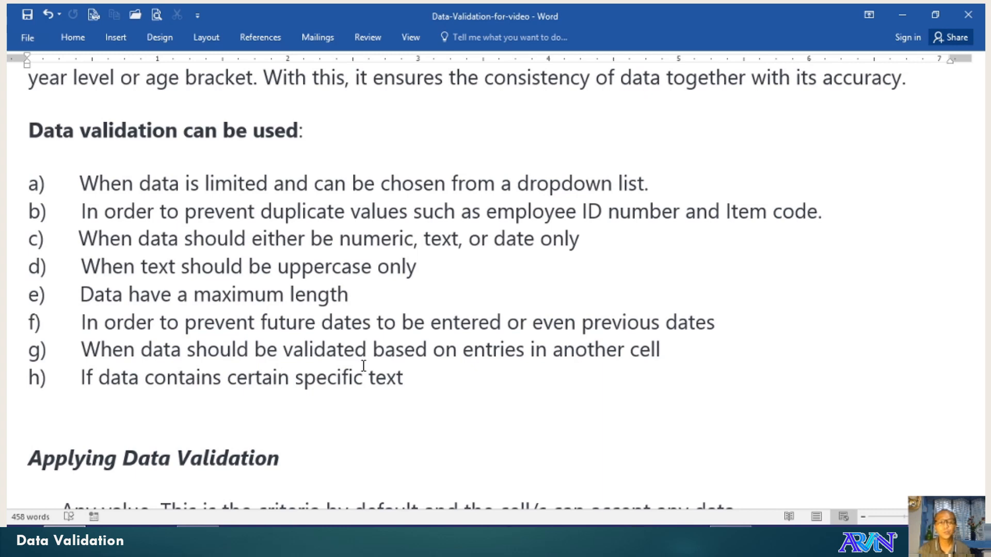
pyautogui.moveTo(440, 366)
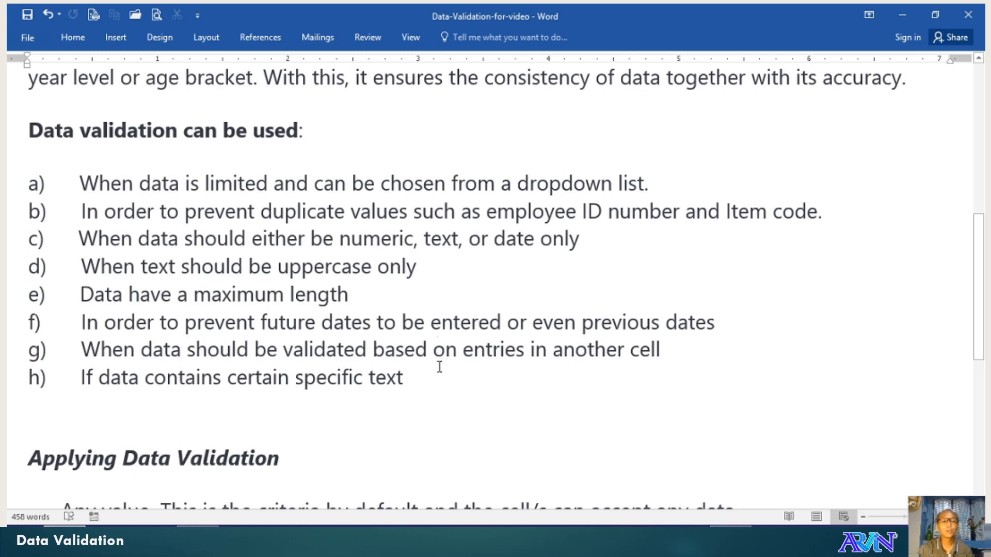
pyautogui.moveTo(494, 414)
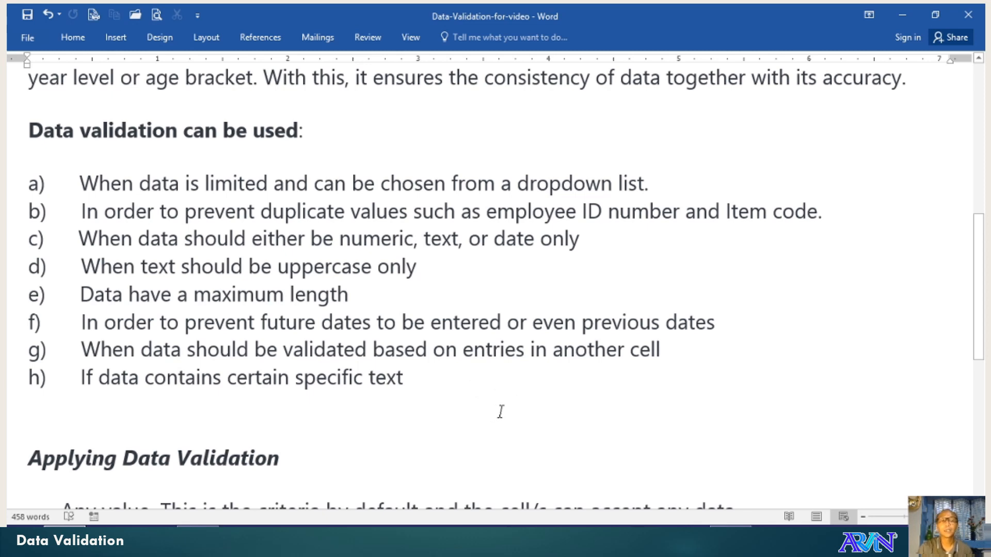
# - Scroll to the Applying Data Validation criteria and highlight 'Any value' briefly
pyautogui.scroll(-3)
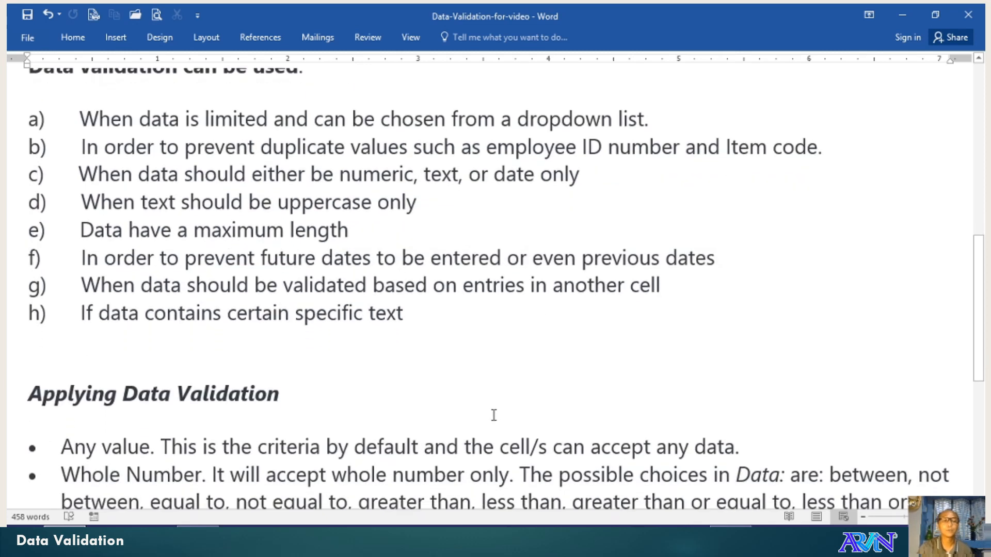
pyautogui.scroll(-3)
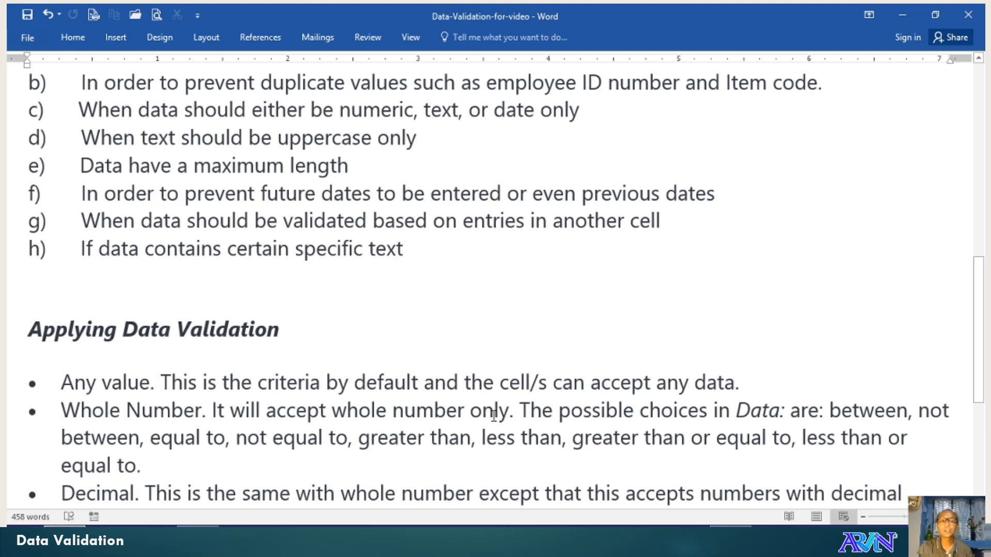
pyautogui.scroll(-3)
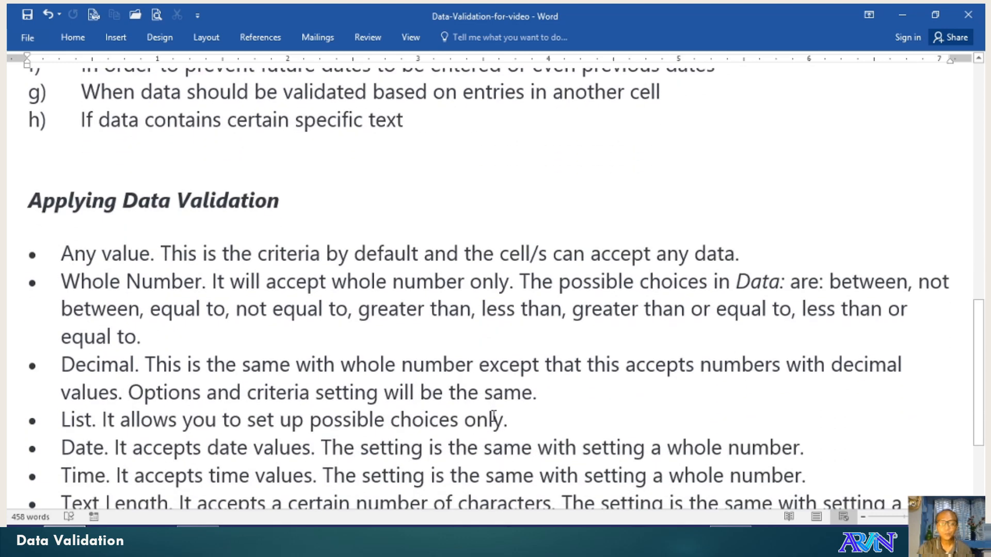
pyautogui.scroll(-3)
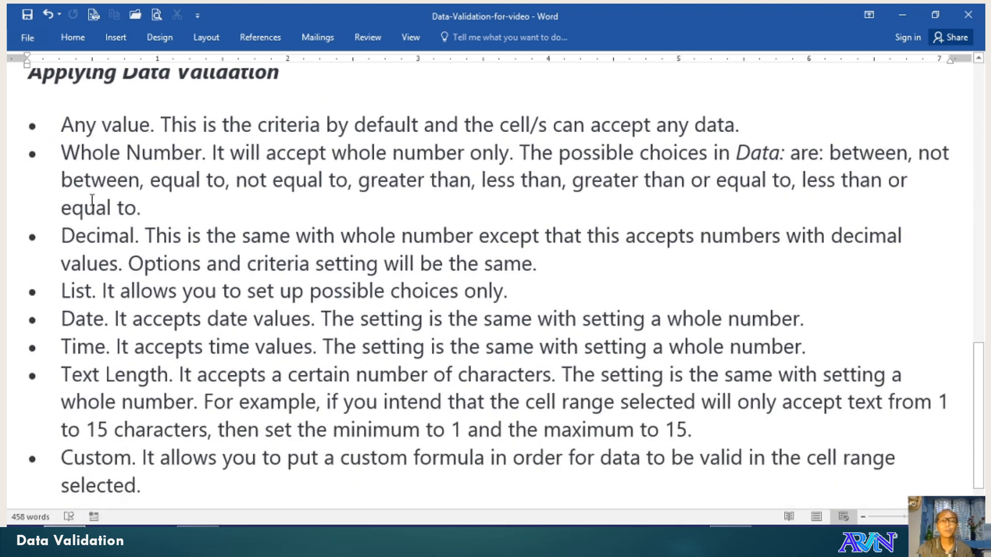
pyautogui.doubleClick(104, 125)
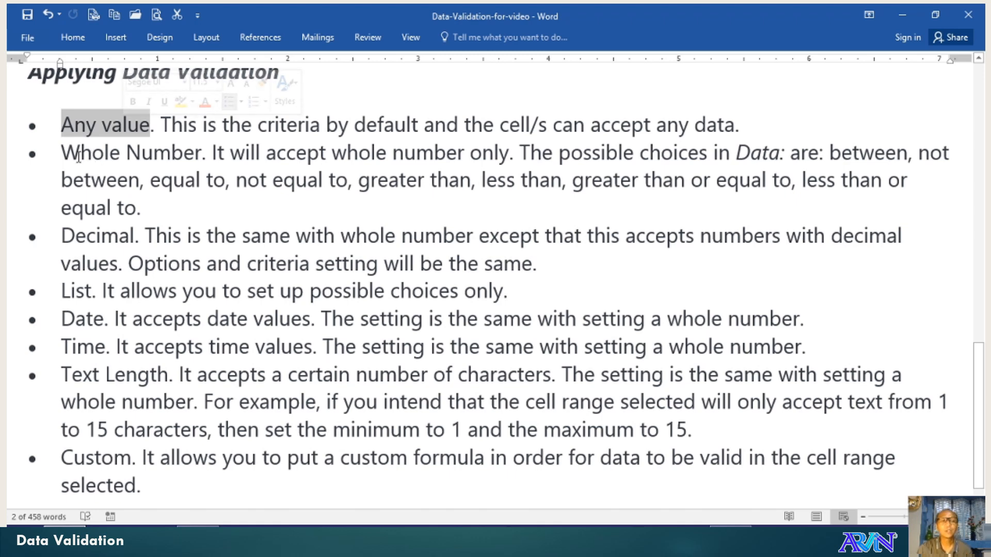
pyautogui.click(100, 235)
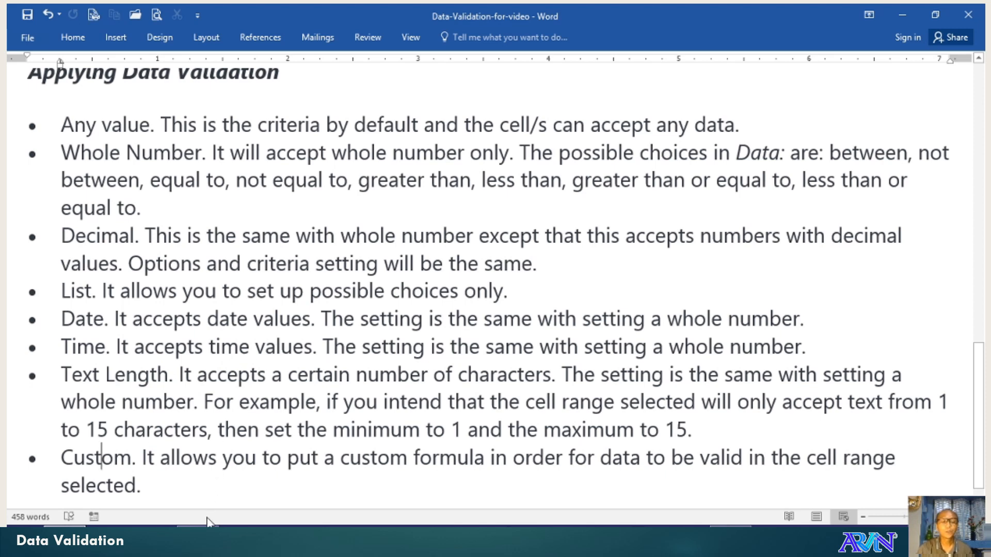
pyautogui.moveTo(202, 523)
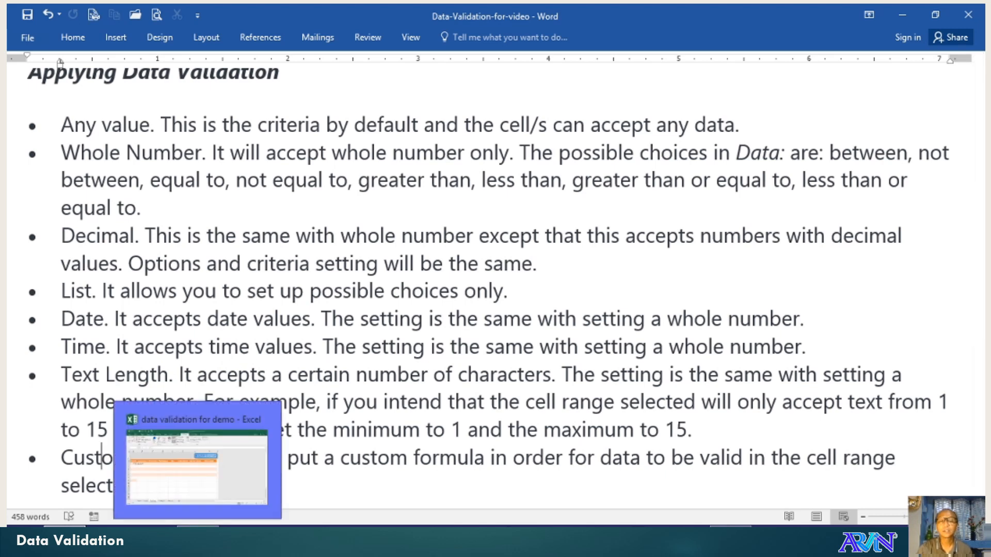
# - Switch to the Excel payroll workbook and tour SetUp, EmpData and PAYROLL, ending on EmpData
pyautogui.click(196, 461)
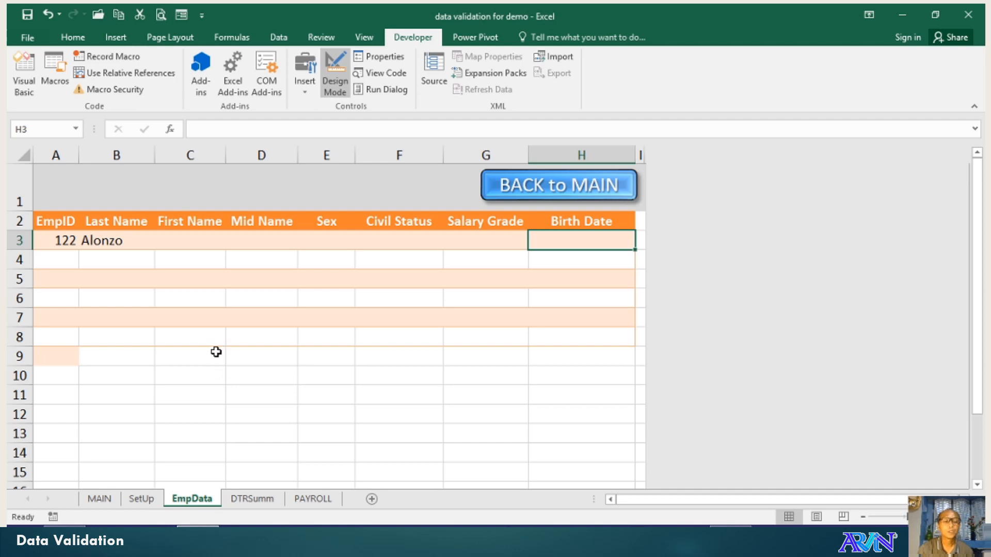
pyautogui.moveTo(201, 366)
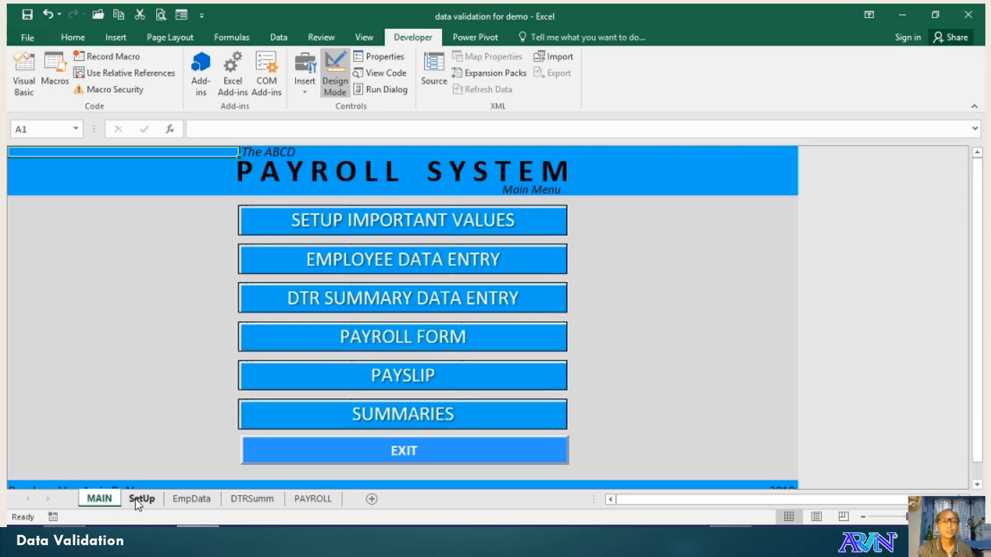
pyautogui.click(141, 499)
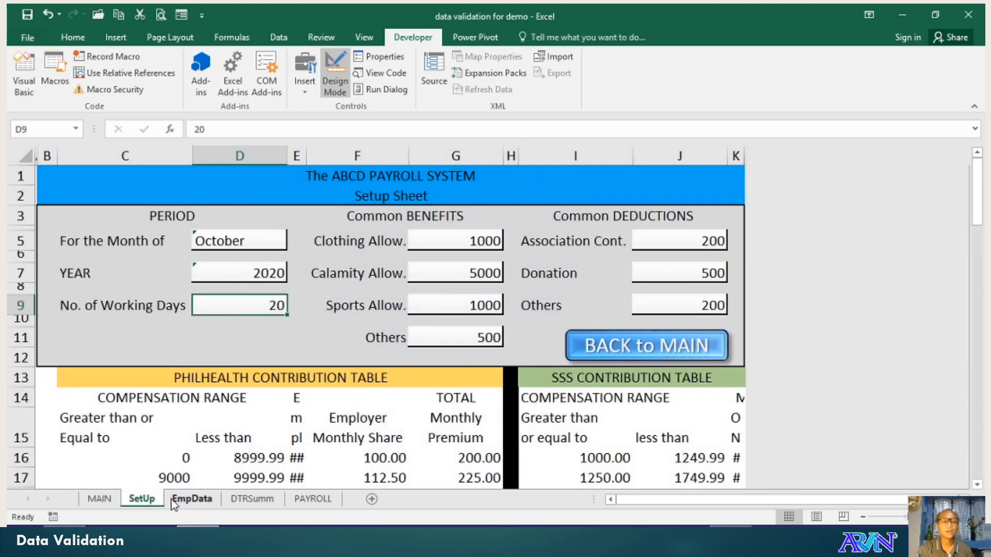
pyautogui.click(192, 499)
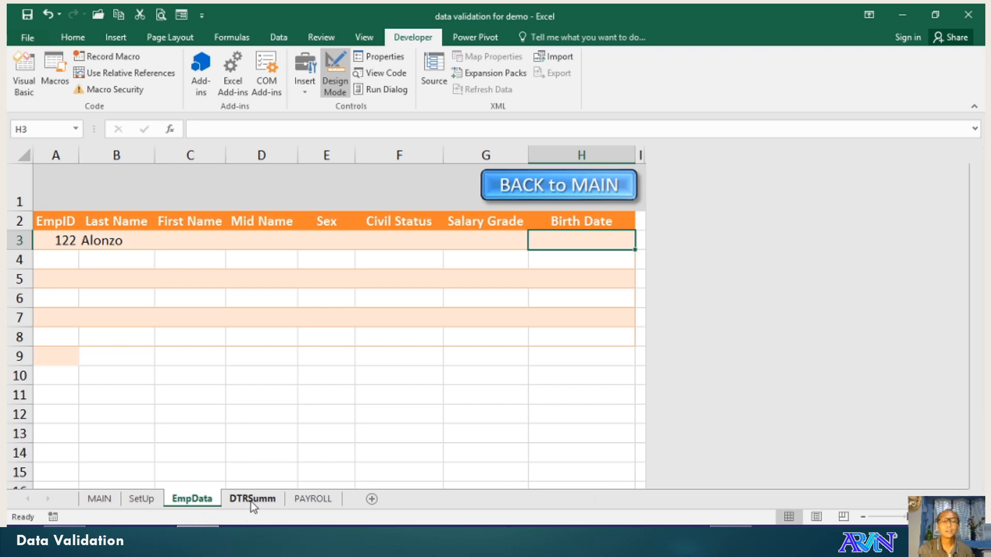
pyautogui.click(312, 498)
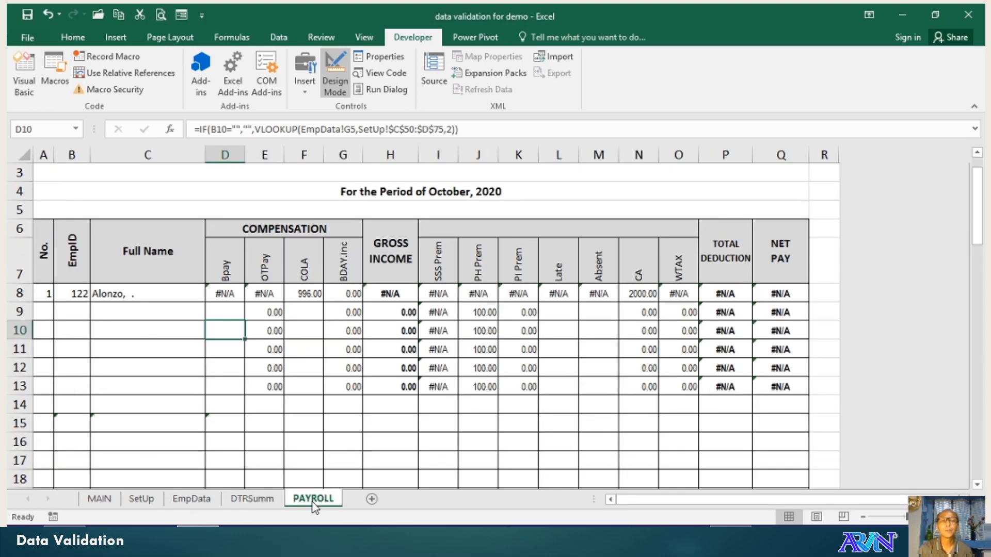
pyautogui.moveTo(141, 498)
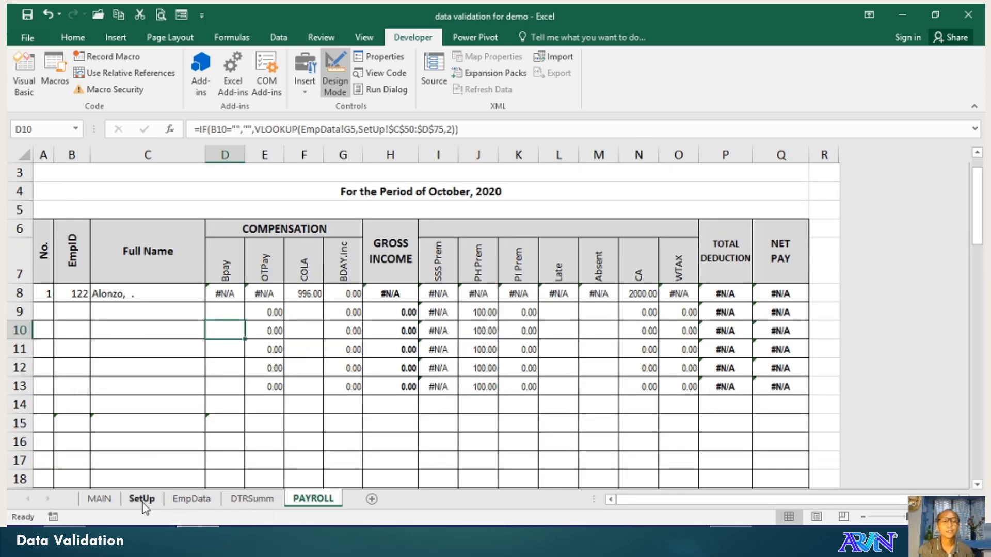
pyautogui.click(192, 499)
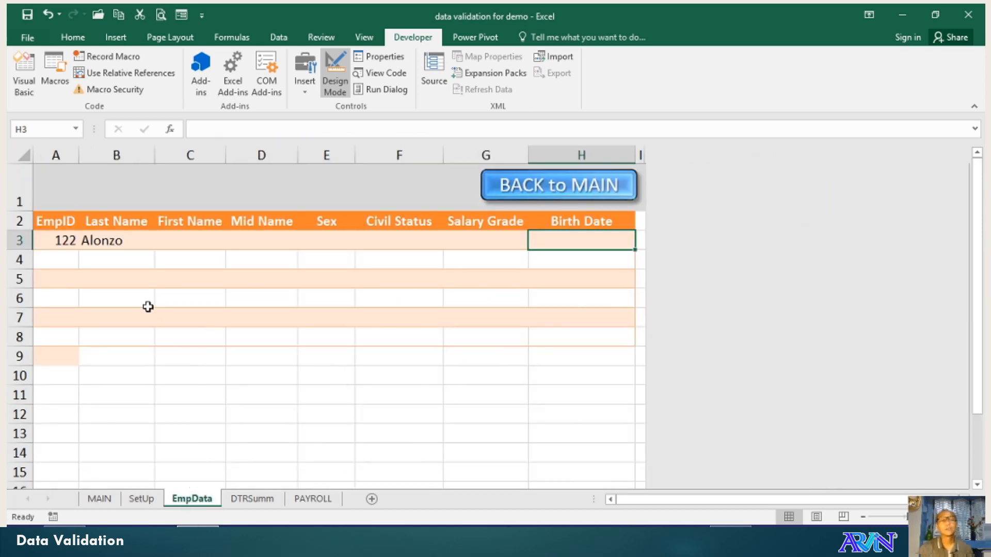
pyautogui.click(327, 240)
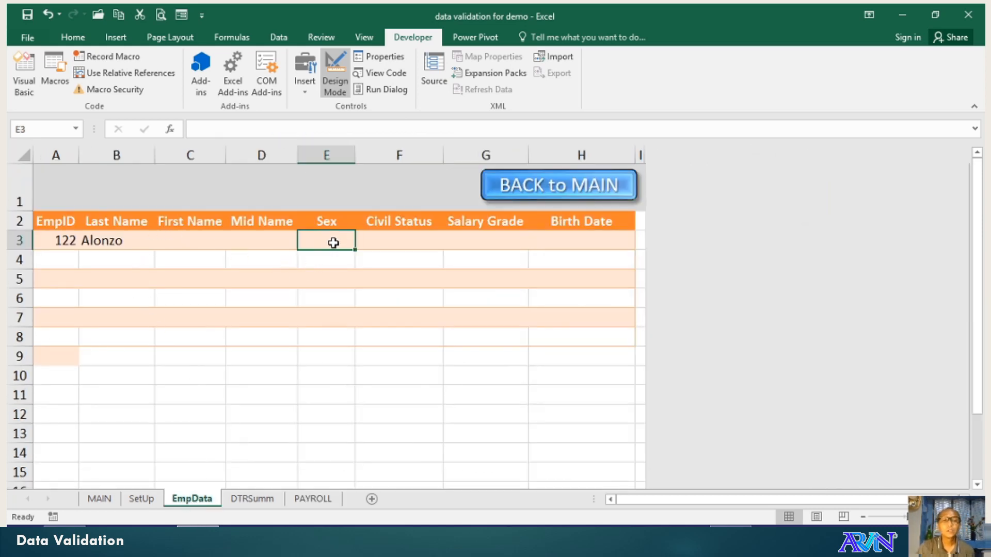
pyautogui.moveTo(317, 275)
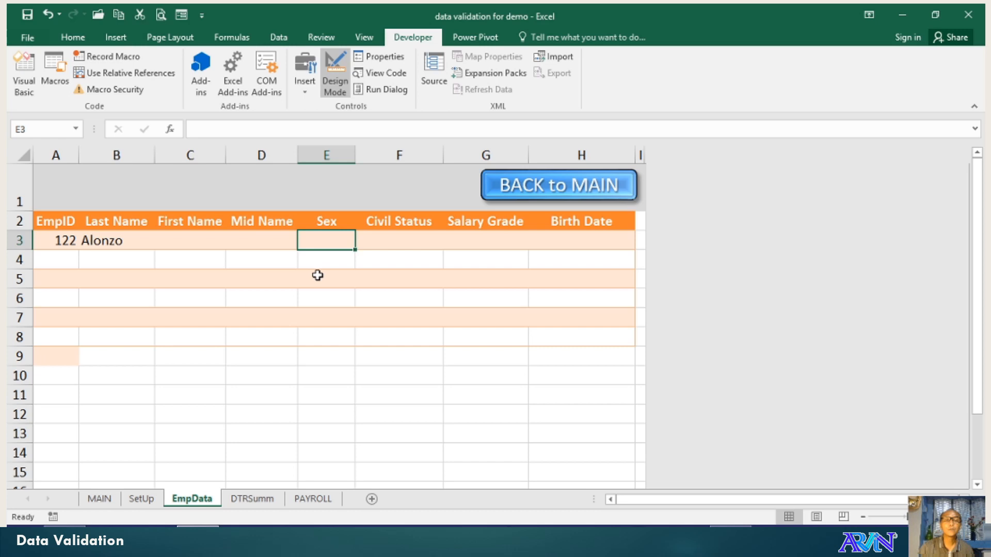
pyautogui.moveTo(332, 271)
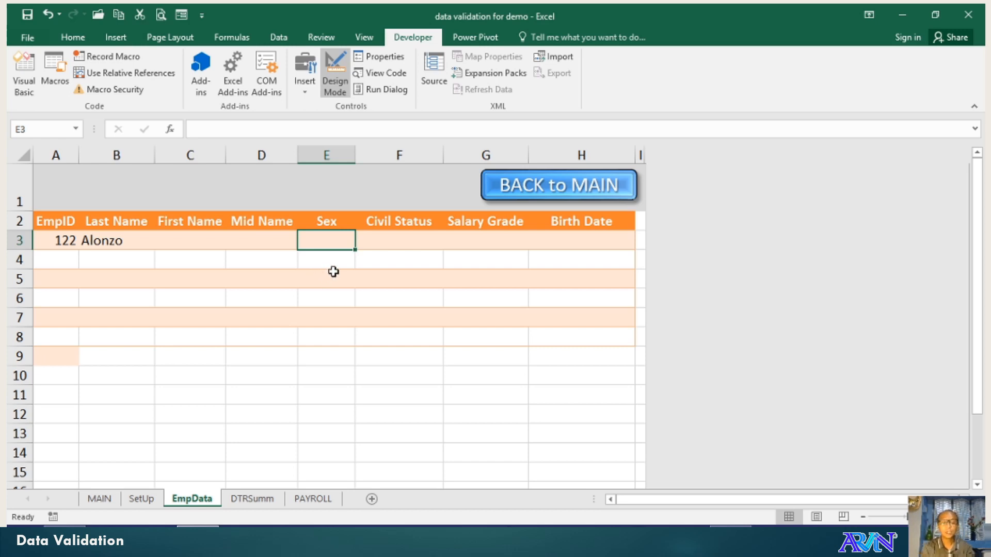
pyautogui.write('gg')
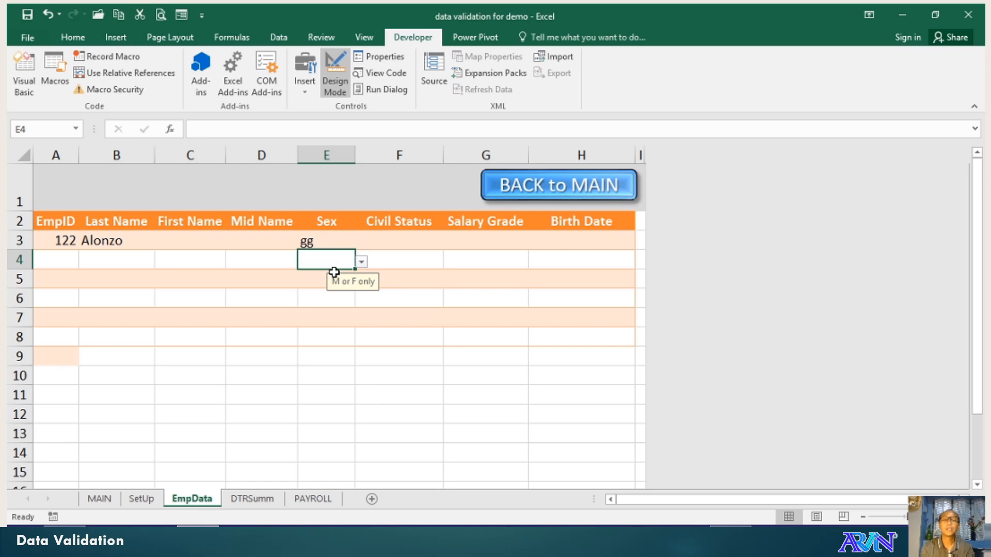
pyautogui.click(325, 241)
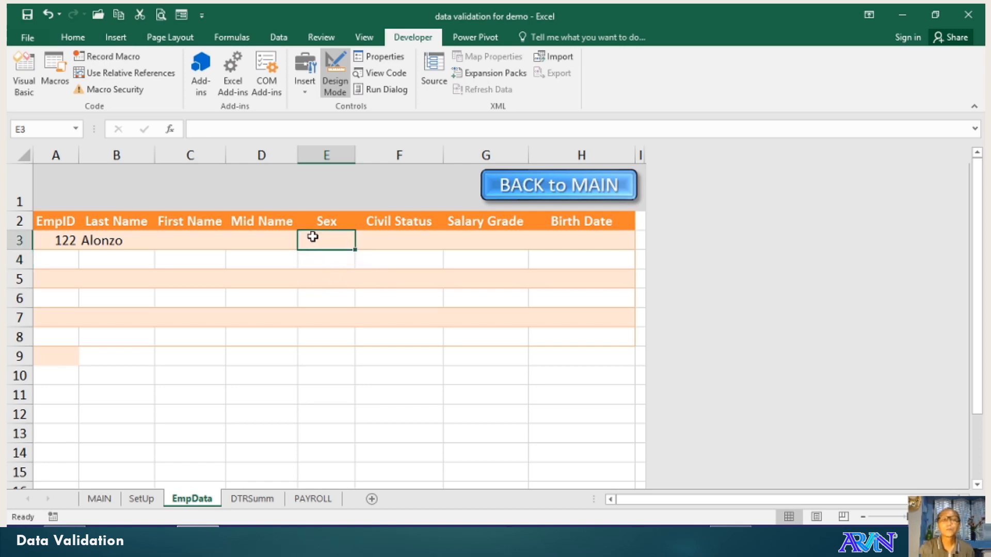
pyautogui.moveTo(157, 83)
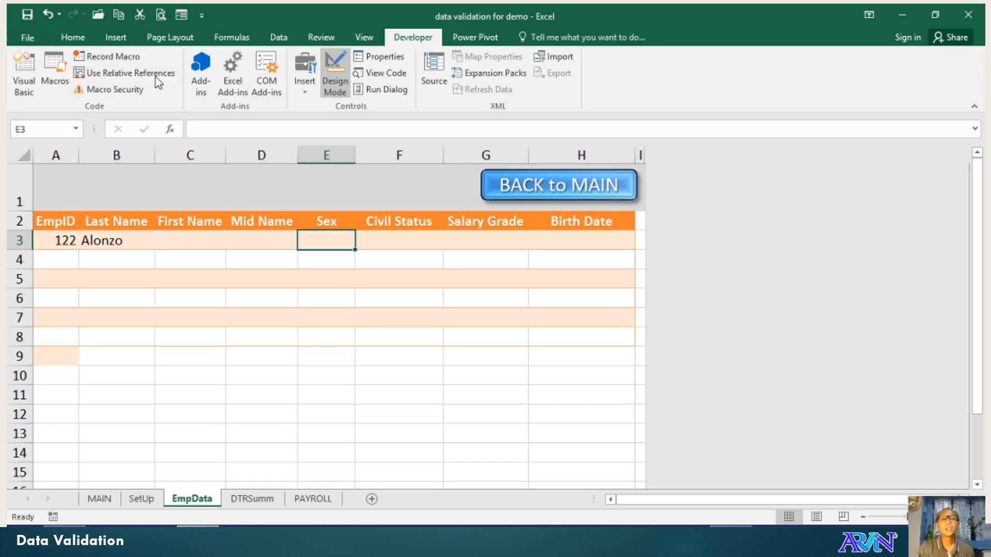
pyautogui.moveTo(277, 37)
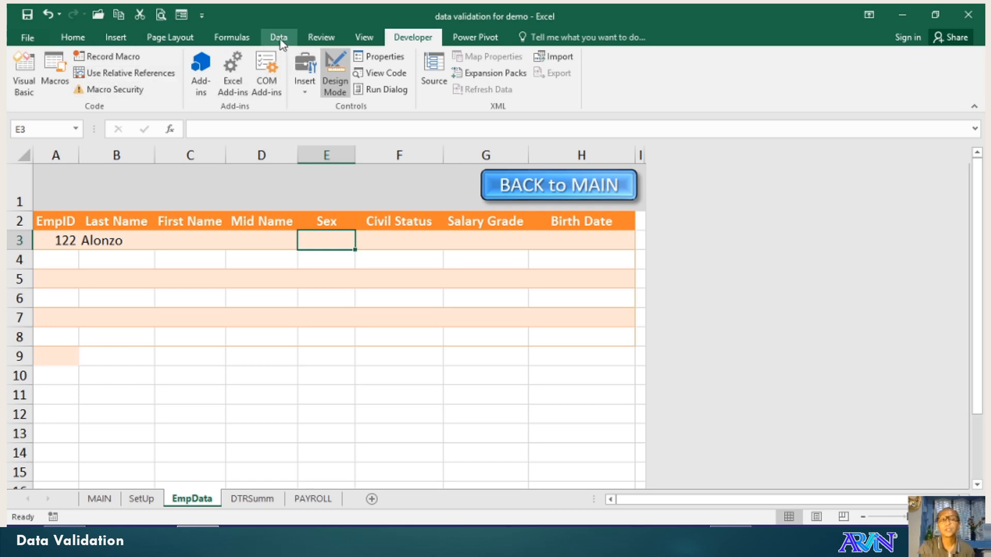
# - Begin a Data Validation rule for Sex cell E3 allowing only List values
pyautogui.click(278, 37)
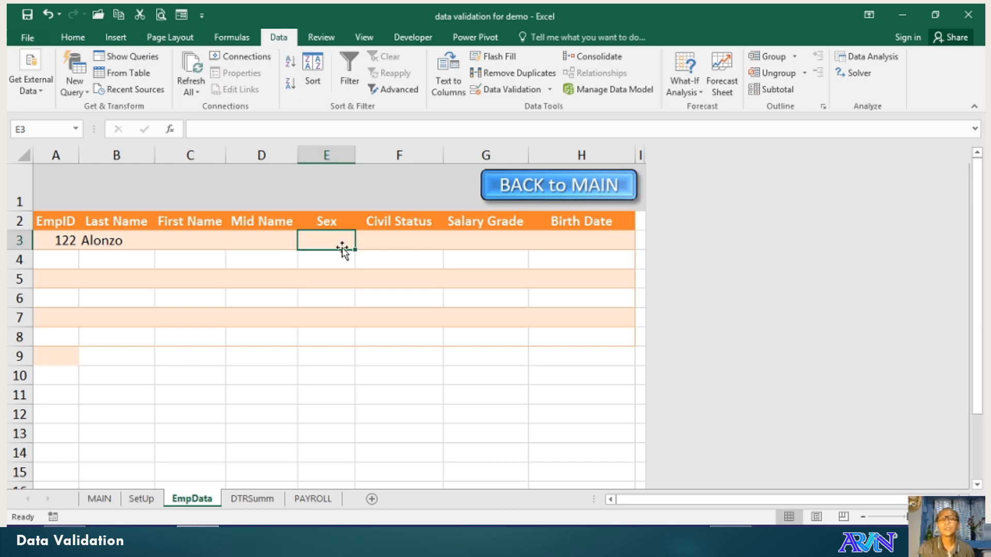
pyautogui.click(511, 90)
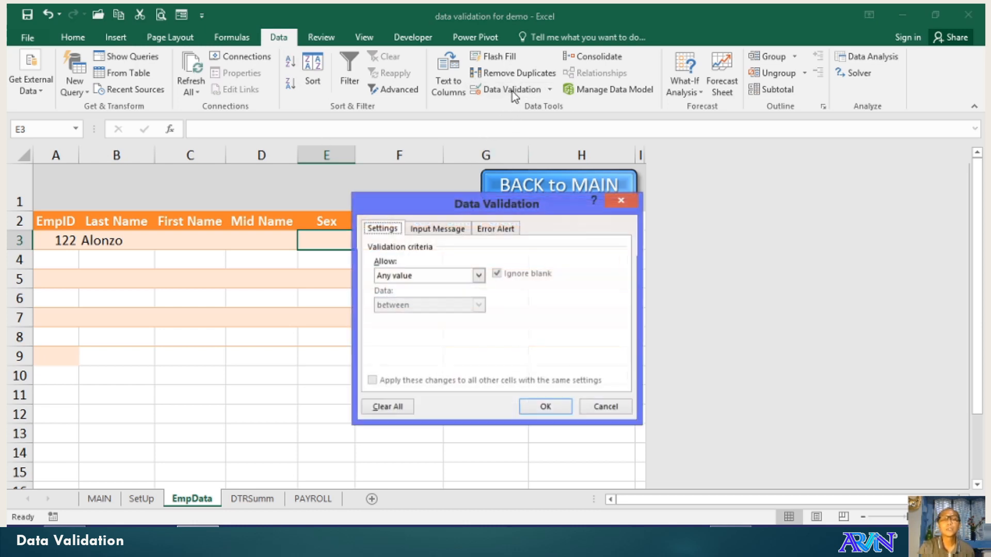
pyautogui.moveTo(401, 248)
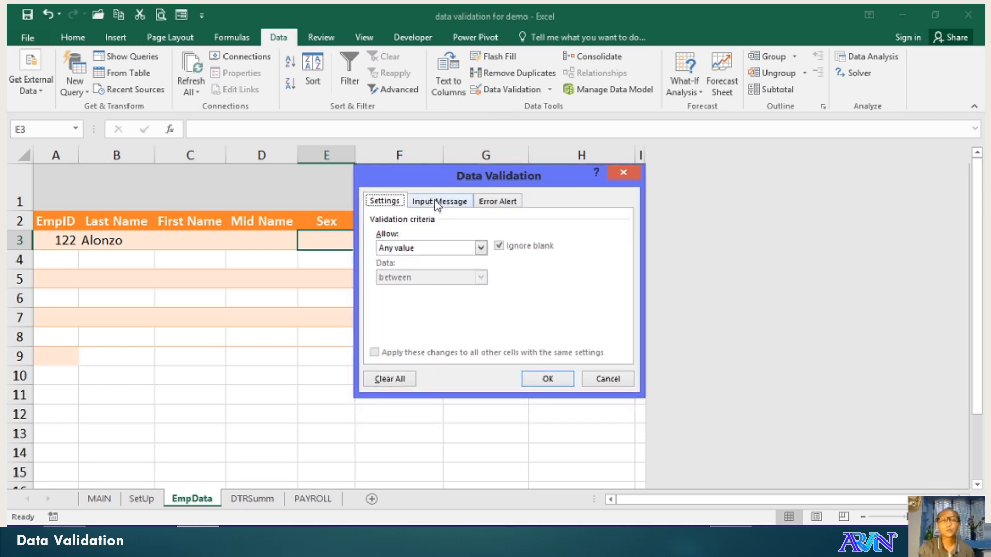
pyautogui.moveTo(415, 254)
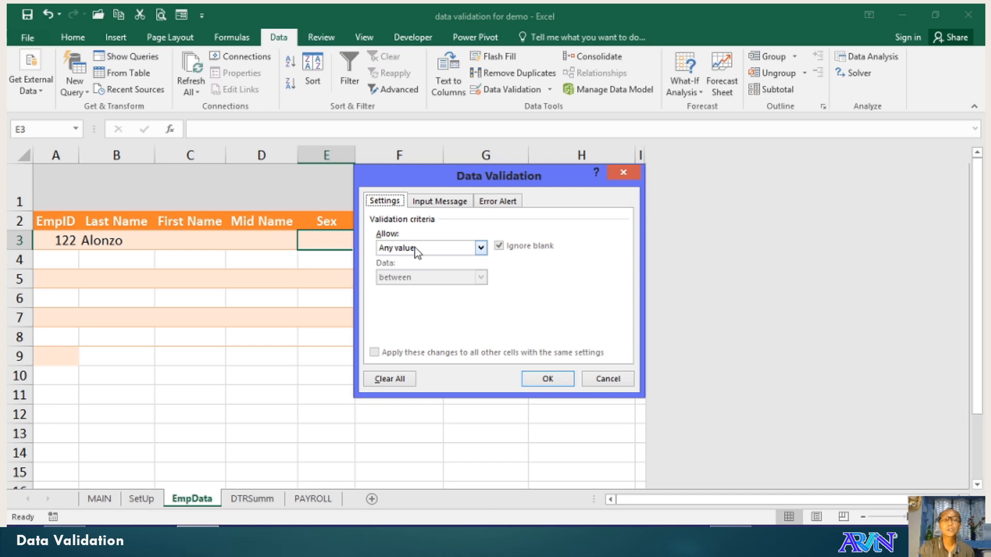
pyautogui.click(480, 246)
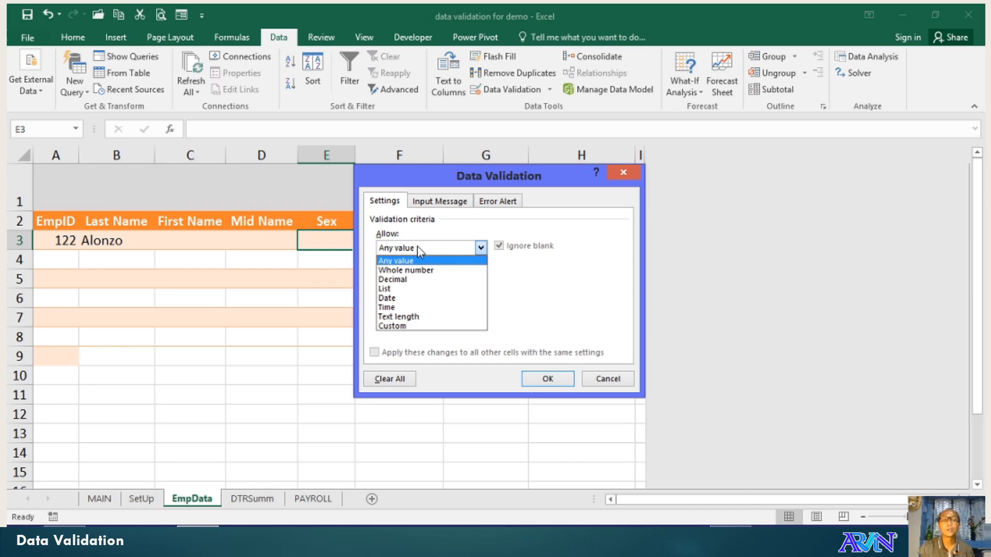
pyautogui.moveTo(416, 280)
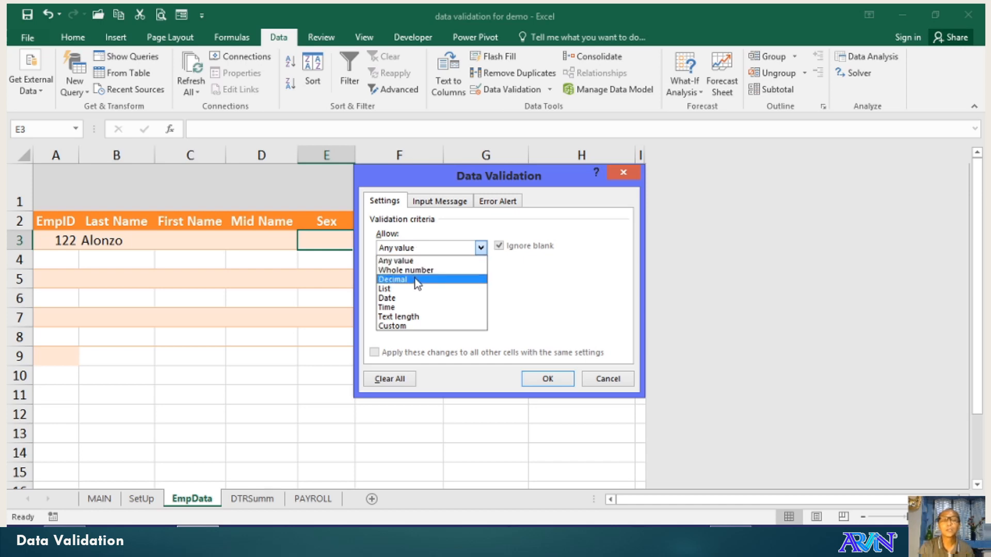
pyautogui.click(384, 288)
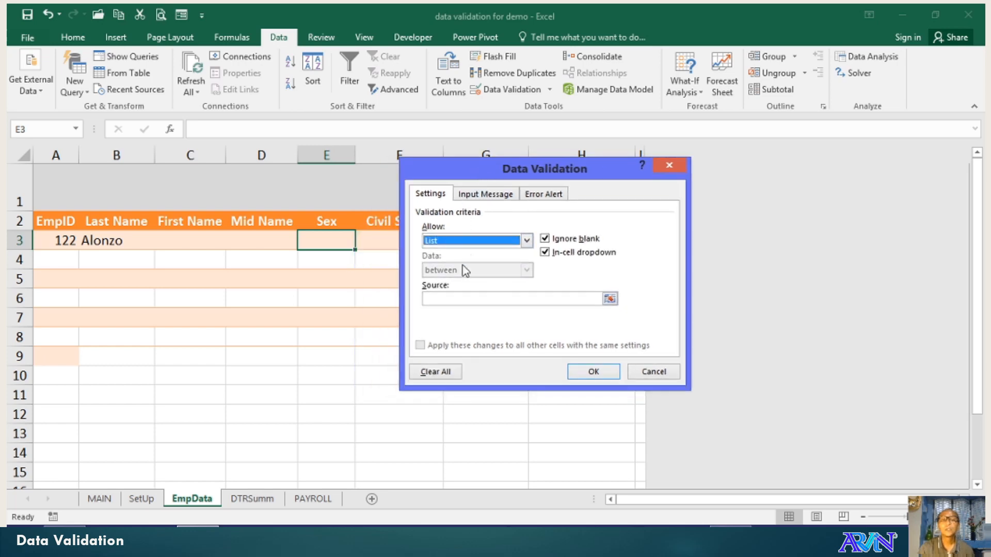
# - Set the list source to 'Male, Female', keeping Ignore blank and In-cell dropdown checked
pyautogui.click(512, 298)
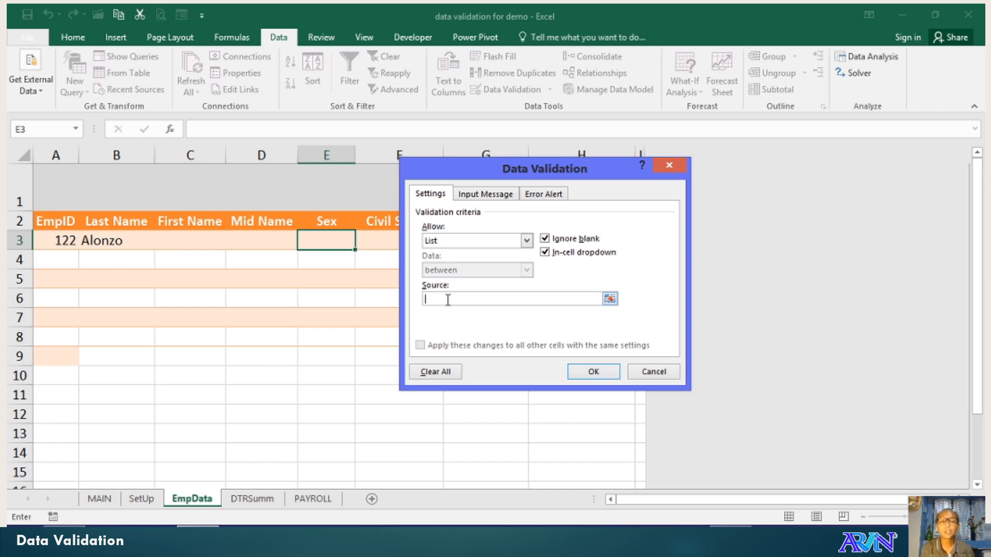
pyautogui.write('Ma')
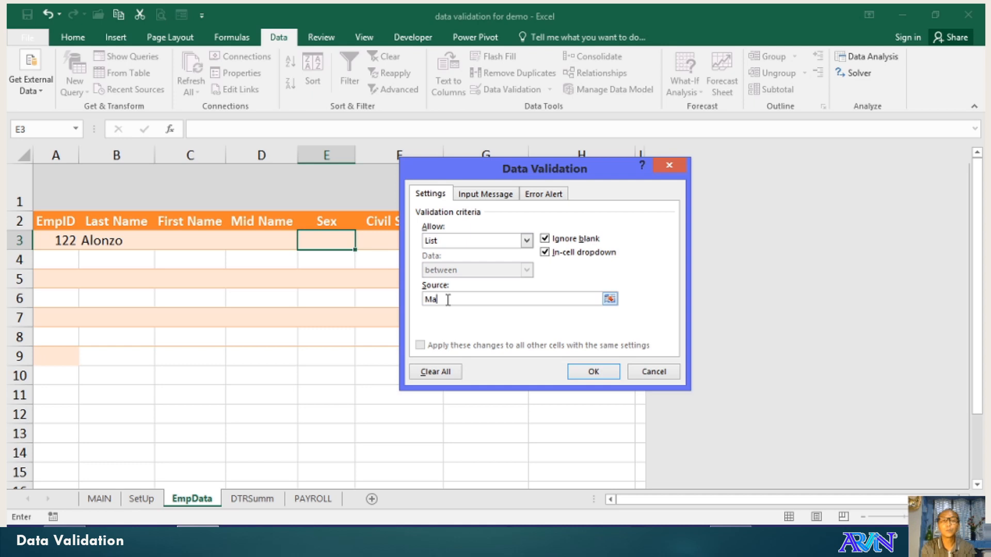
pyautogui.write('le, Fe')
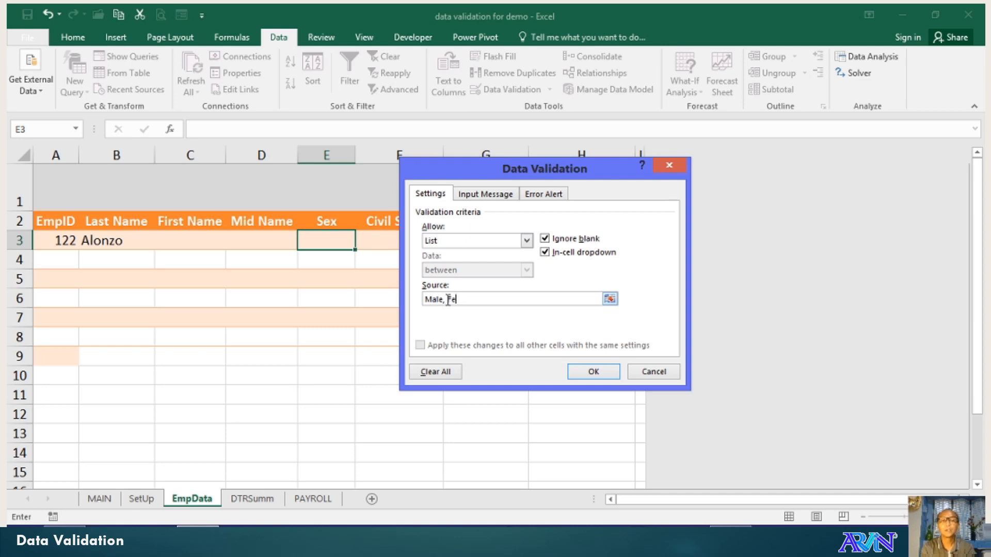
pyautogui.write('male')
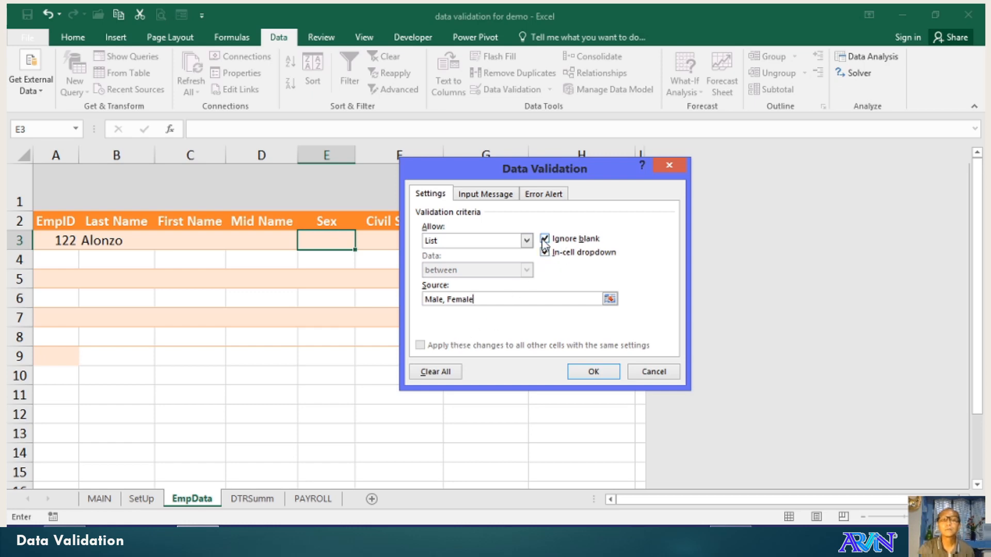
pyautogui.click(544, 252)
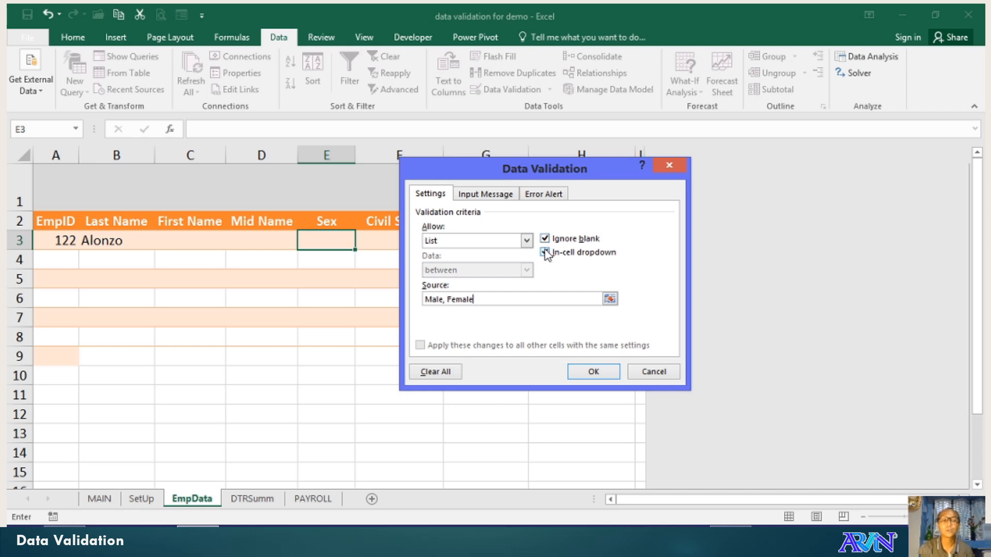
pyautogui.click(544, 251)
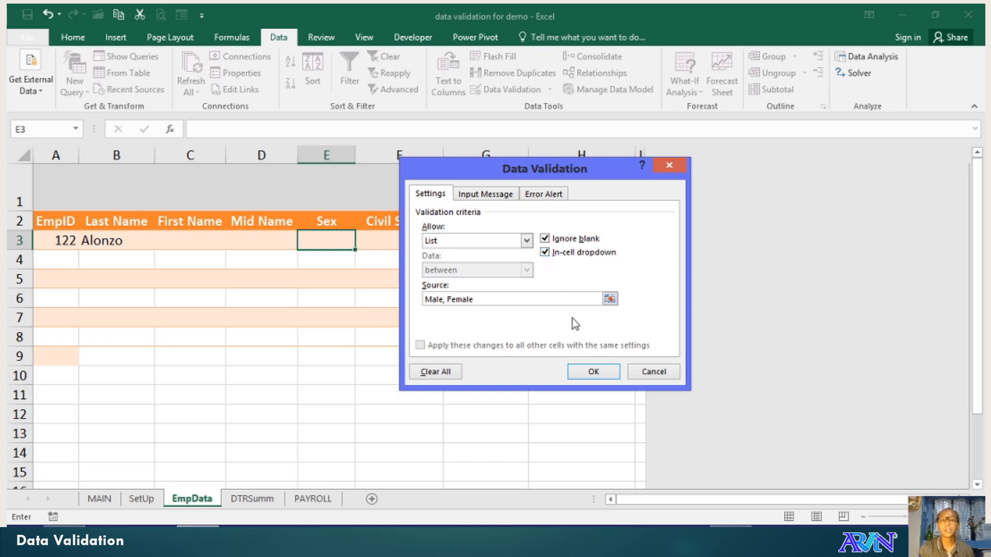
pyautogui.click(485, 193)
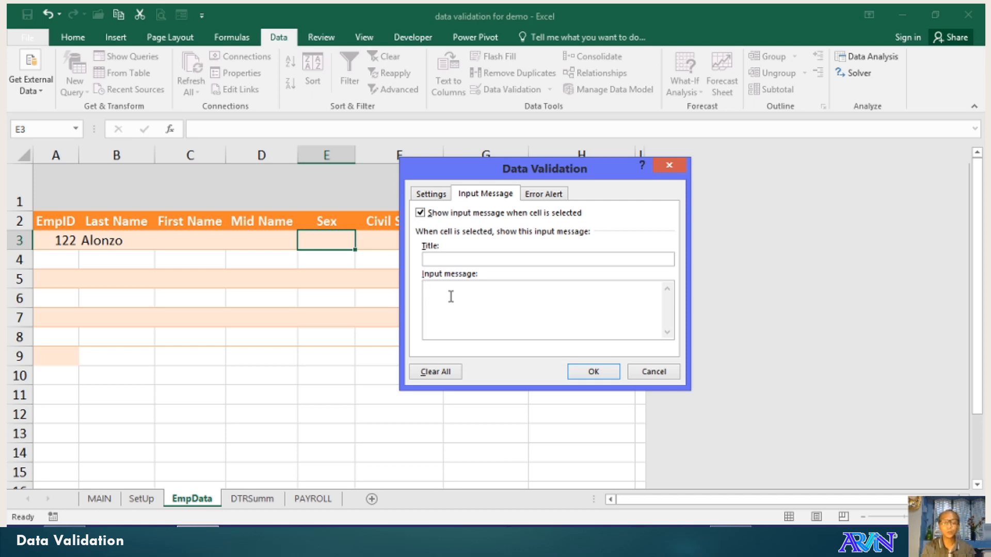
# - Enter the input message 'Select Male or Female Only' with the title 'Sex'
pyautogui.write('Select Ma')
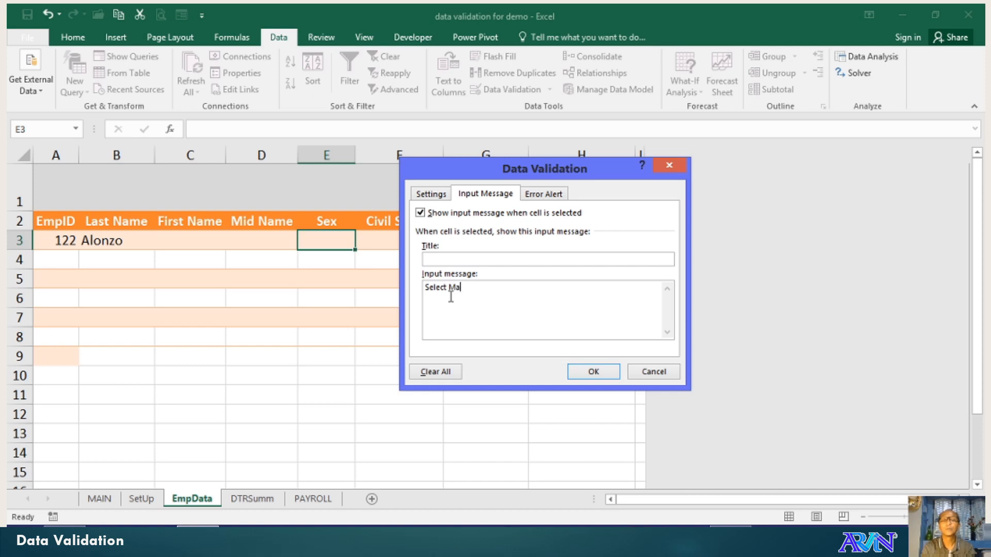
pyautogui.write('le or Fema')
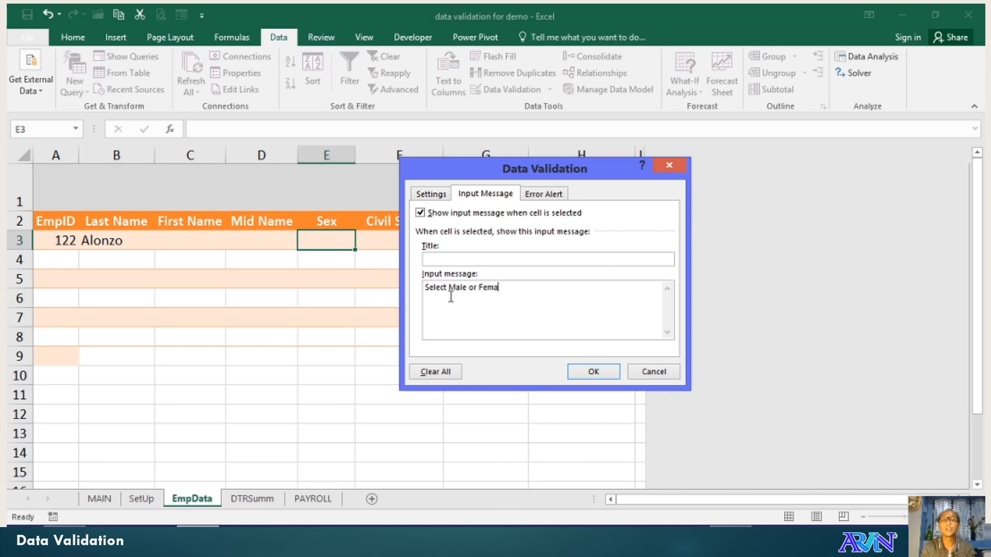
pyautogui.write('le Onl')
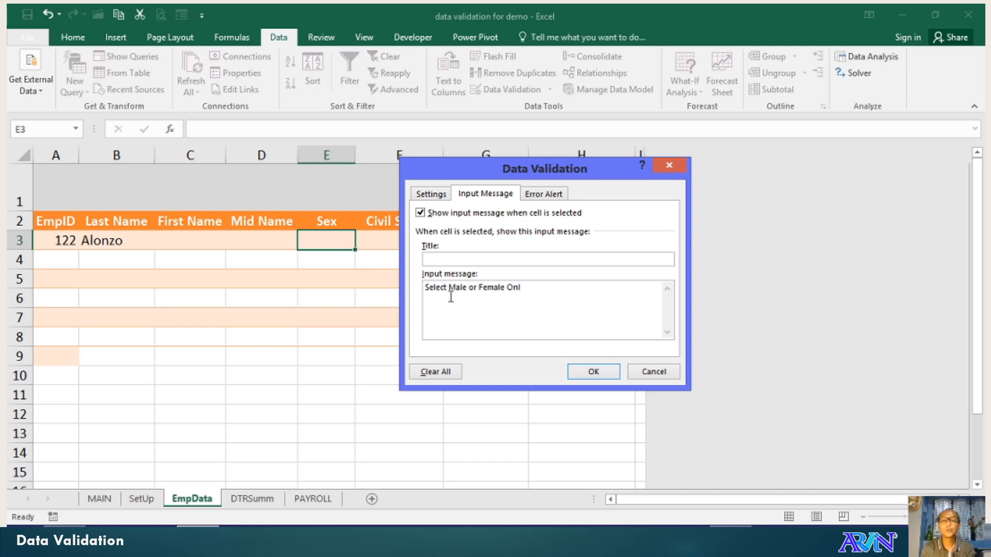
pyautogui.write('y')
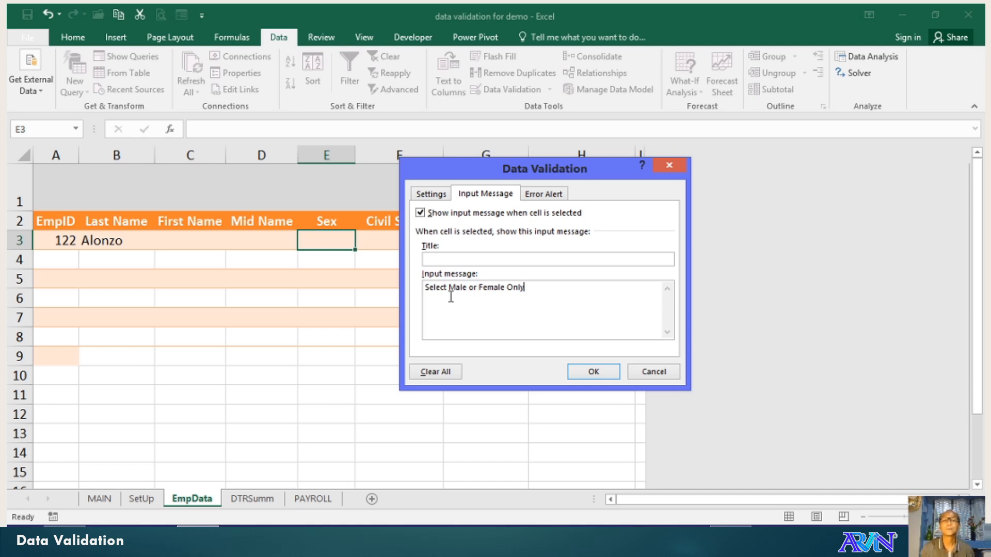
pyautogui.moveTo(414, 265)
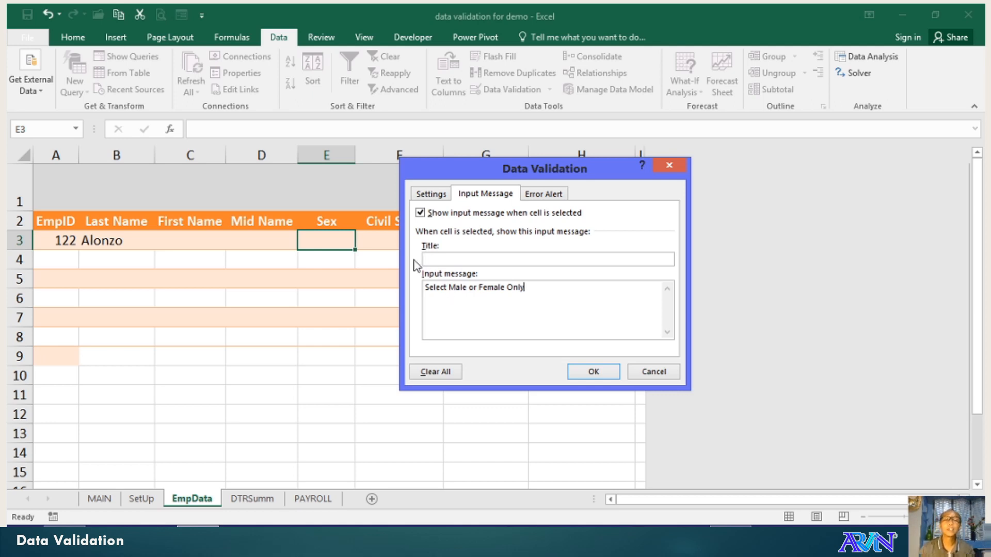
pyautogui.click(548, 258)
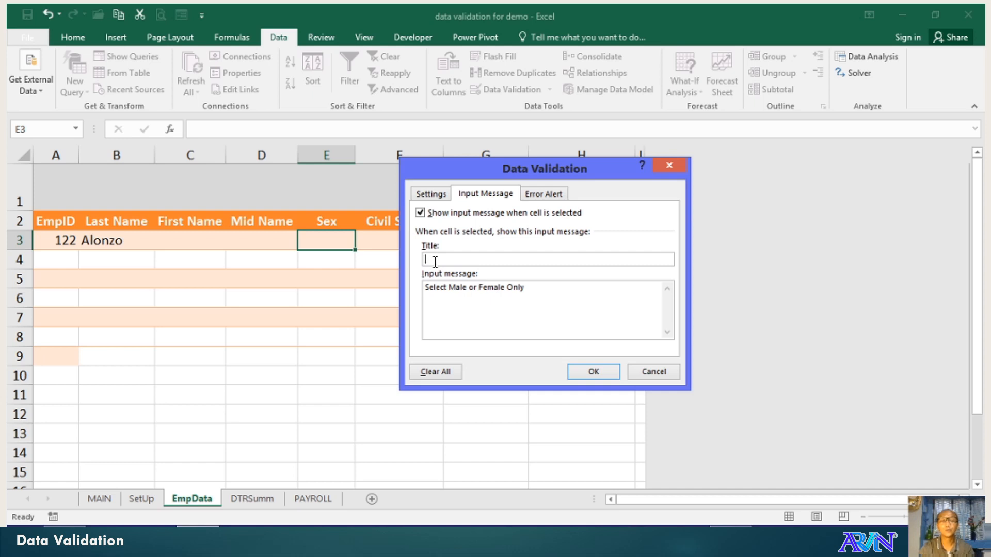
pyautogui.write('Sex')
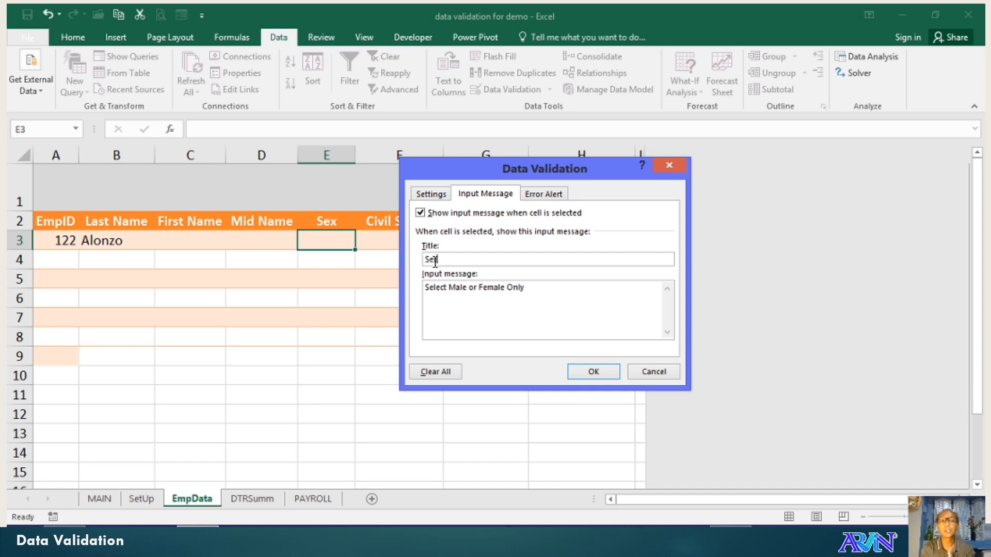
pyautogui.click(542, 193)
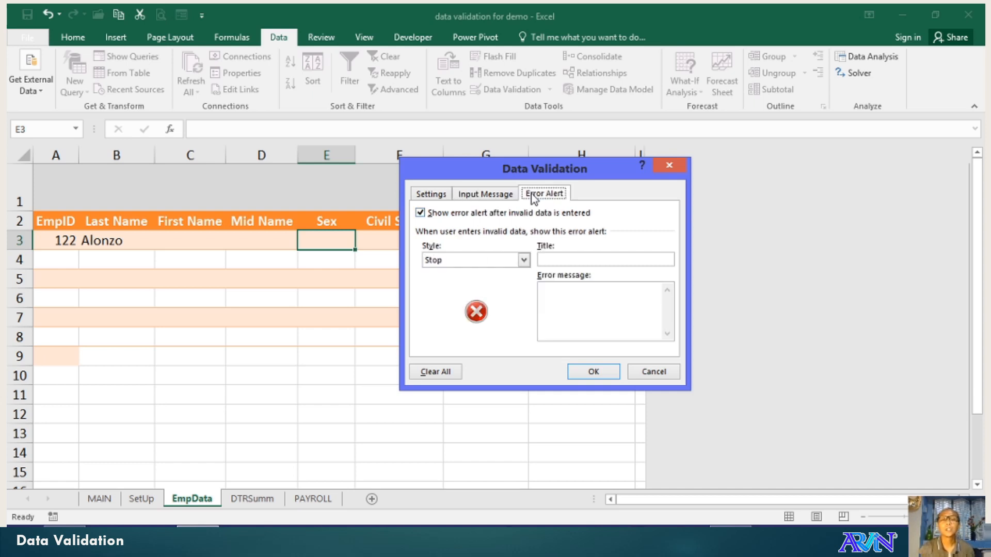
pyautogui.moveTo(528, 201)
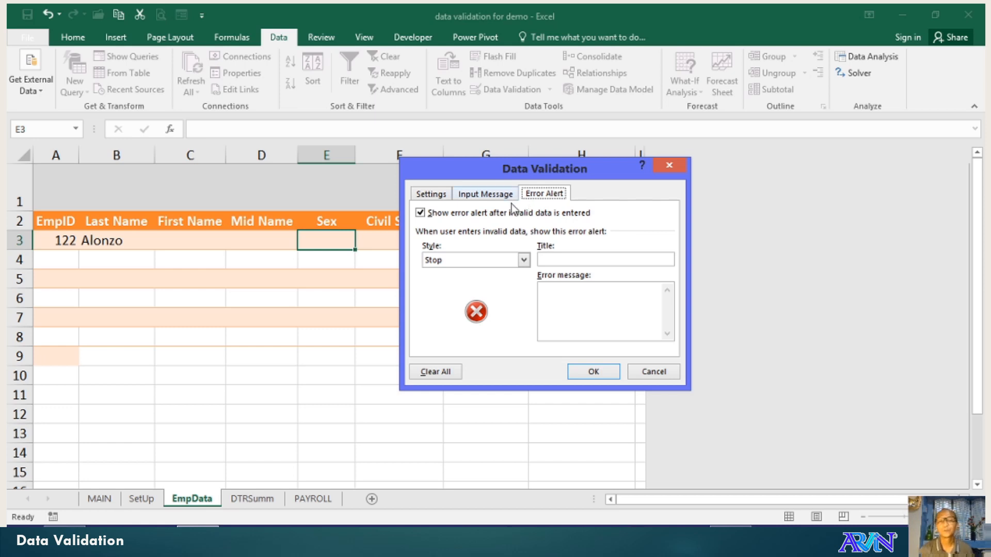
# - Enter the error alert title 'Error' and message 'Wrong Value. Select from Choices'
pyautogui.click(604, 259)
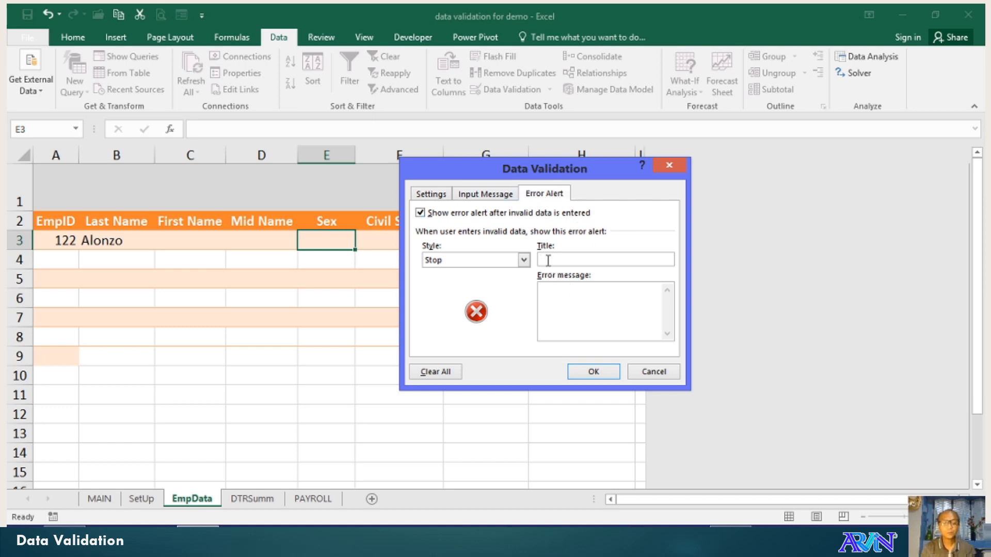
pyautogui.write('Er')
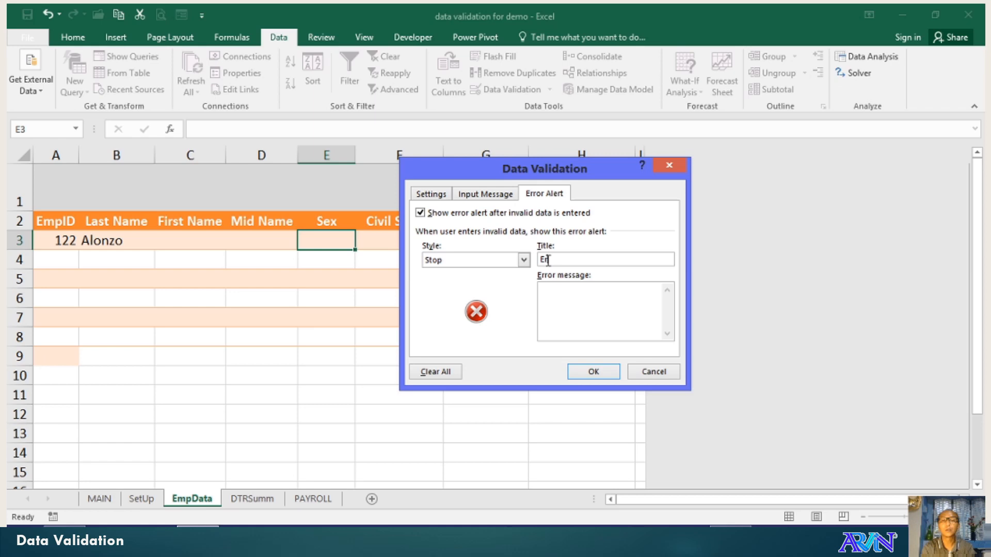
pyautogui.write('ror')
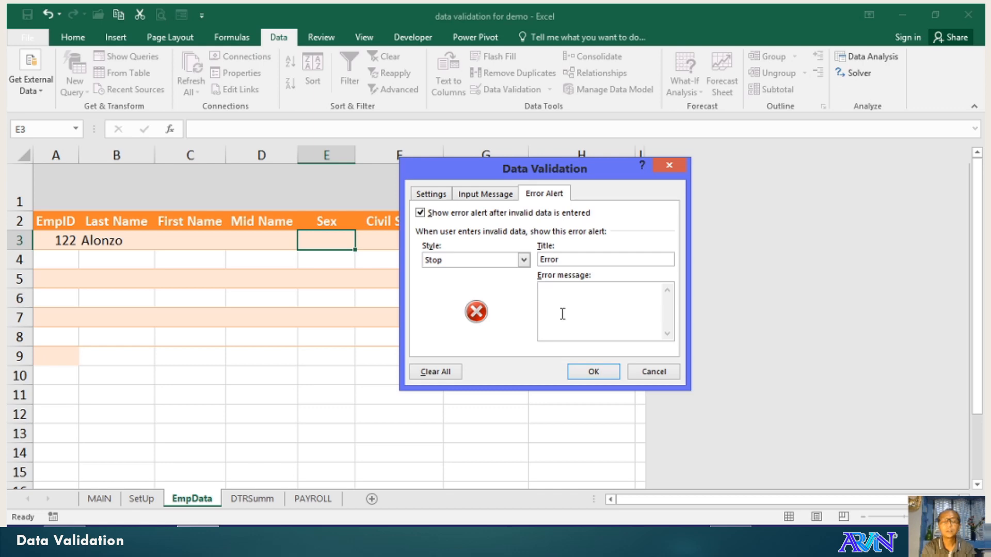
pyautogui.write('Wrong')
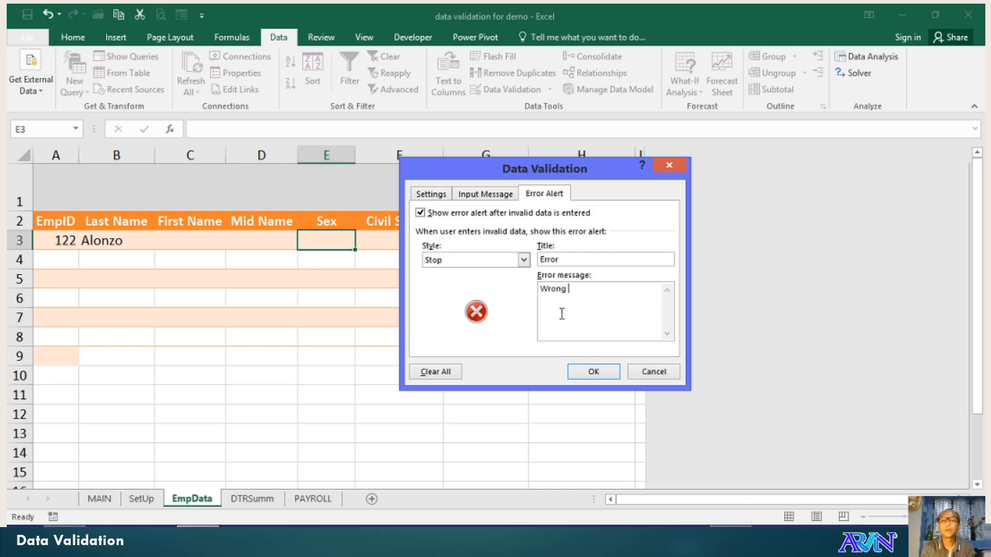
pyautogui.write('Value.')
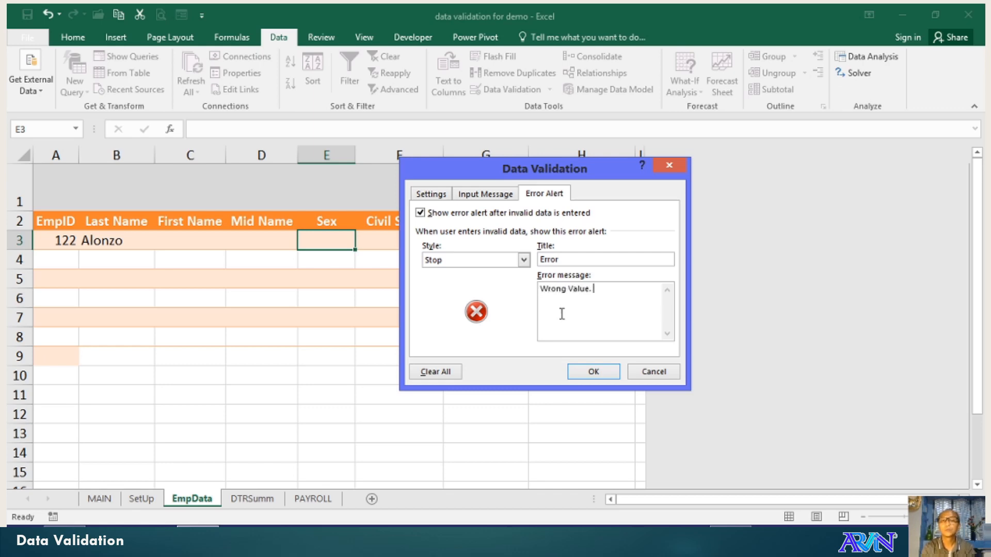
pyautogui.write('Select fr')
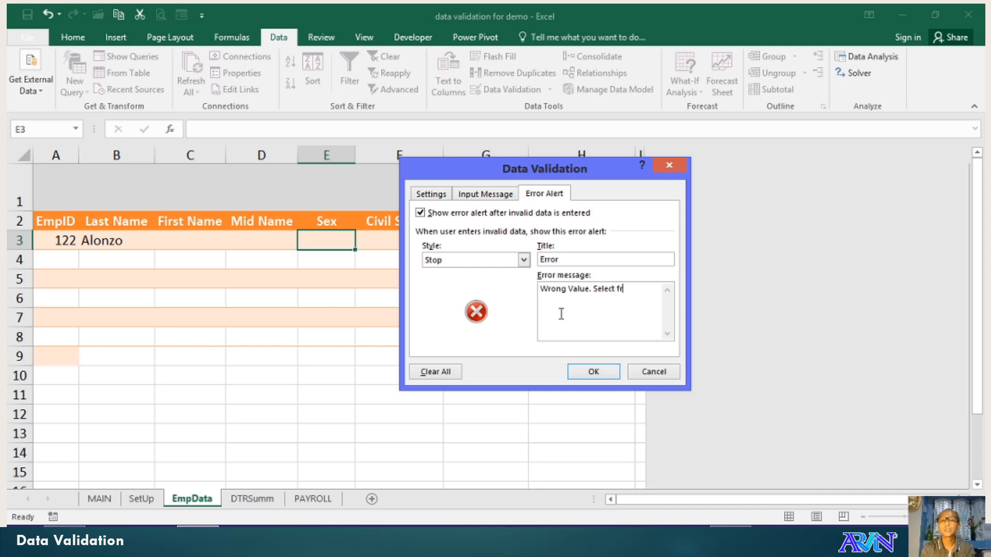
pyautogui.write('om Choices')
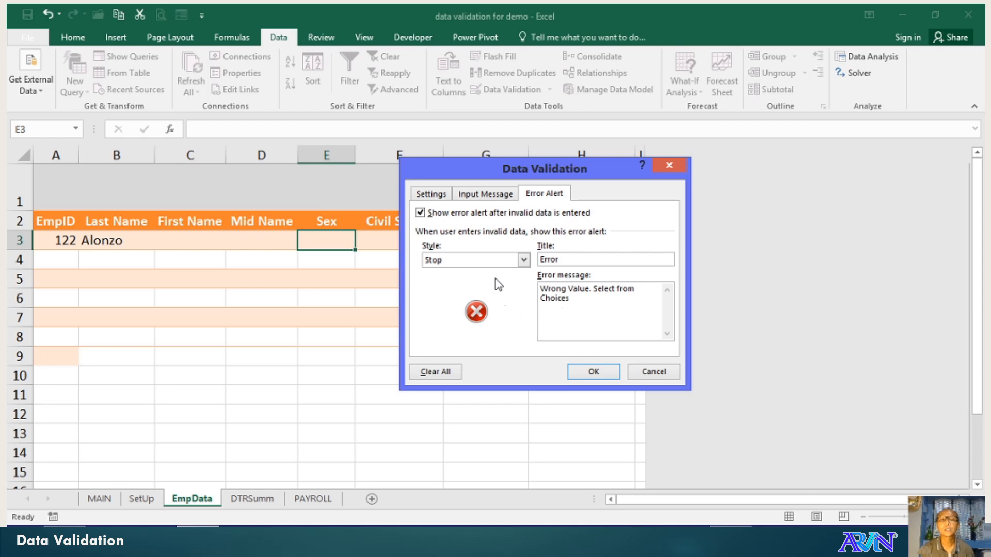
# - Keep the Stop alert style, review the Settings, and apply the rule to E3
pyautogui.click(524, 260)
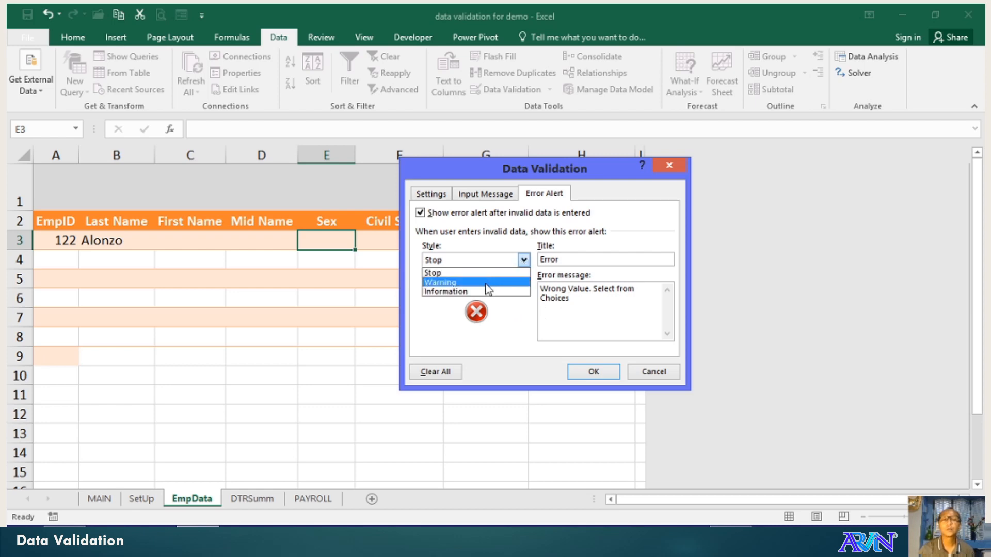
pyautogui.click(432, 271)
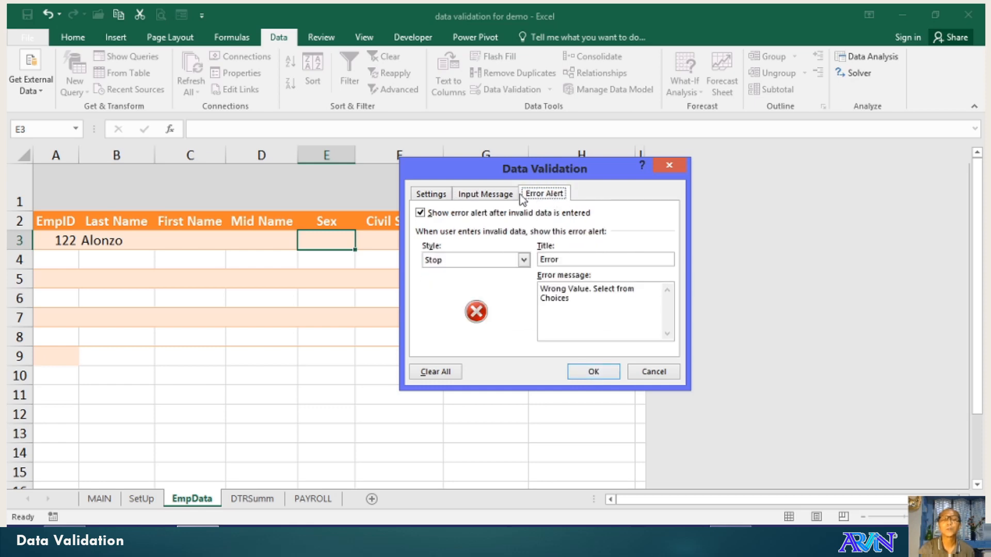
pyautogui.click(430, 193)
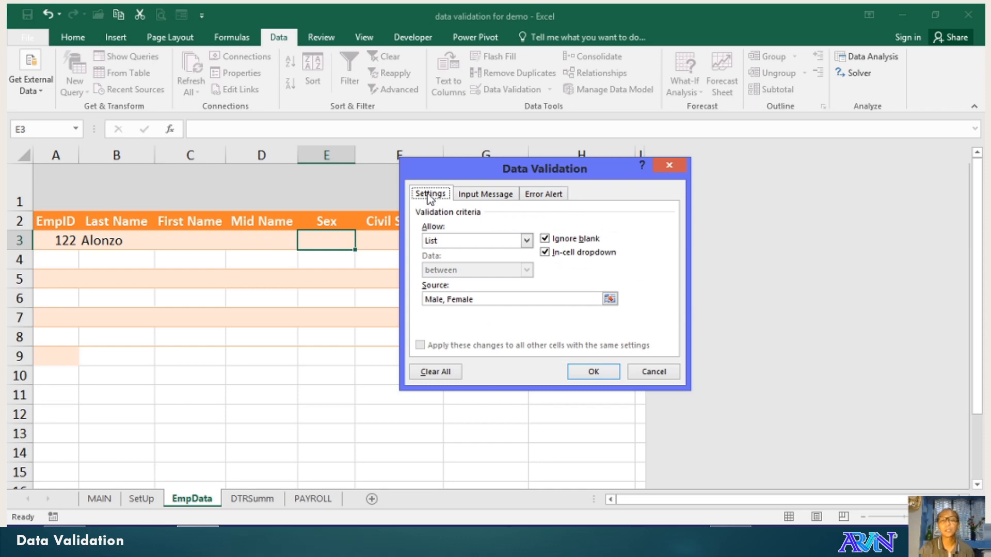
pyautogui.click(593, 371)
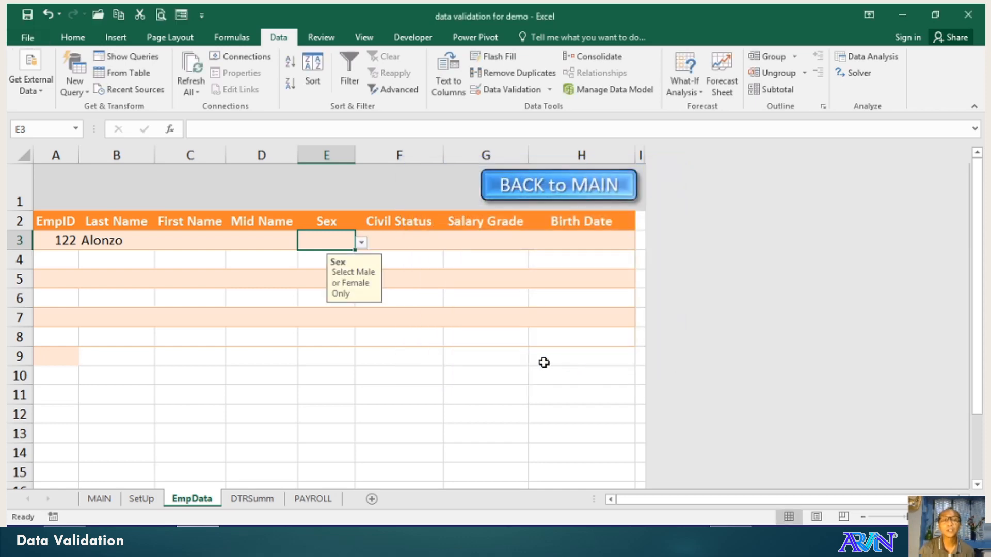
pyautogui.moveTo(411, 437)
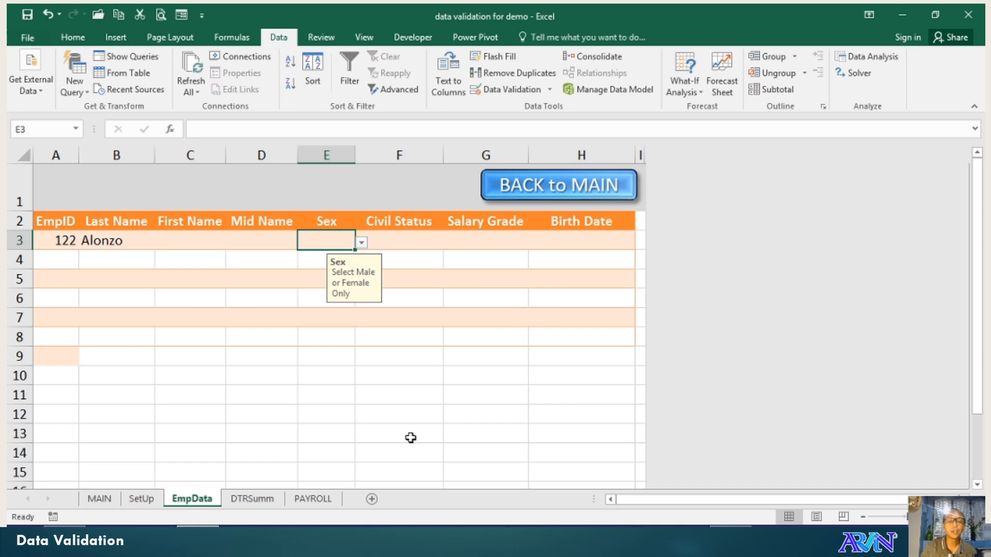
pyautogui.moveTo(375, 277)
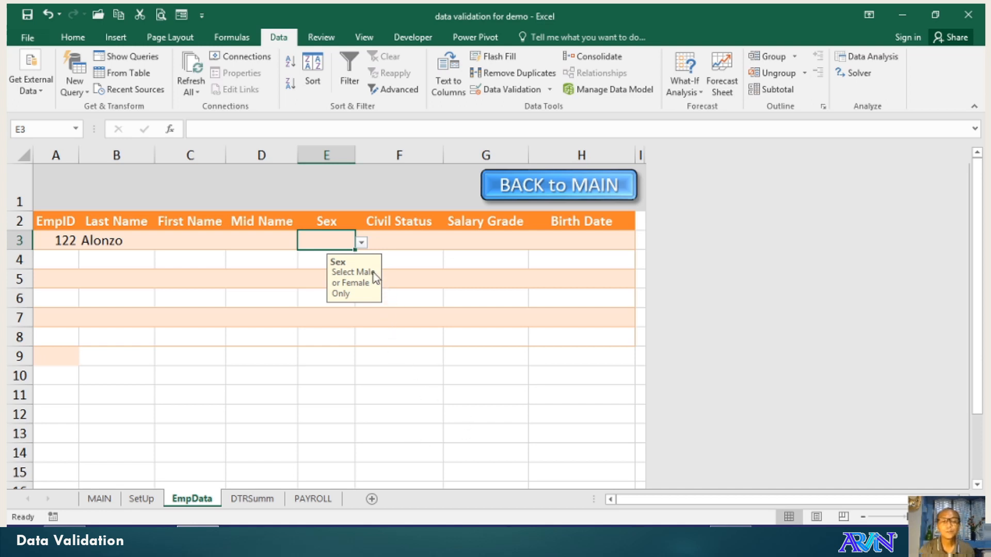
pyautogui.moveTo(336, 277)
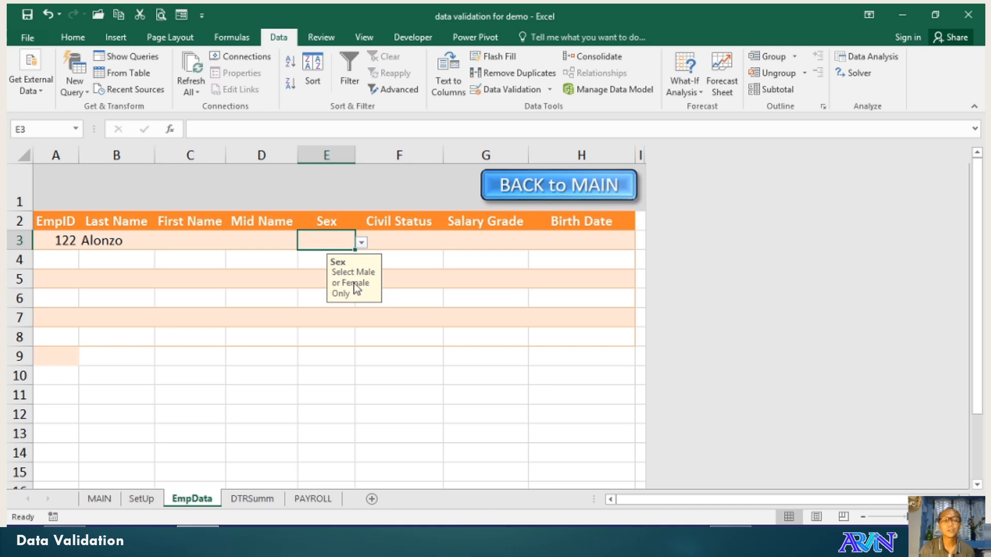
pyautogui.moveTo(371, 298)
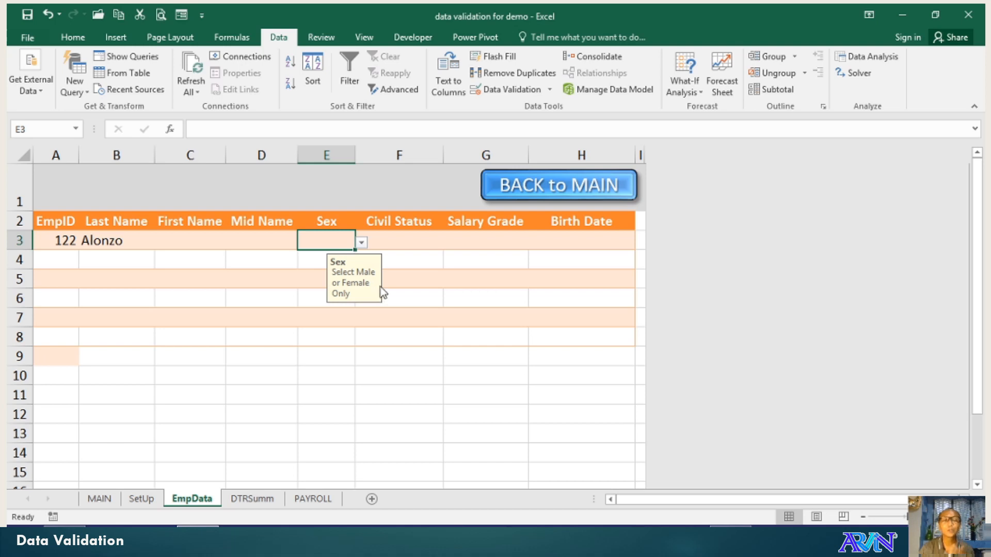
pyautogui.moveTo(369, 301)
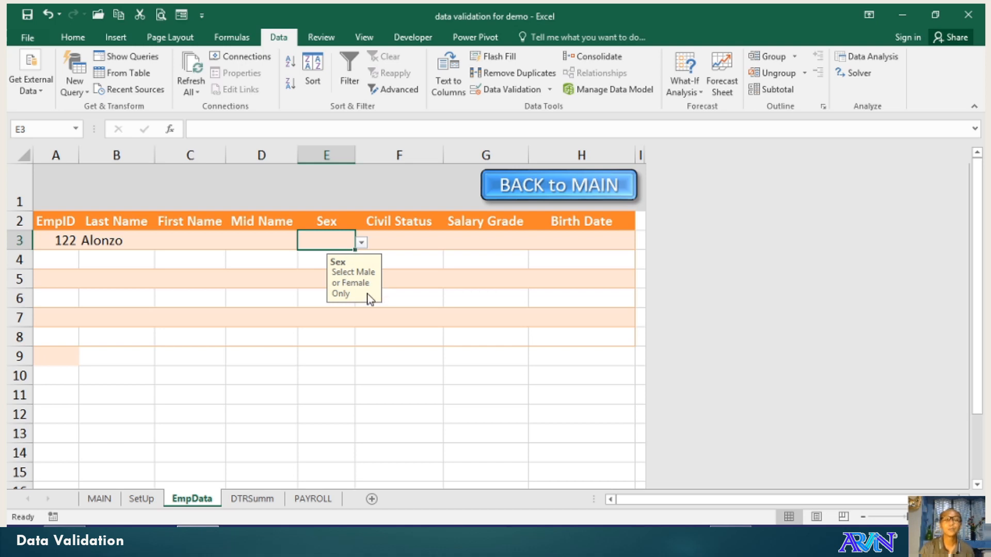
pyautogui.moveTo(360, 252)
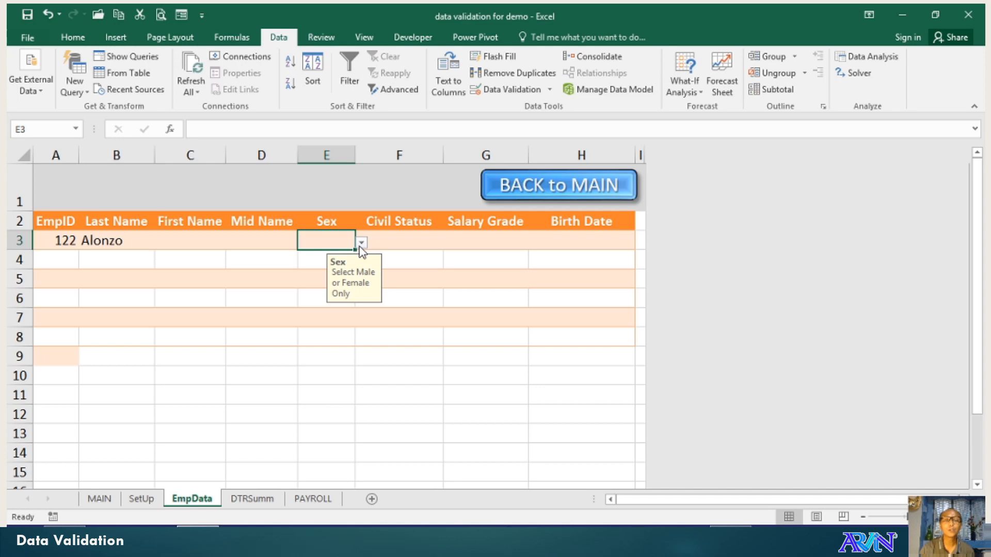
# - Pick Male from E3's dropdown as employee 122's Sex
pyautogui.click(362, 241)
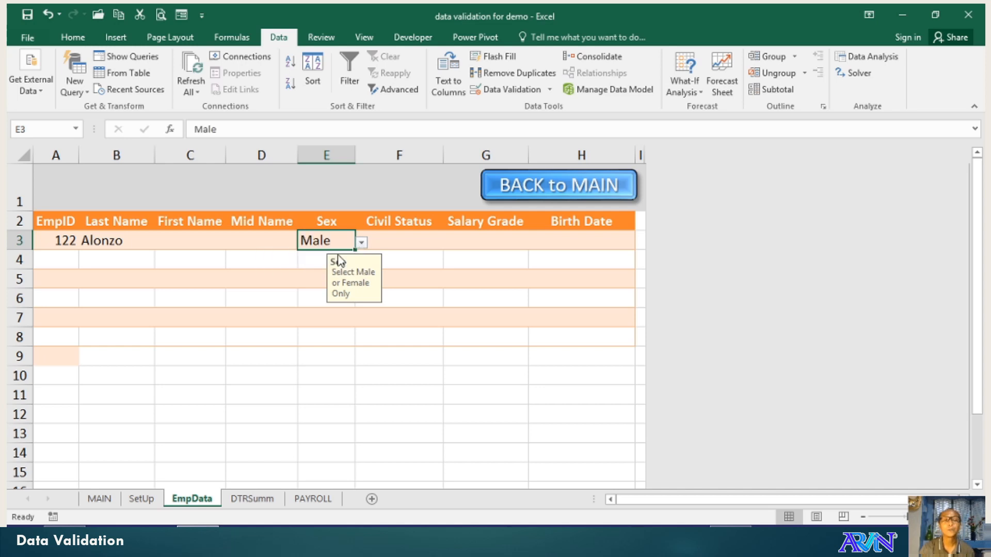
pyautogui.write('3444')
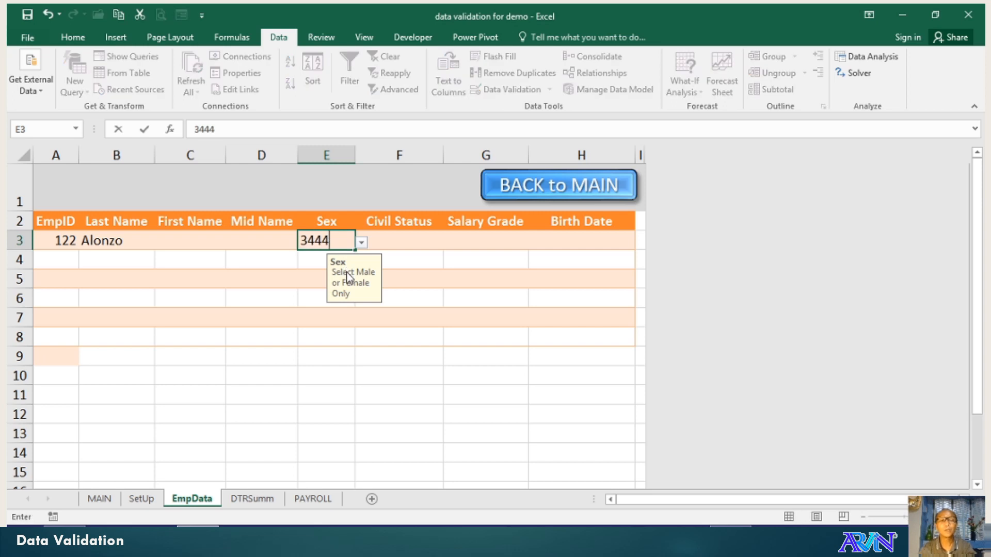
pyautogui.press('Return')
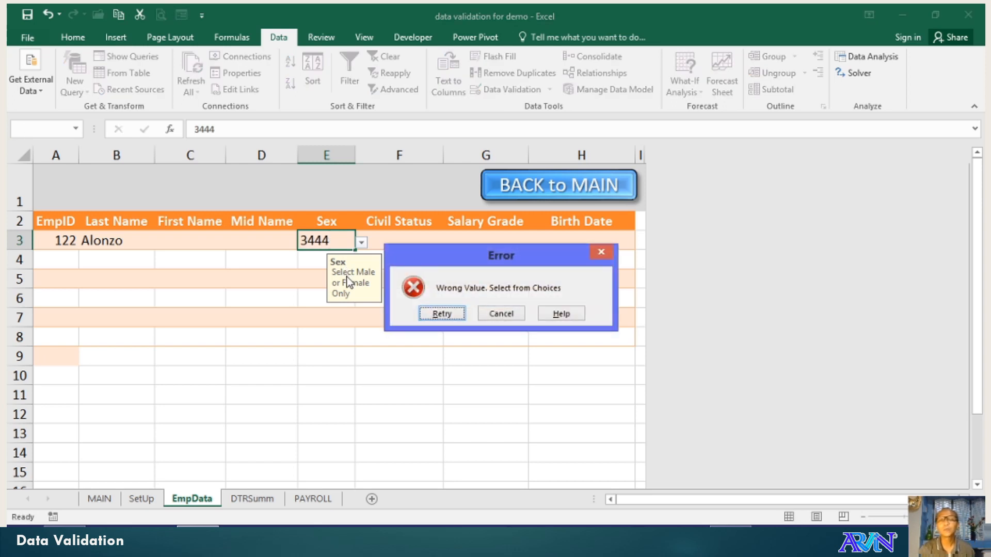
pyautogui.moveTo(398, 297)
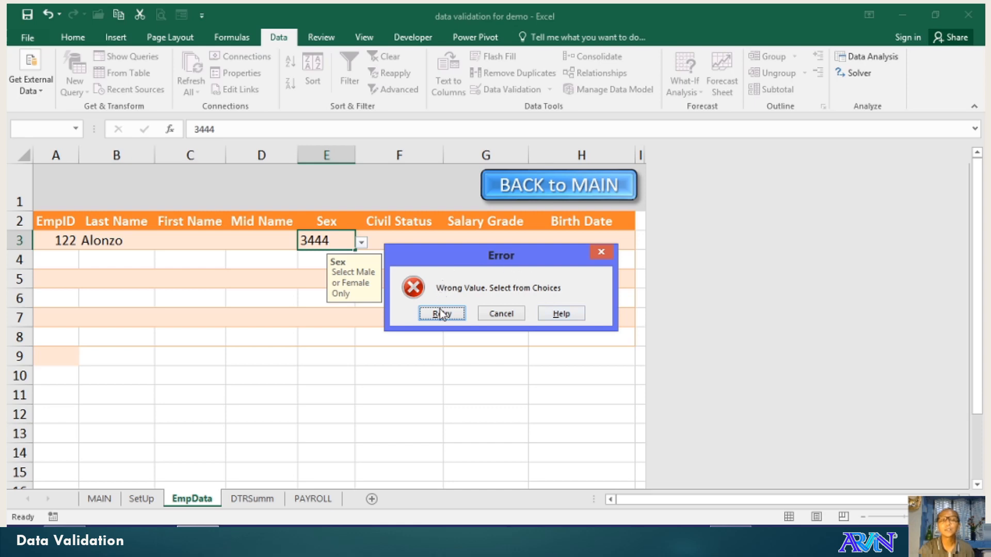
pyautogui.moveTo(442, 300)
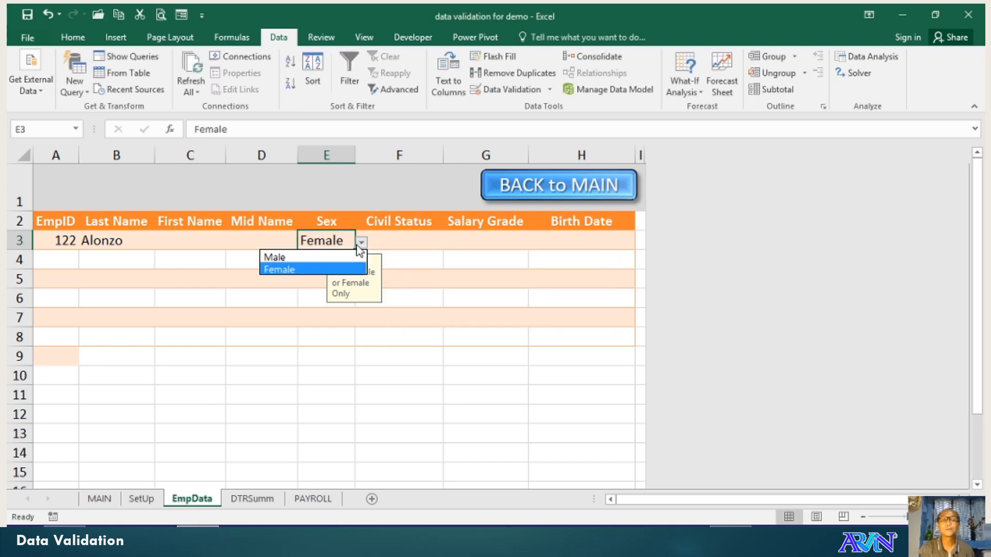
pyautogui.click(273, 257)
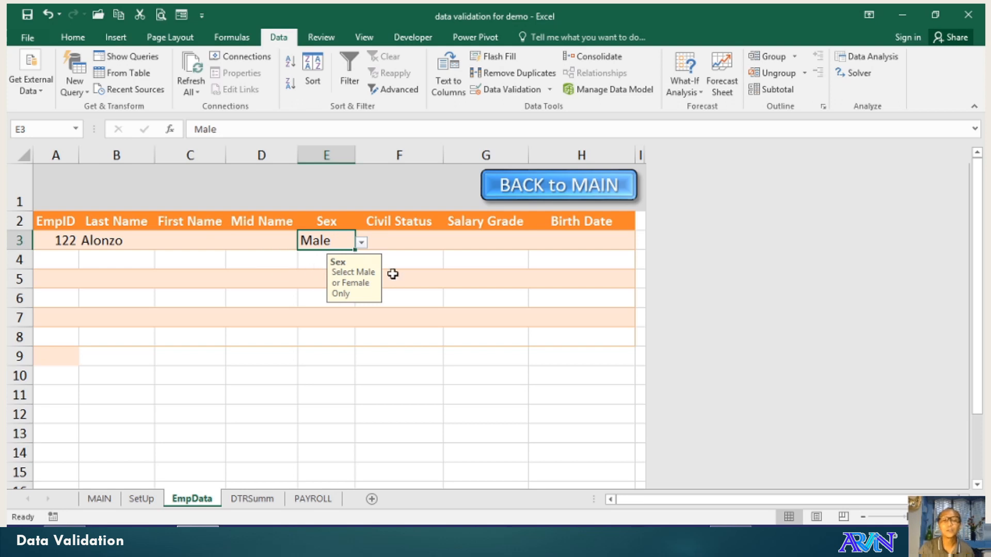
pyautogui.click(398, 240)
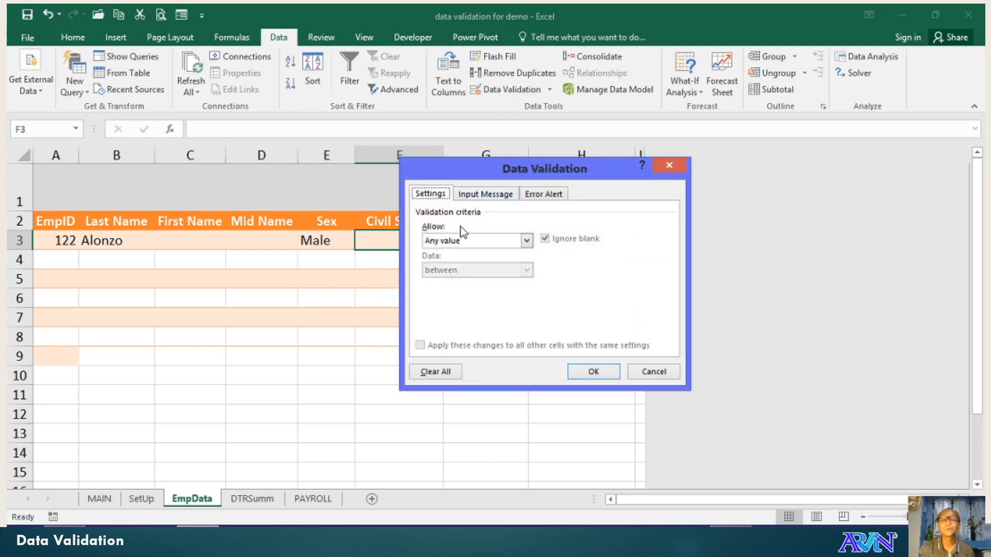
# - Apply a List rule to F3 with source 'Single, Married, Widow/er'
pyautogui.click(525, 240)
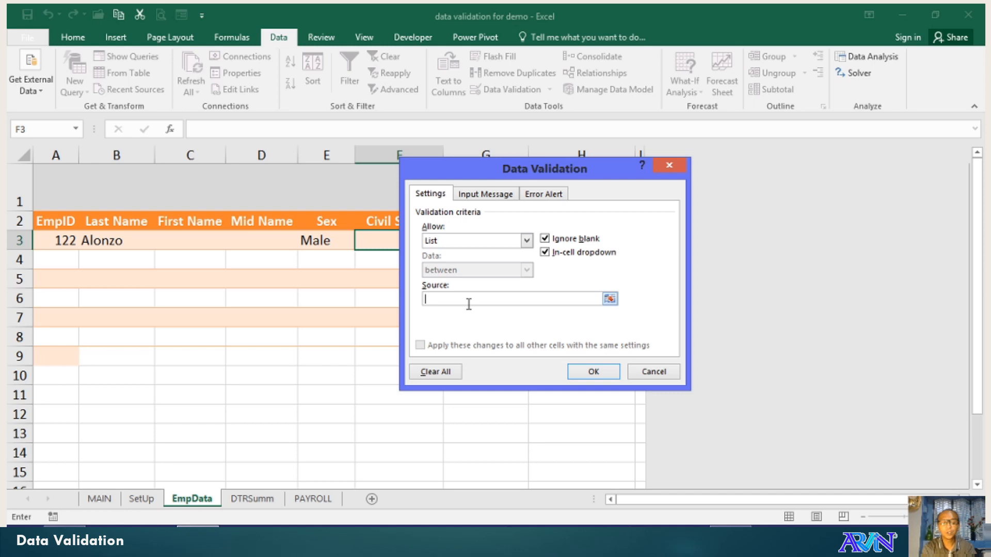
pyautogui.write('Single,')
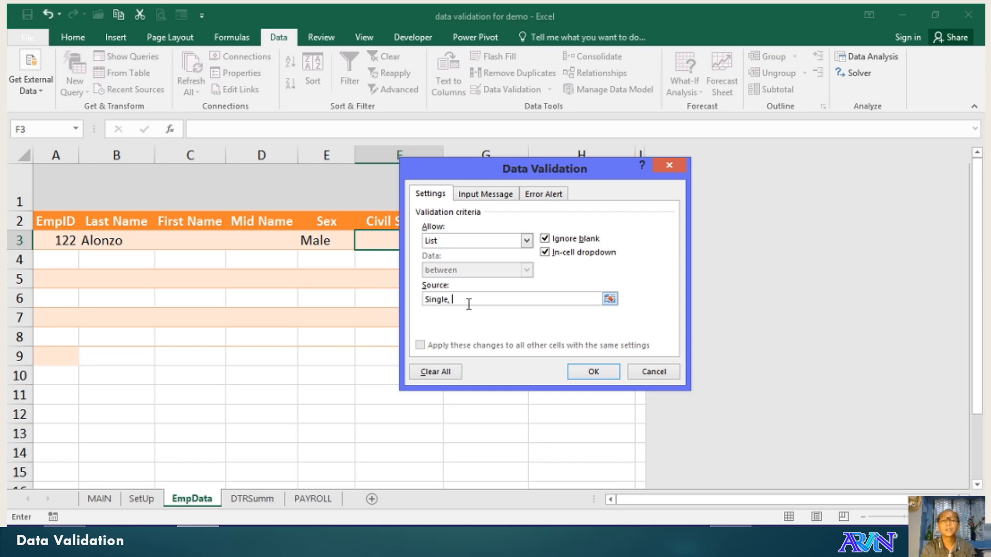
pyautogui.write('Married,')
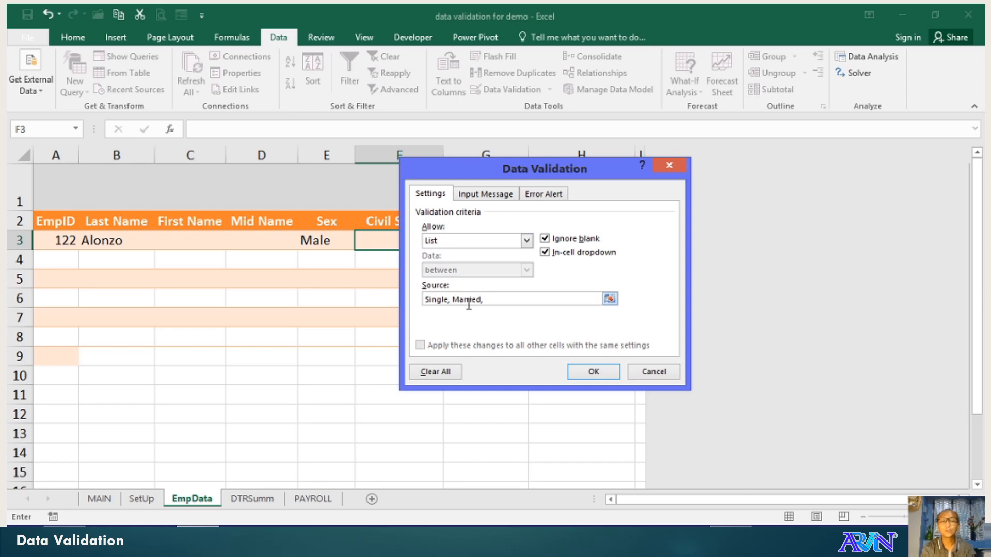
pyautogui.write('Widow')
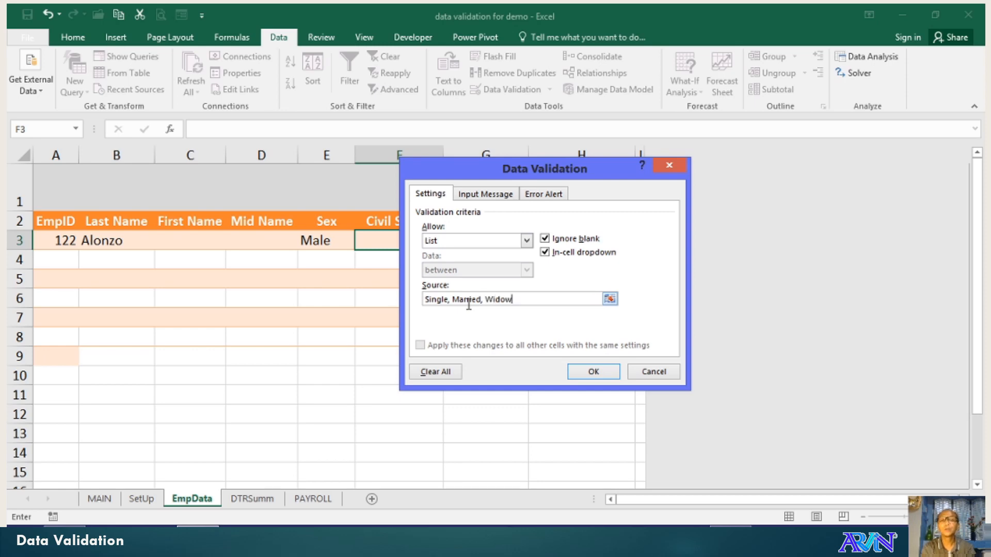
pyautogui.write('/er')
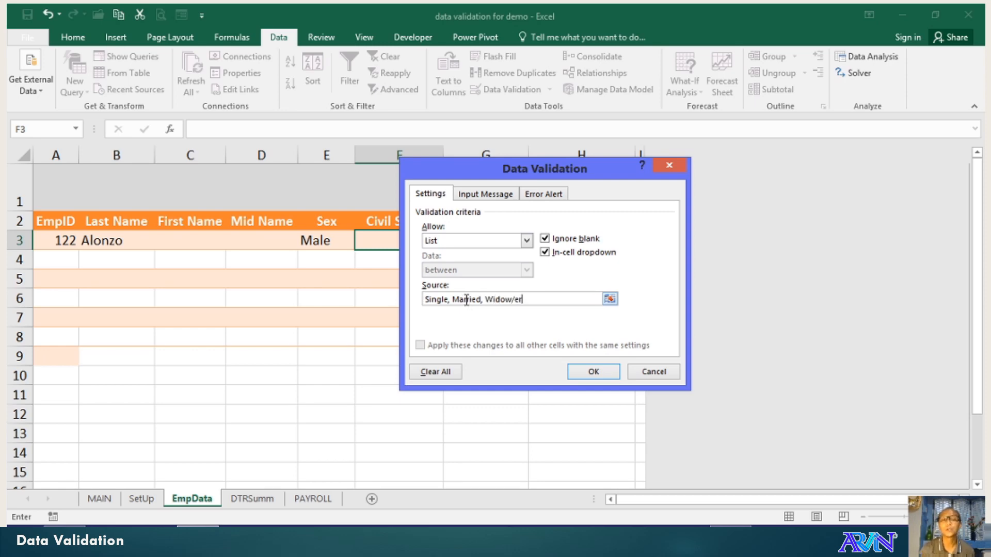
pyautogui.click(591, 372)
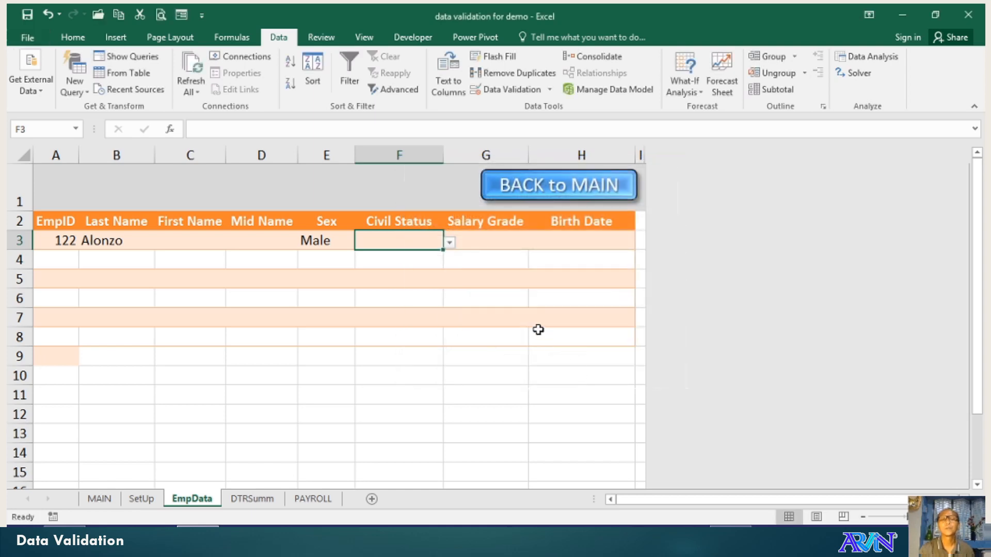
pyautogui.moveTo(546, 333)
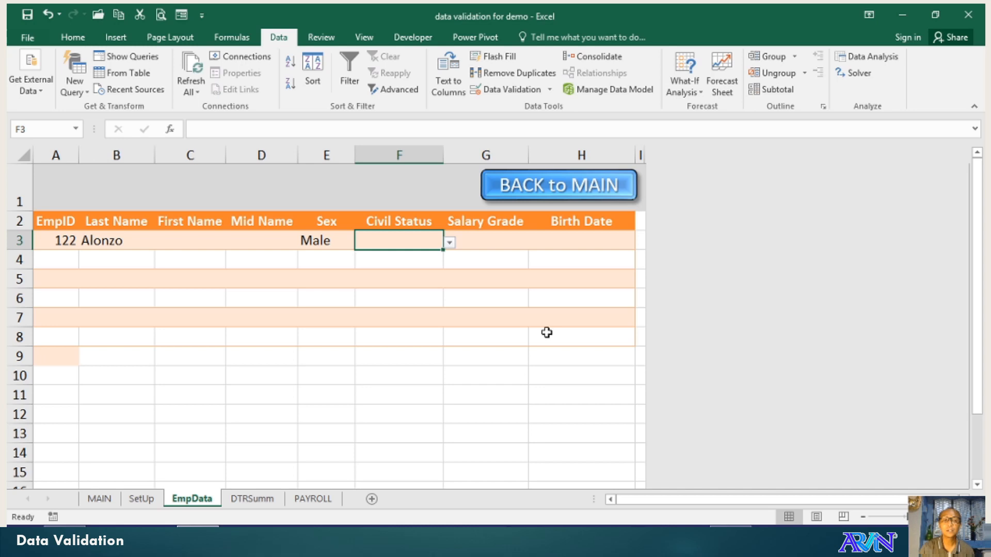
pyautogui.moveTo(407, 236)
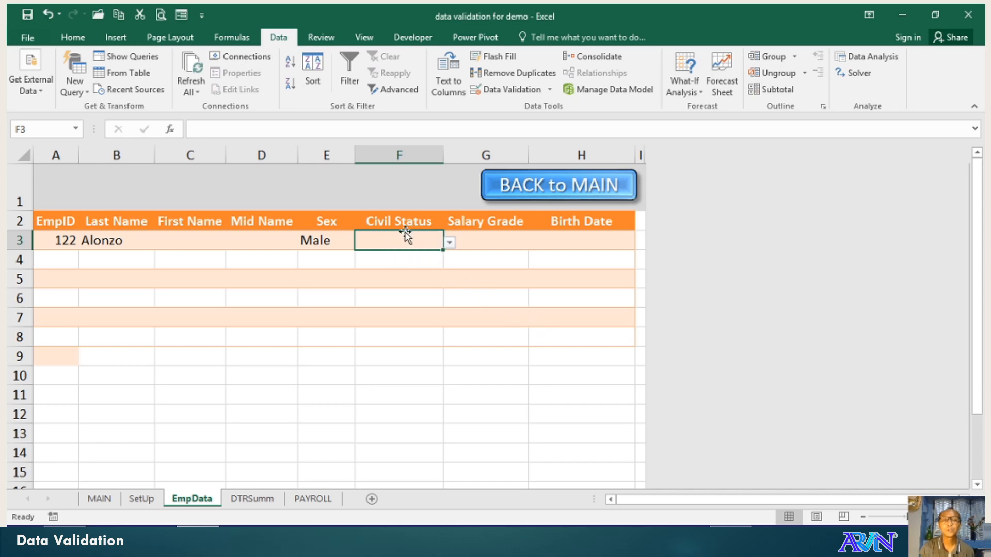
# - Set employee 122's Civil Status to Married; a typed number 345345 is rejected by the rule
pyautogui.click(325, 241)
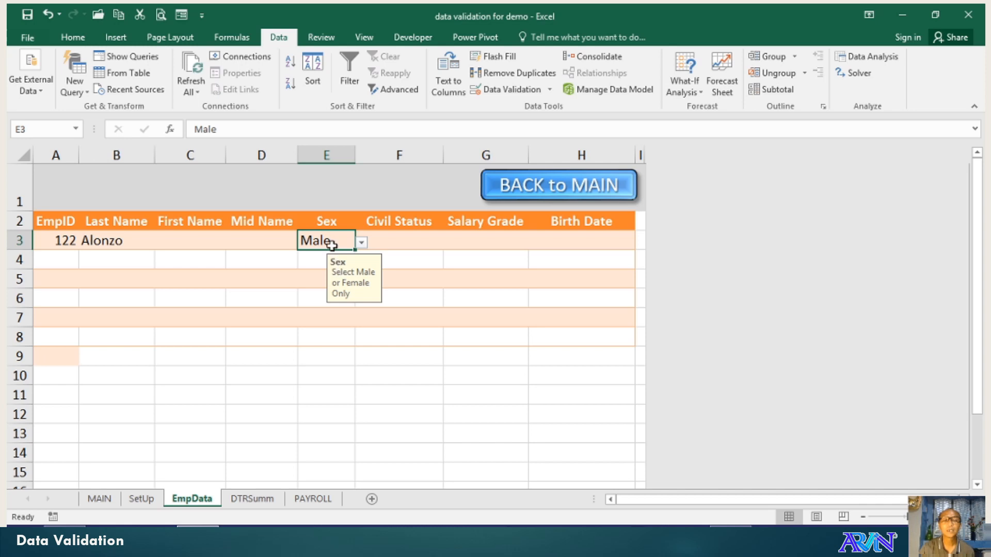
pyautogui.click(449, 242)
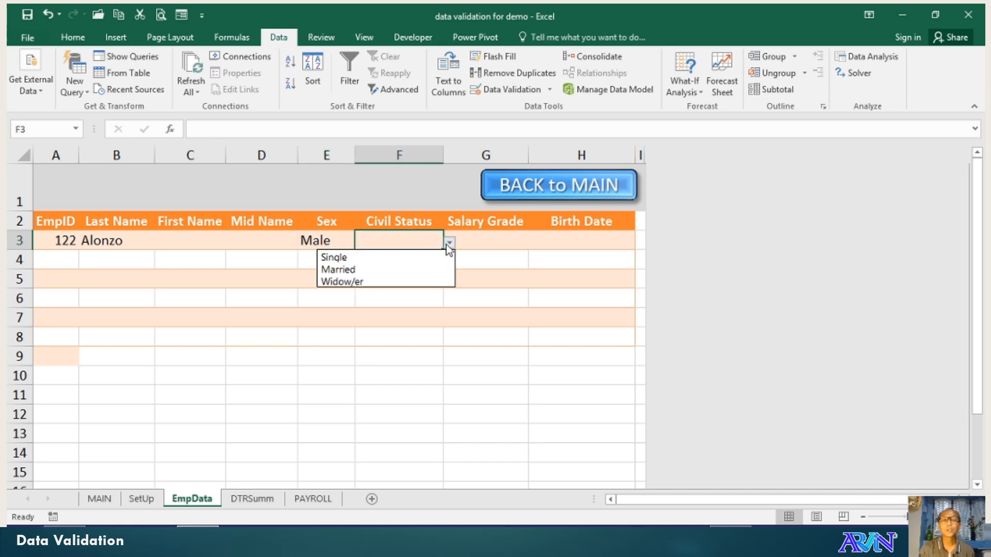
pyautogui.click(338, 269)
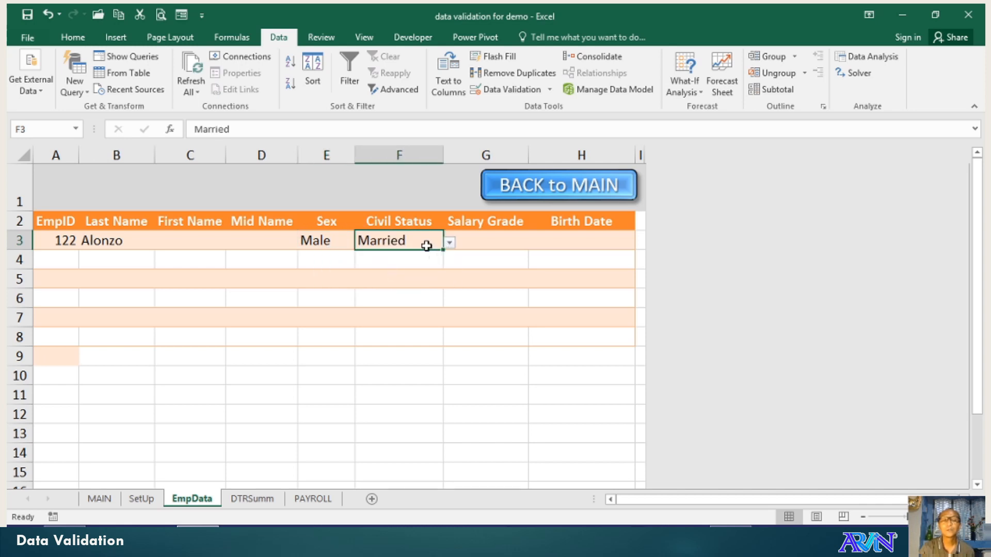
pyautogui.write('345345')
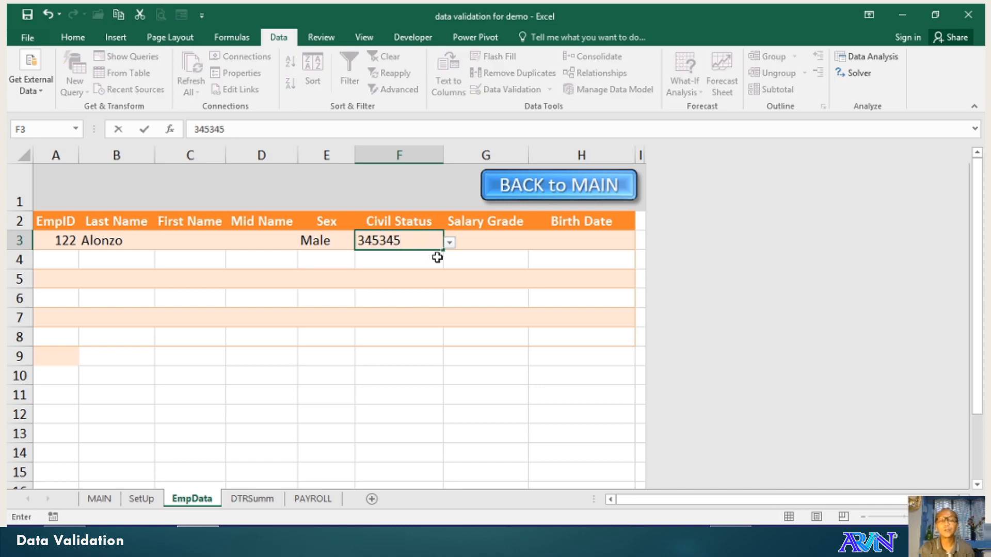
pyautogui.press('Return')
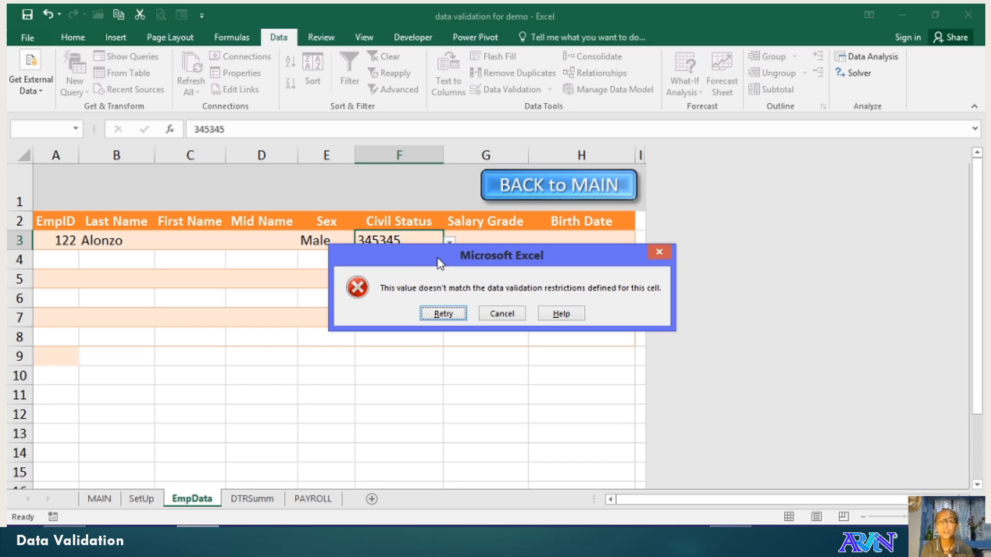
pyautogui.moveTo(431, 261)
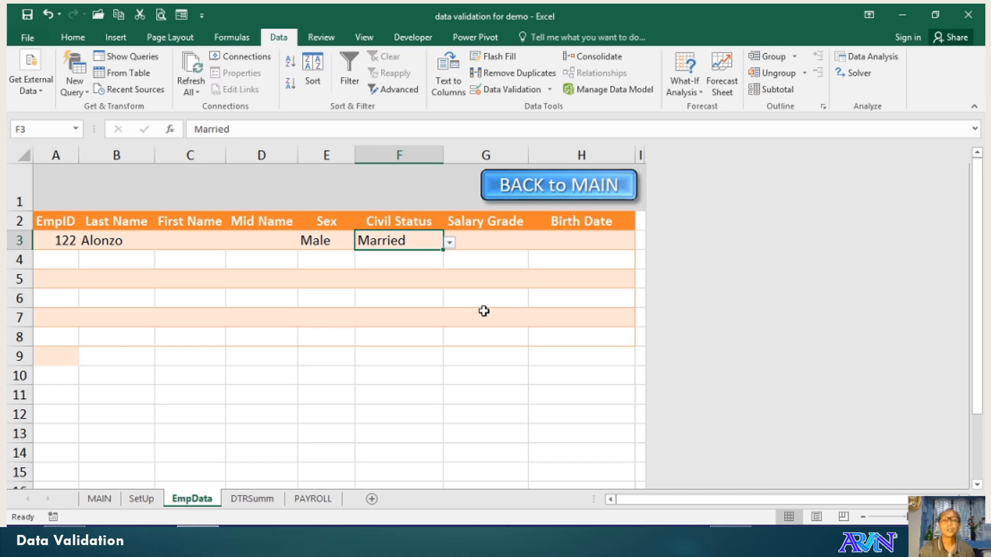
pyautogui.click(485, 241)
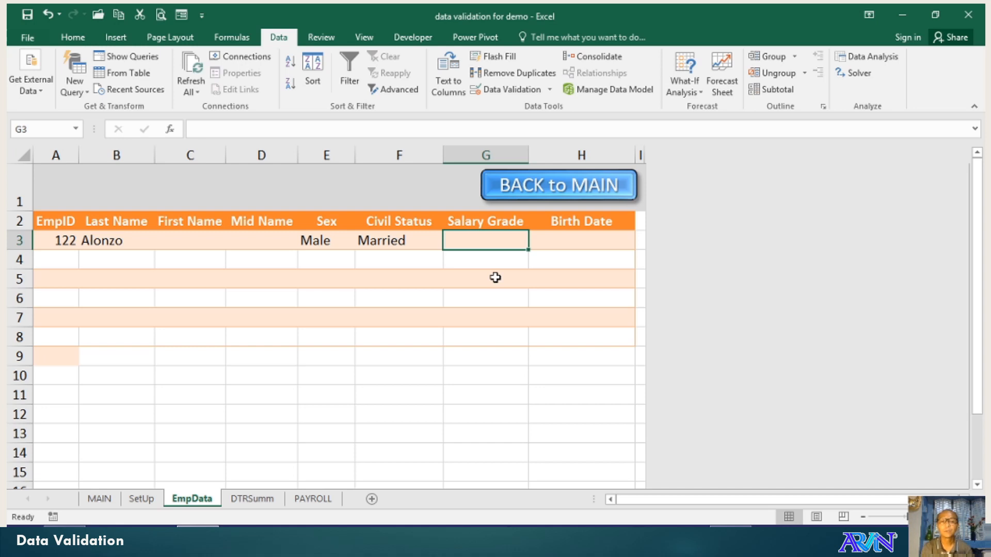
pyautogui.moveTo(495, 235)
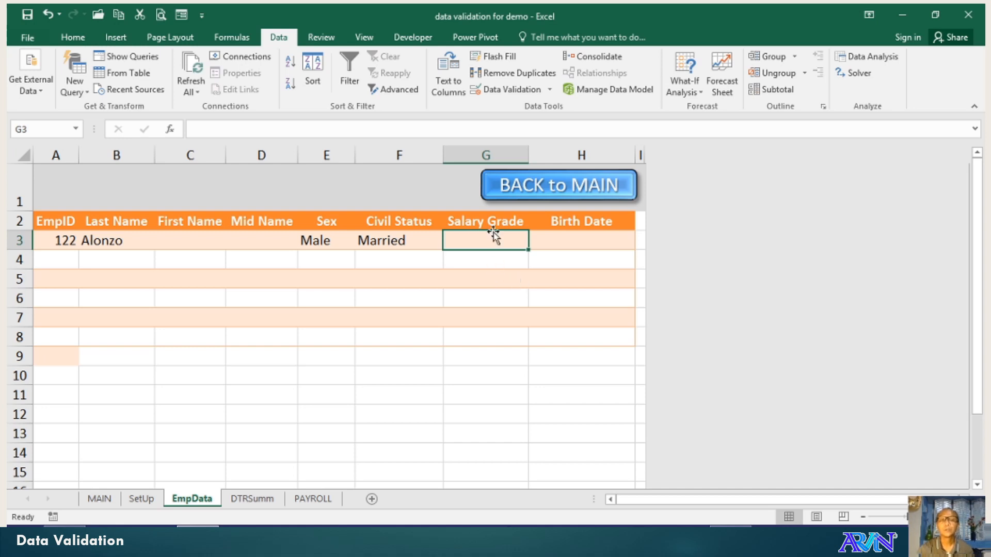
# - Restrict Salary Grade cell G3 to whole numbers between minimum 5 and maximum 30
pyautogui.click(509, 72)
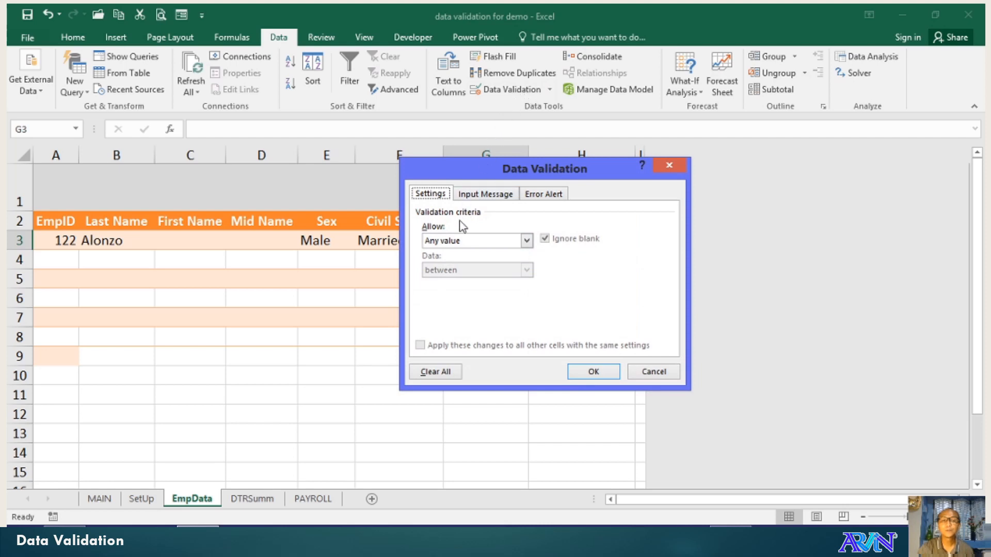
pyautogui.click(527, 240)
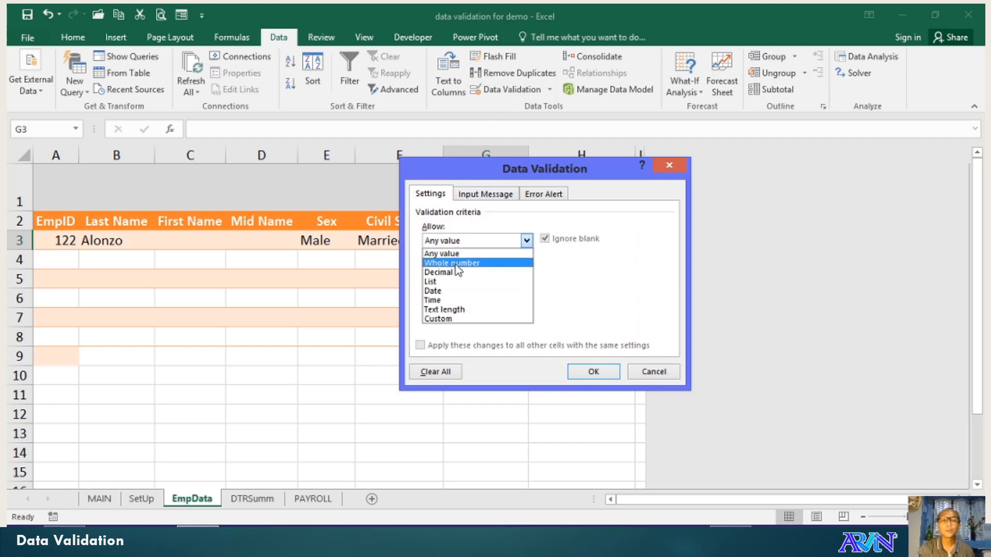
pyautogui.click(451, 262)
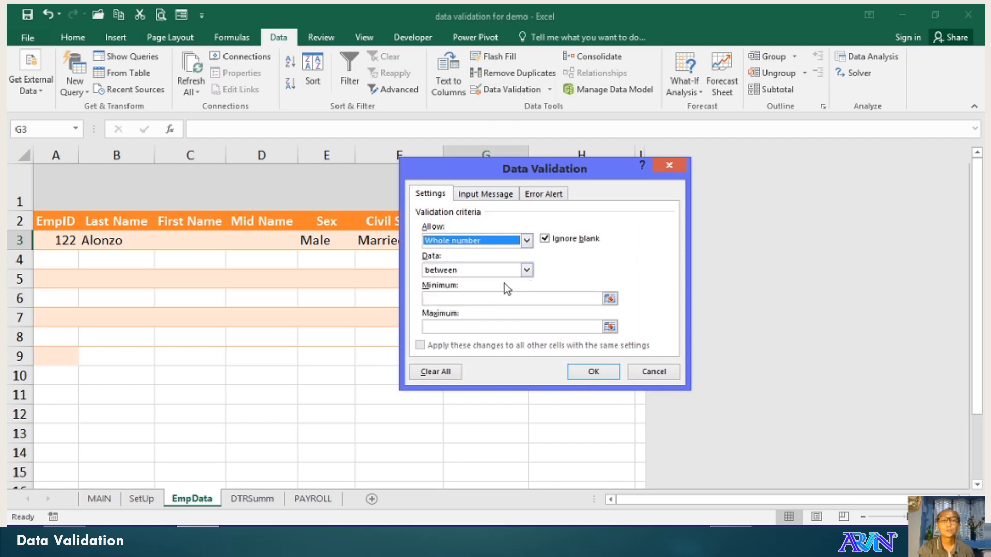
pyautogui.click(526, 269)
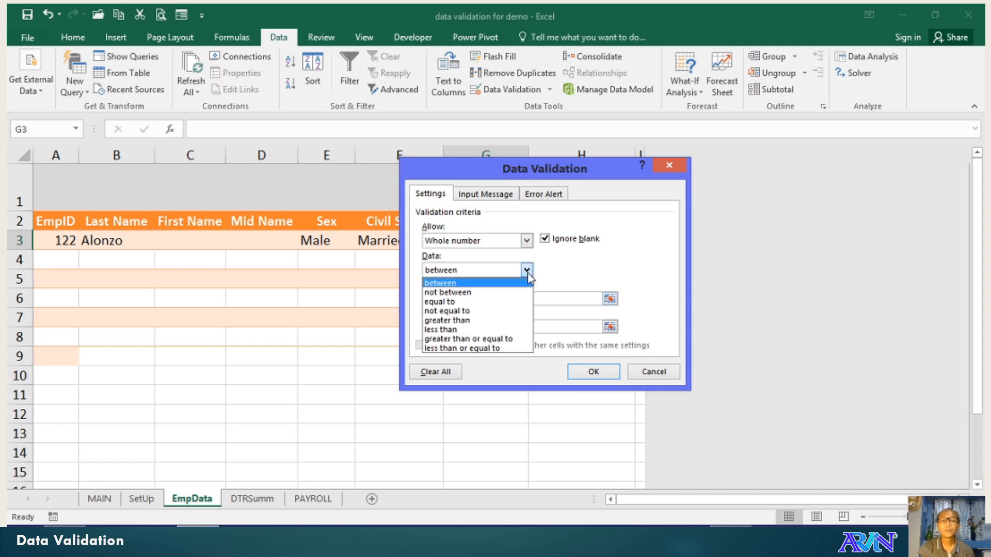
pyautogui.moveTo(528, 279)
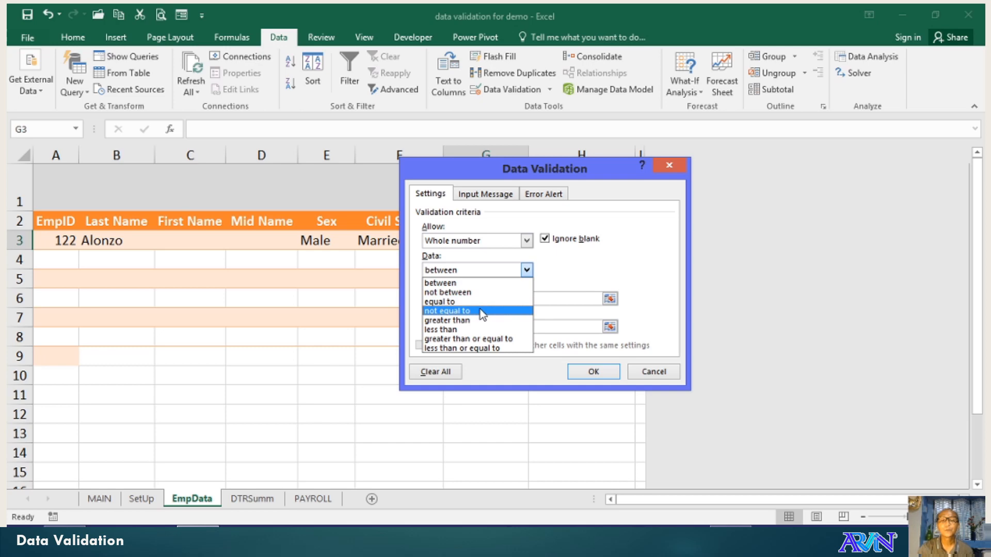
pyautogui.moveTo(518, 320)
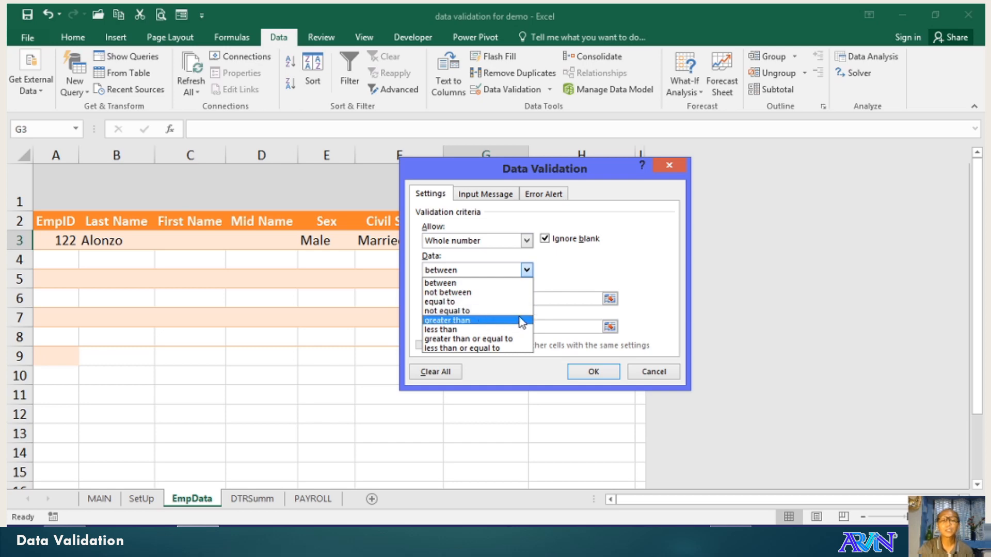
pyautogui.moveTo(576, 278)
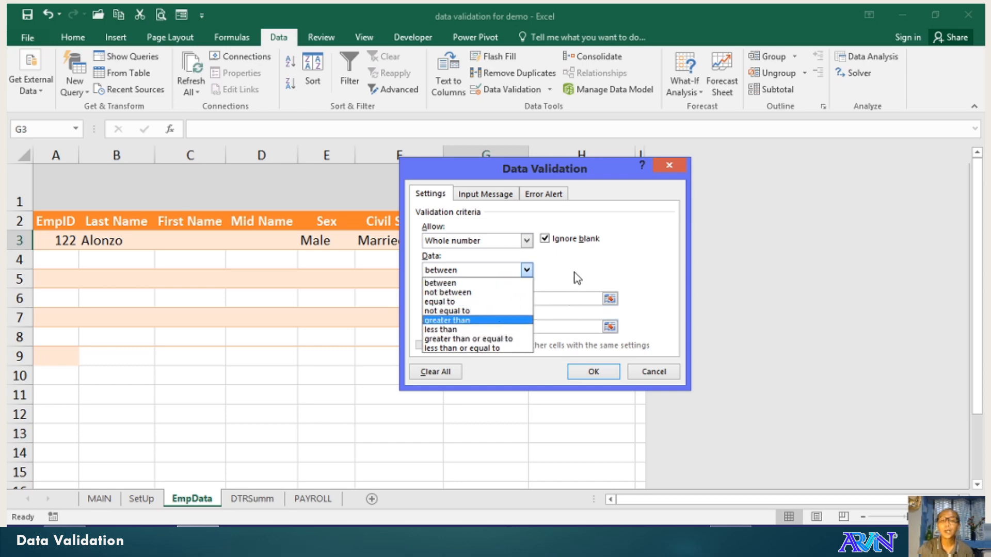
pyautogui.click(440, 269)
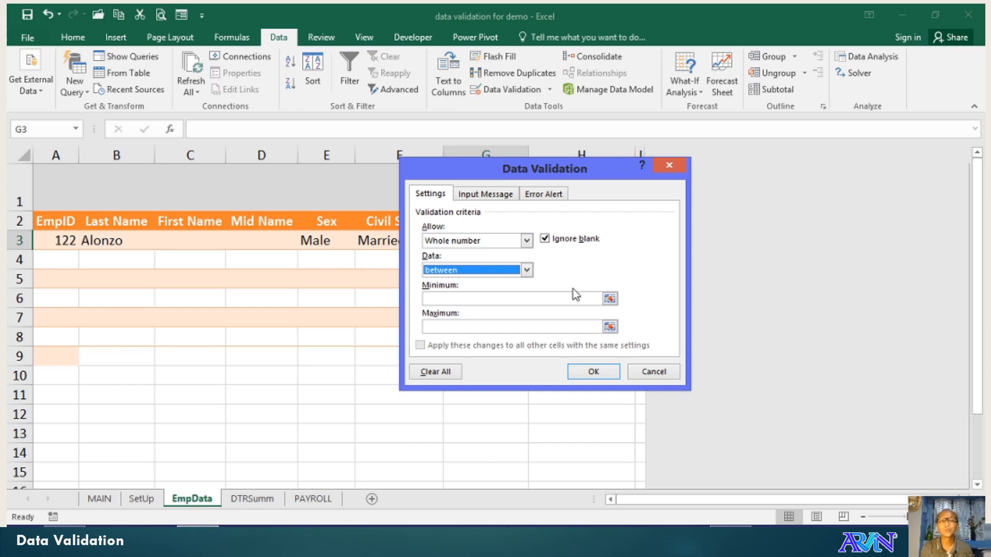
pyautogui.moveTo(463, 300)
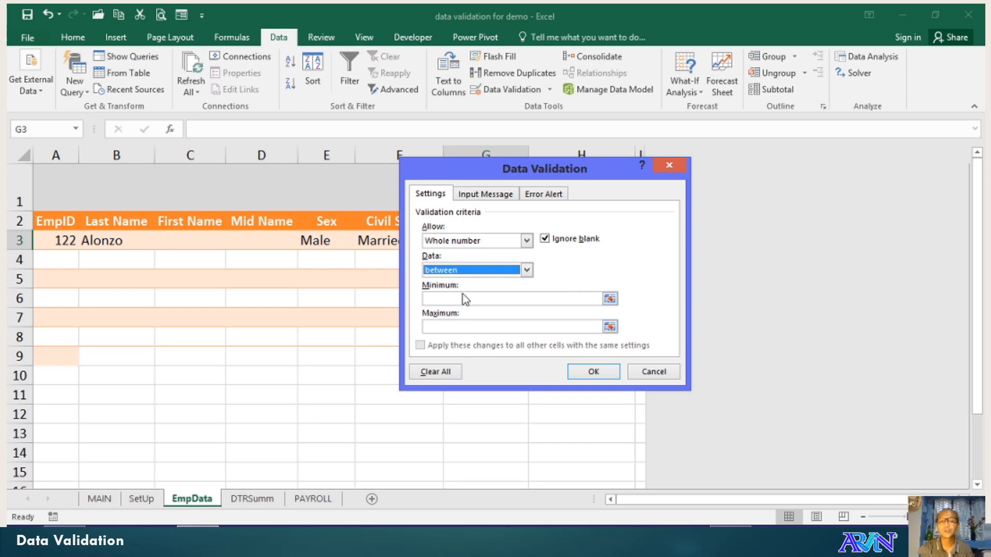
pyautogui.click(512, 298)
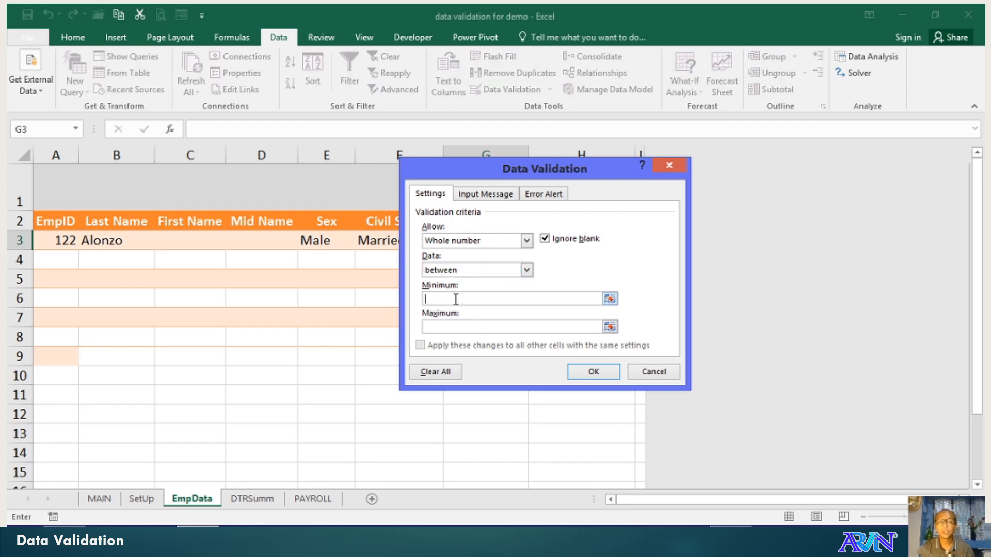
pyautogui.write('5')
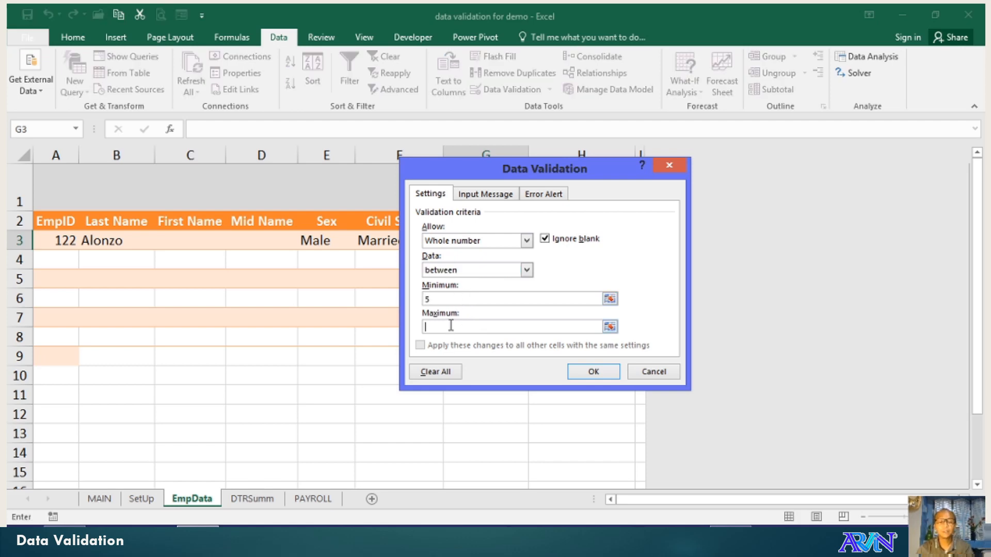
pyautogui.write('30')
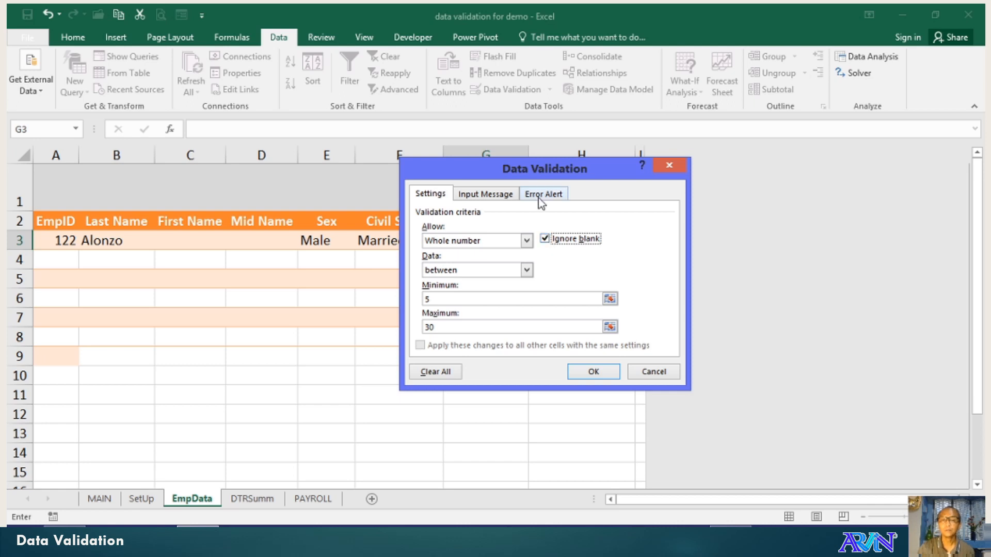
# - Add the error alert "Out of Range. 5 to 30 only." to the G3 rule and apply it
pyautogui.click(542, 193)
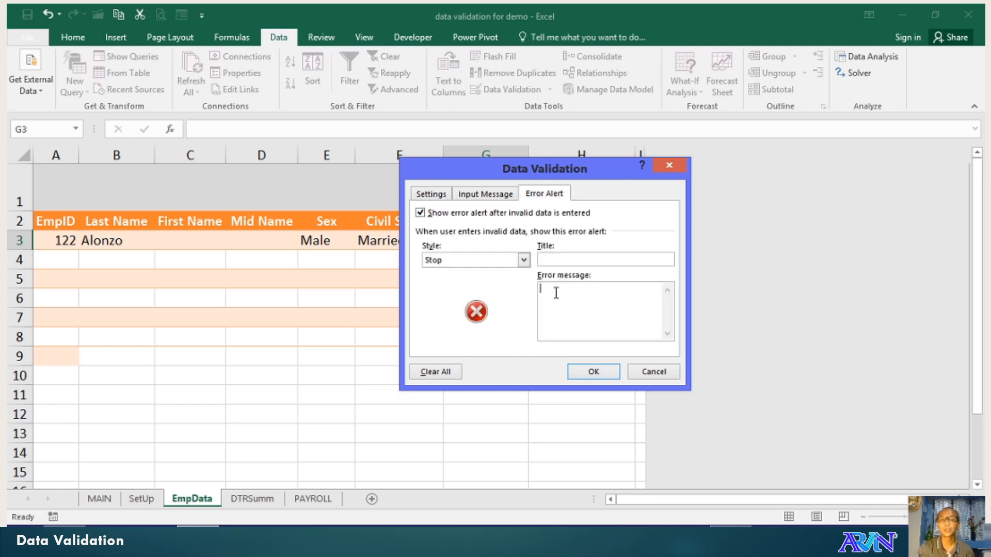
pyautogui.moveTo(568, 303)
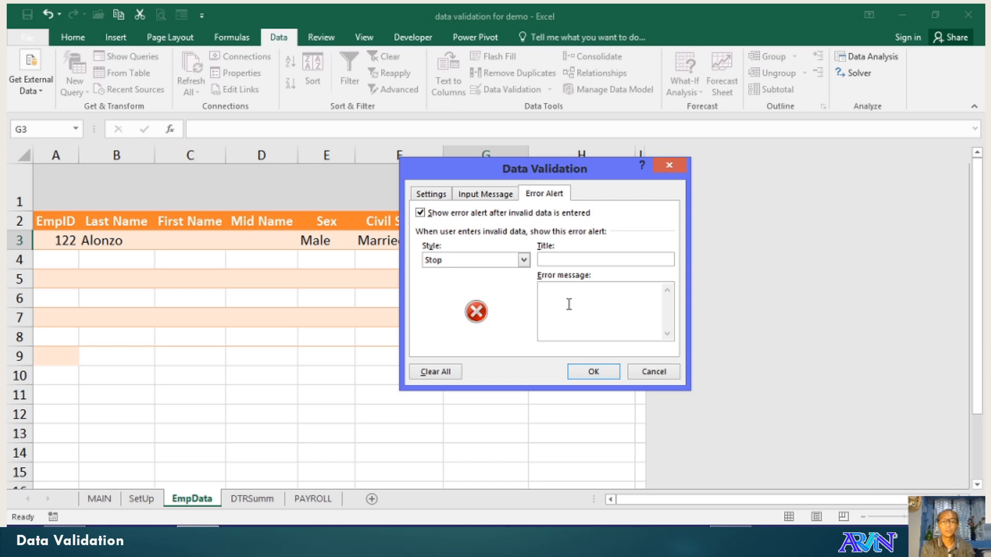
pyautogui.write('Out of')
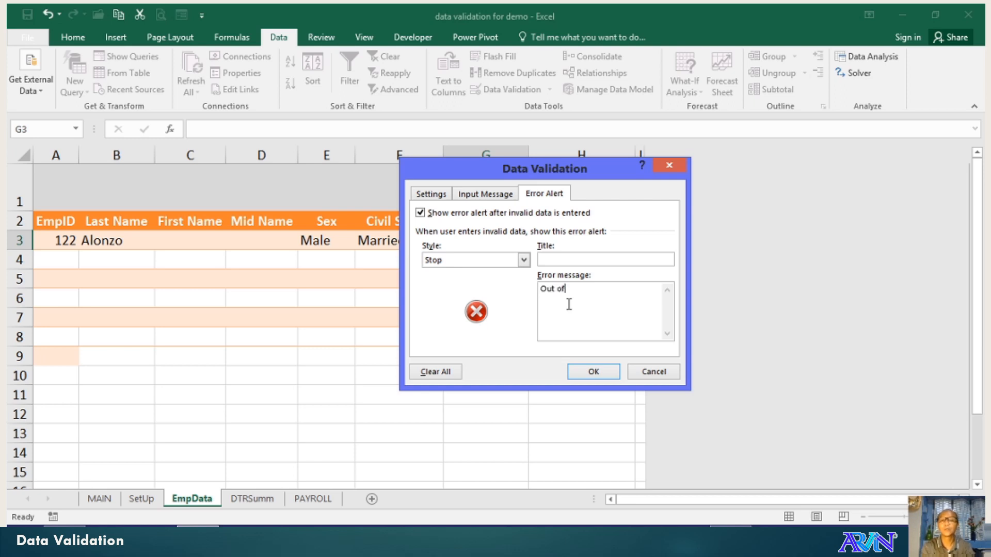
pyautogui.write('Range.')
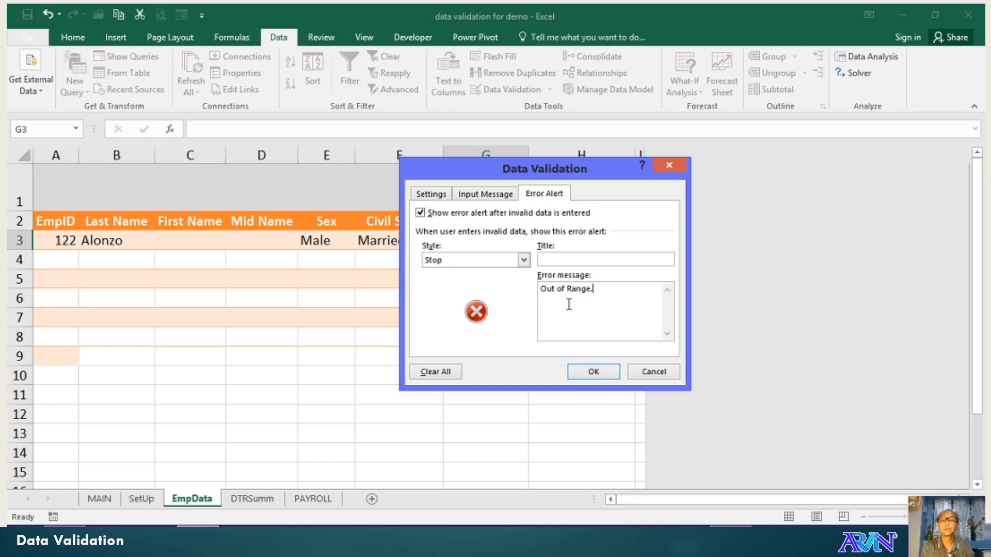
pyautogui.write('5')
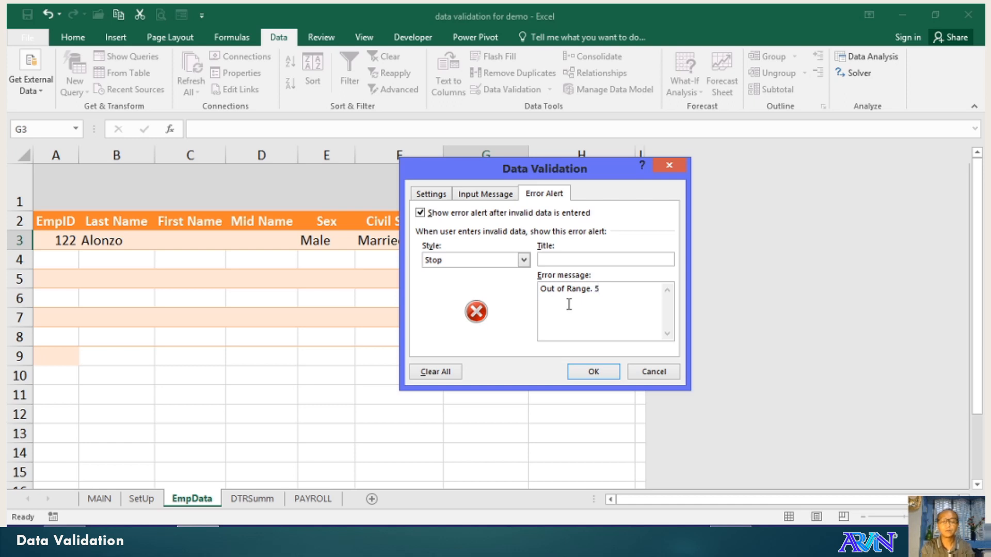
pyautogui.write('to 3')
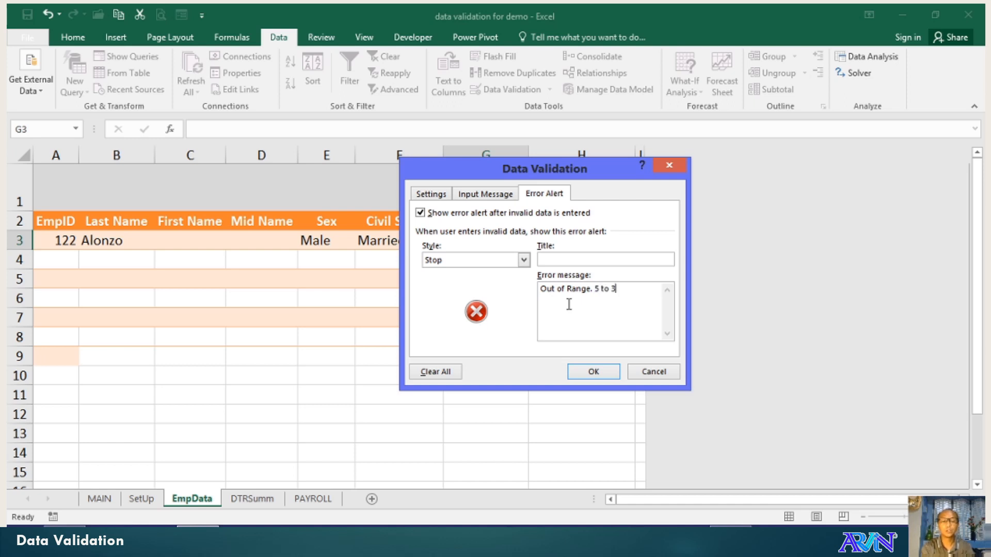
pyautogui.write('0 onl')
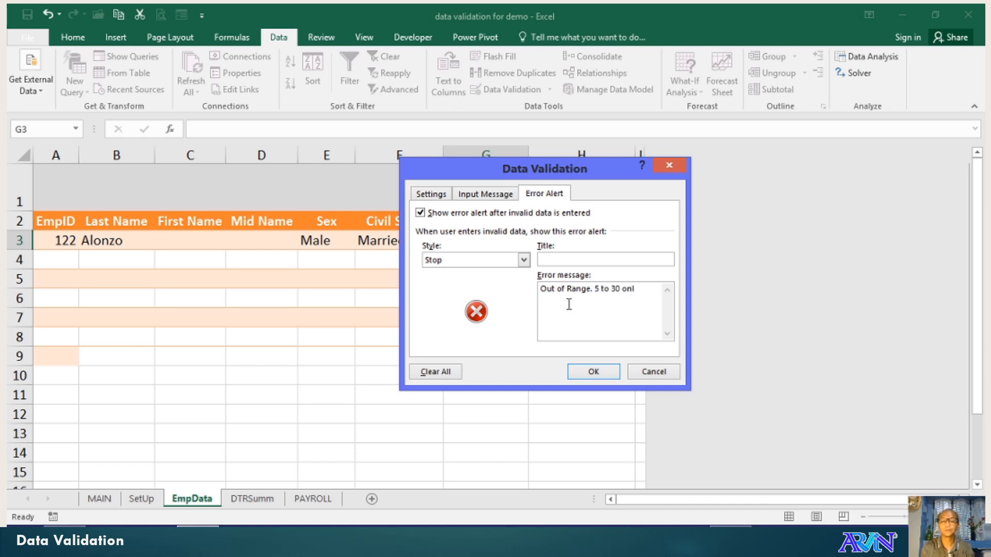
pyautogui.write('y.')
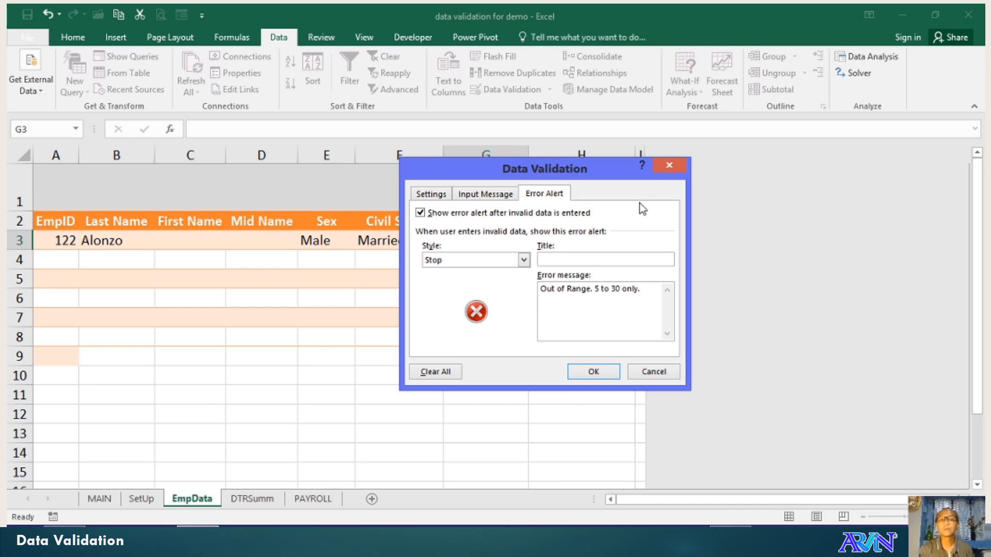
pyautogui.click(485, 193)
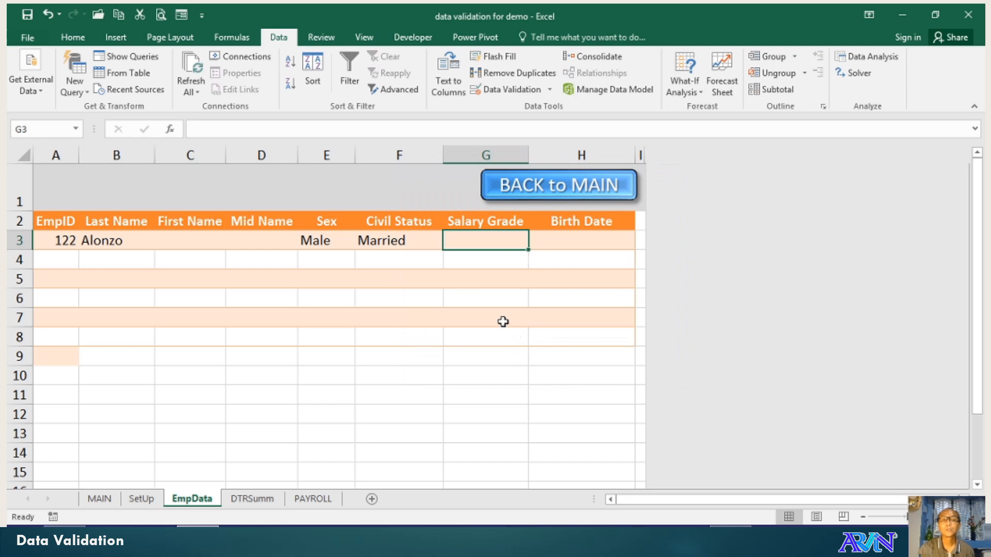
pyautogui.moveTo(551, 325)
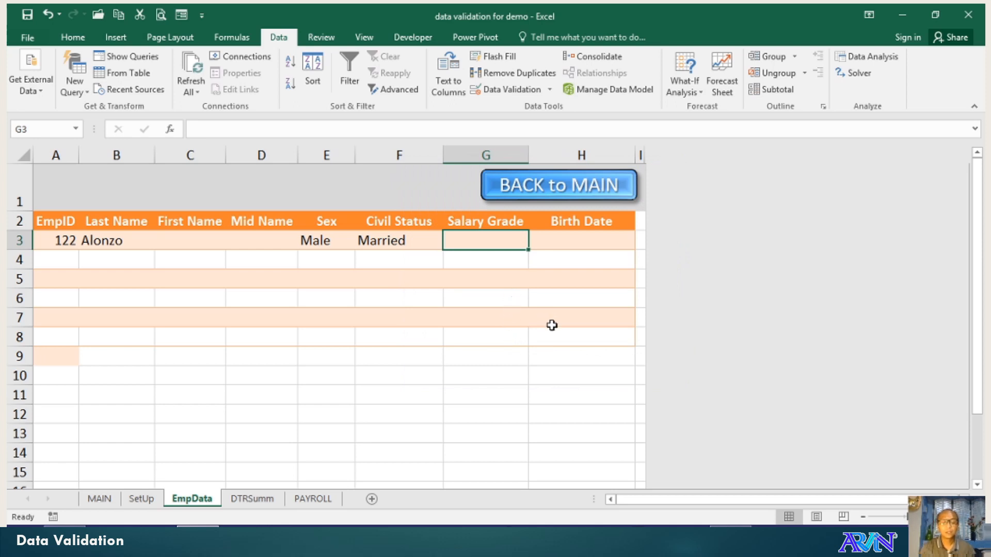
# - Test G3 with rejected grades 4 and 31, leave it at 30, and move to Birth Date H3
pyautogui.write('4')
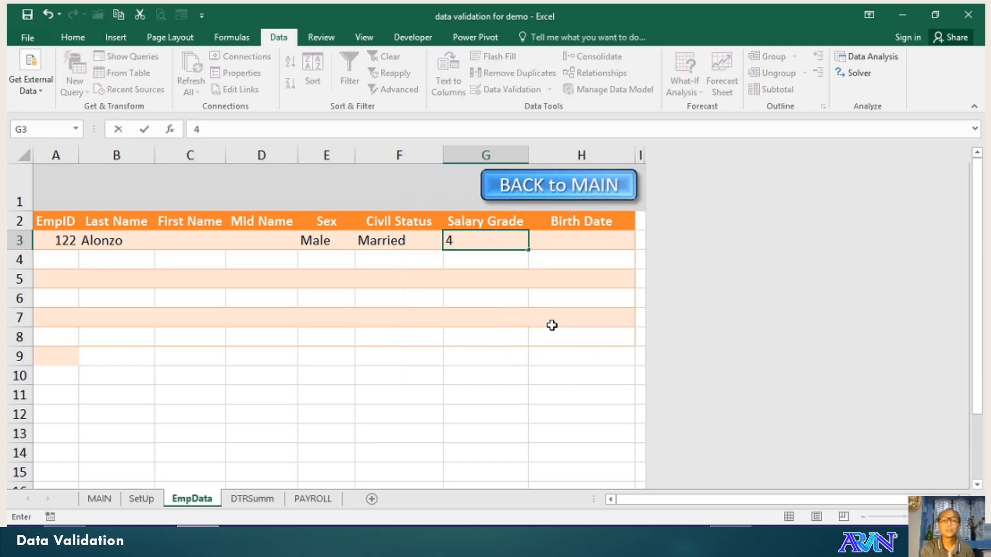
pyautogui.press('Return')
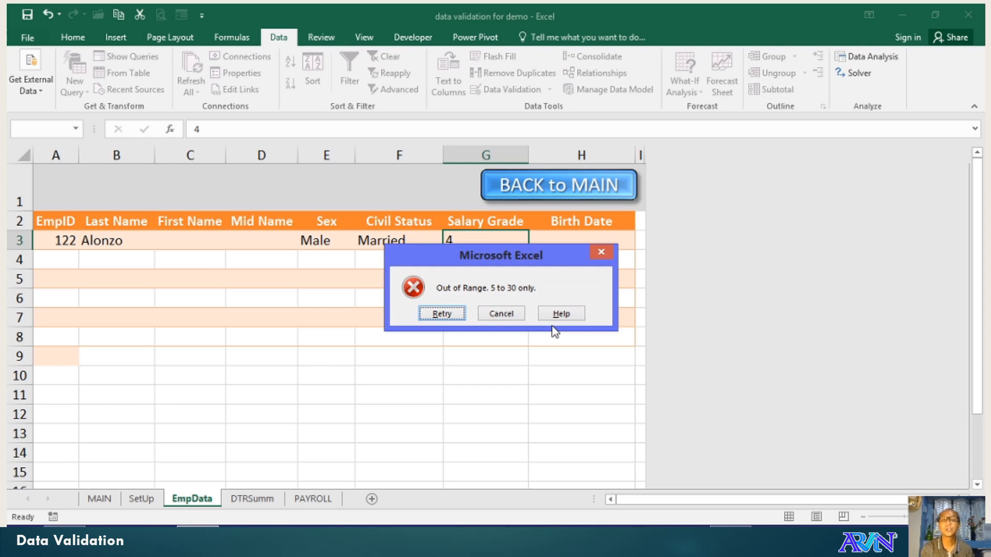
pyautogui.click(500, 314)
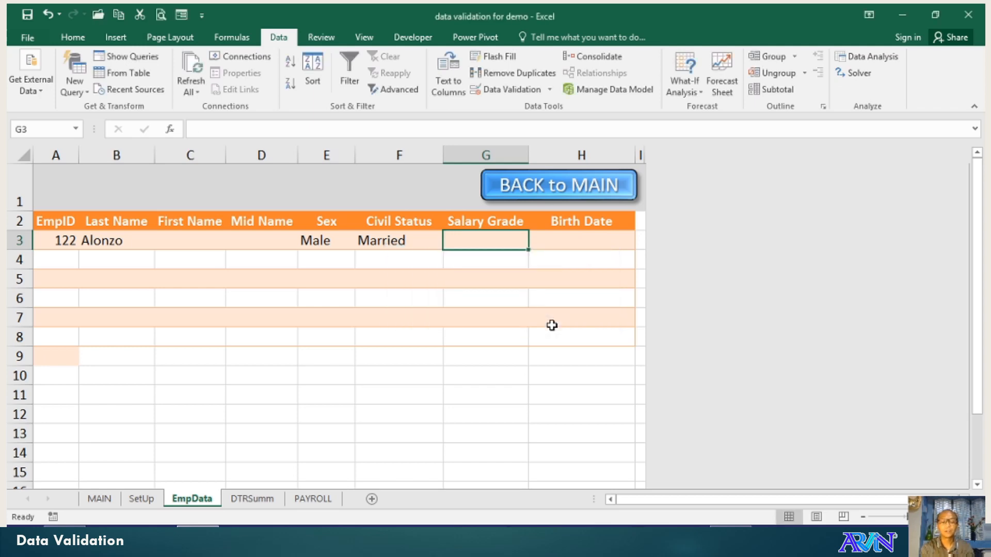
pyautogui.write('31')
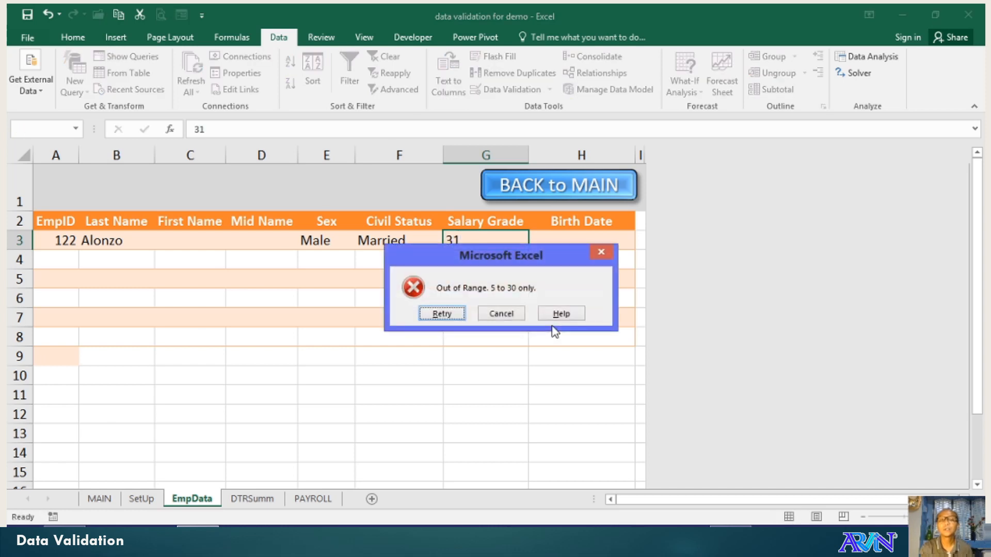
pyautogui.click(500, 313)
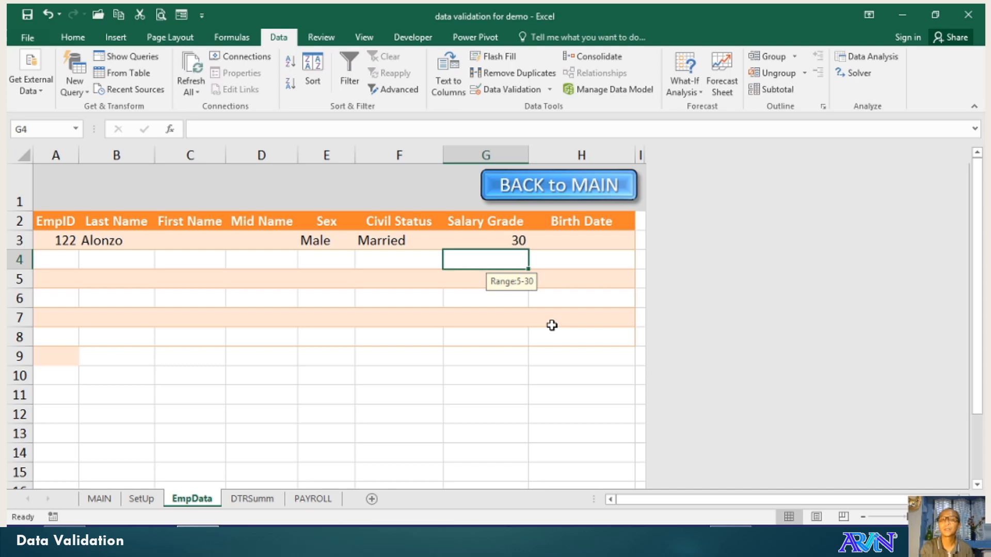
pyautogui.click(485, 241)
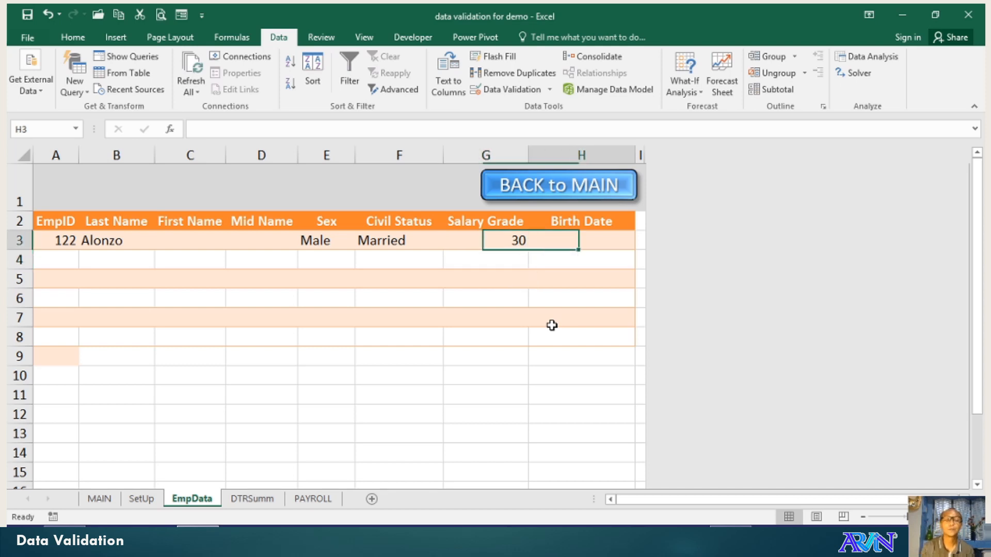
pyautogui.click(581, 241)
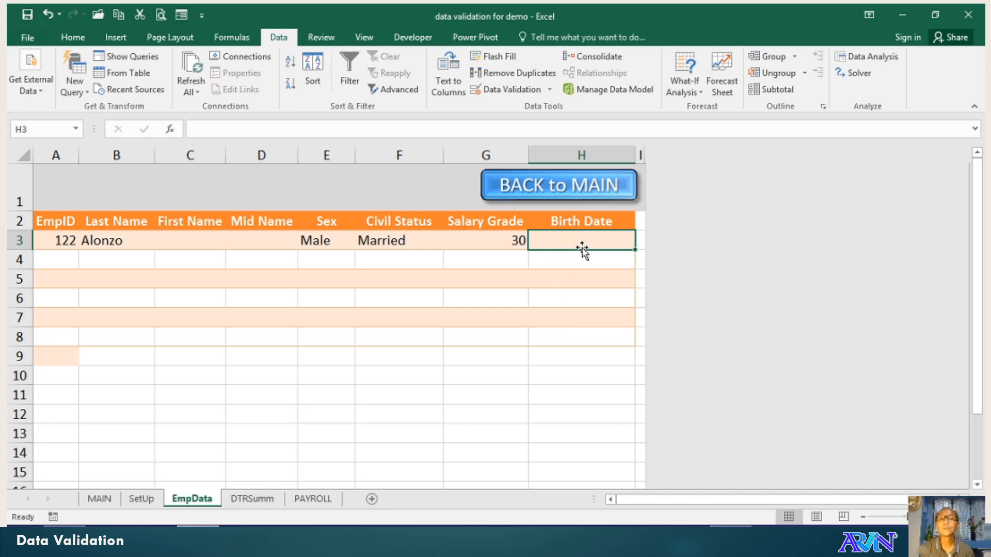
pyautogui.moveTo(508, 88)
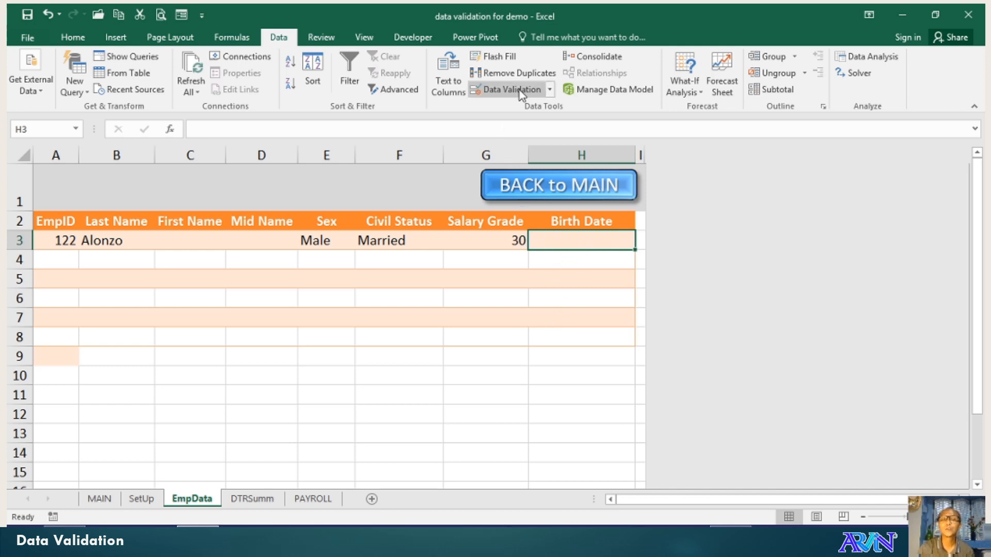
# - Restrict Birth Date cell H3 to dates less than an end date of =today()
pyautogui.click(506, 89)
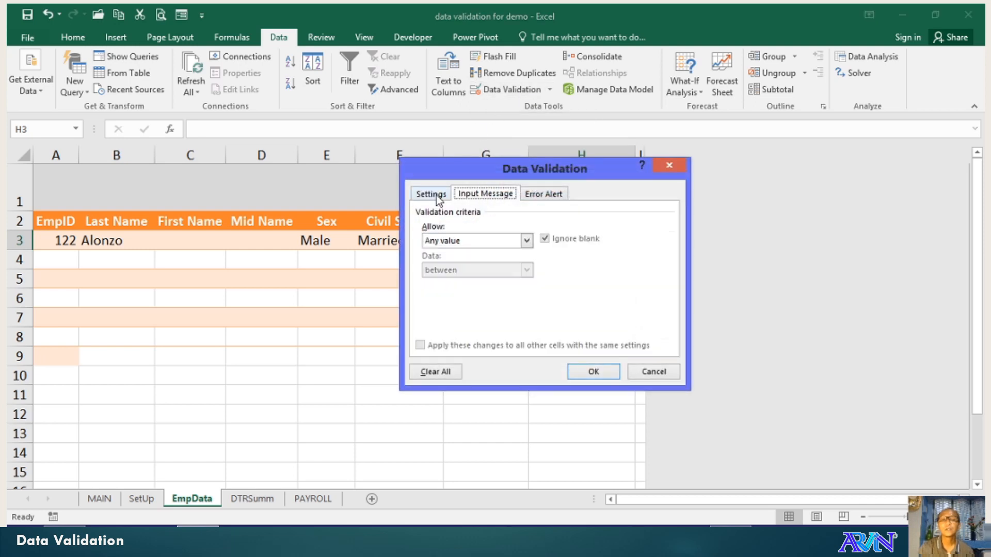
pyautogui.click(526, 241)
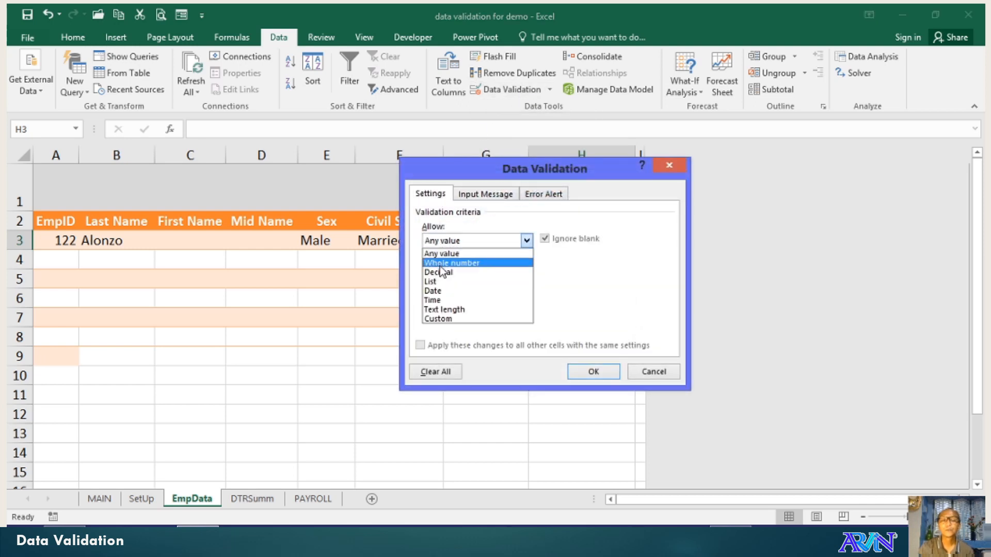
pyautogui.click(433, 291)
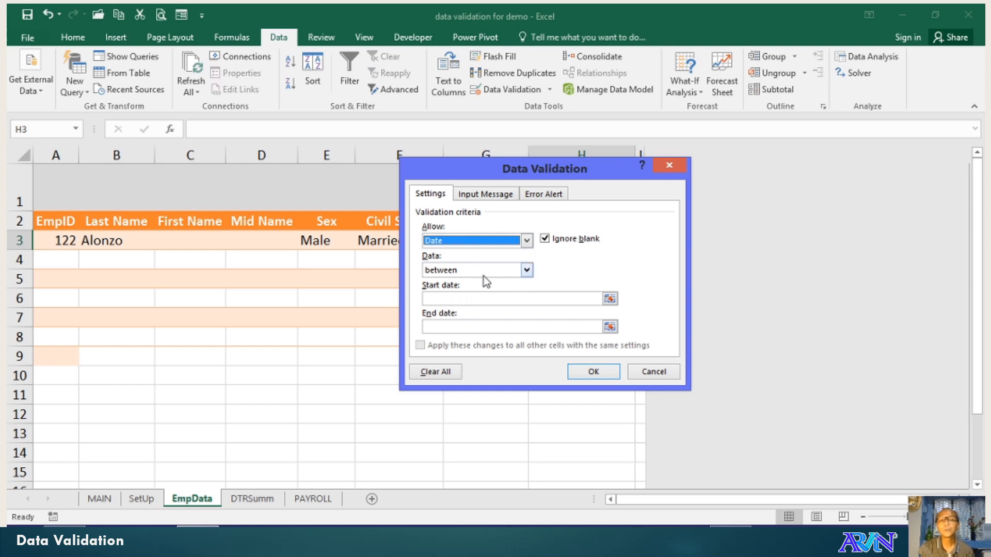
pyautogui.moveTo(443, 281)
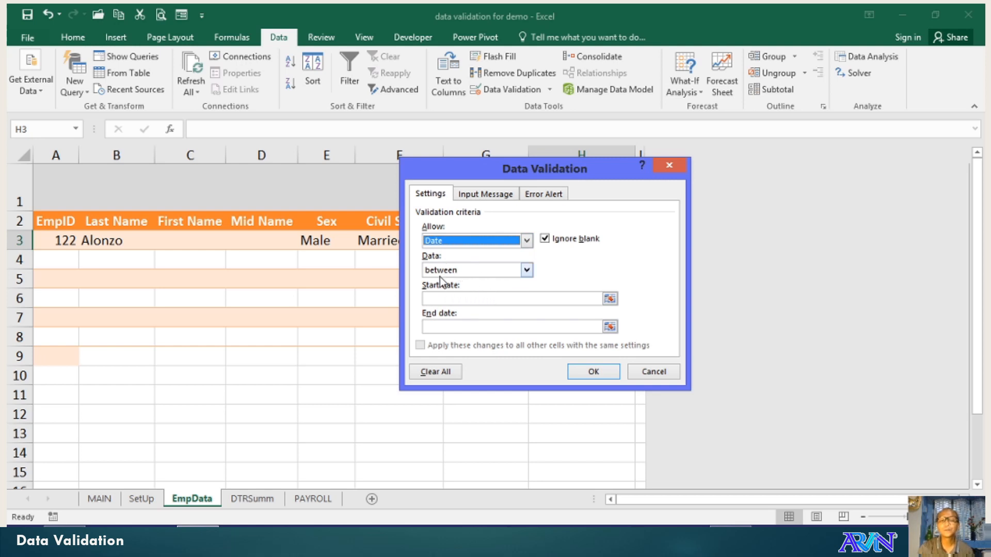
pyautogui.moveTo(536, 279)
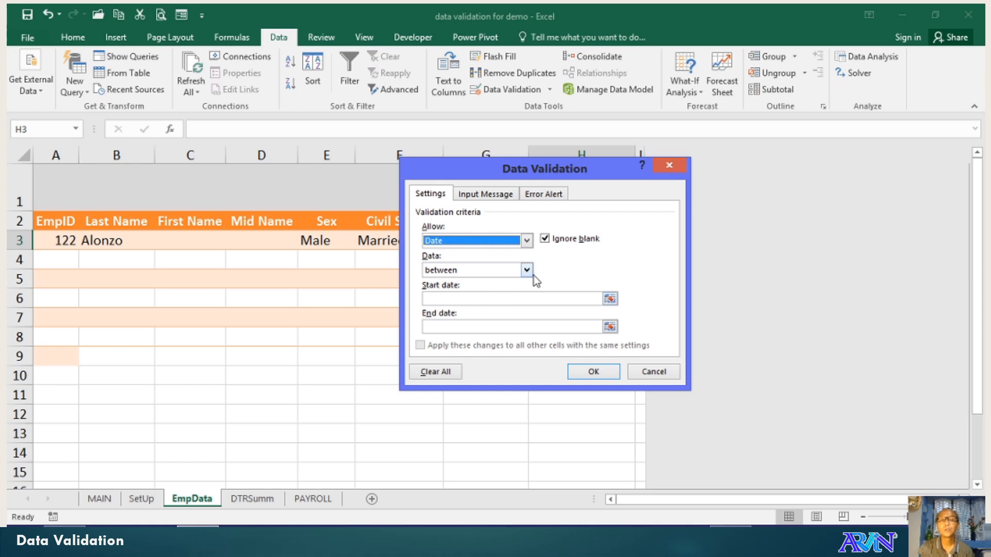
pyautogui.click(527, 269)
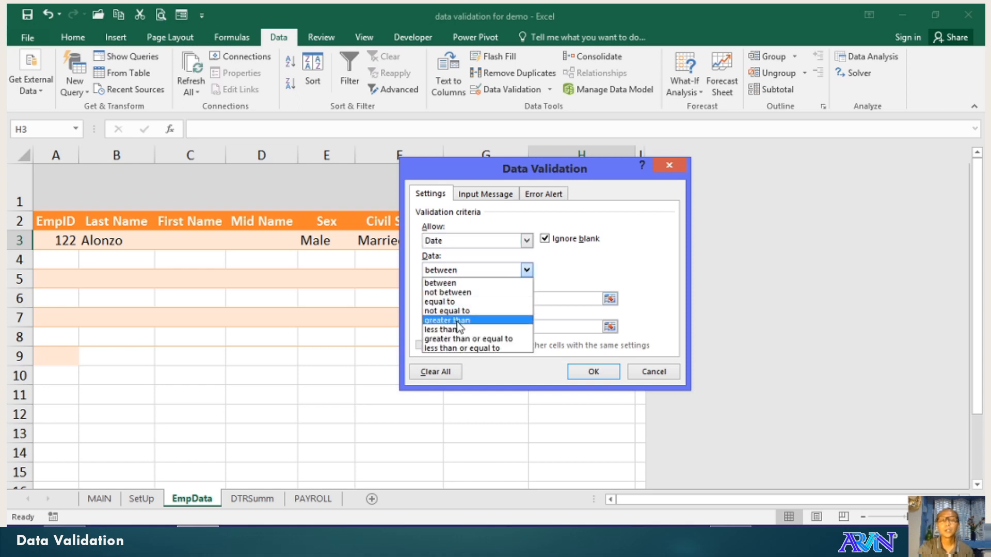
pyautogui.moveTo(443, 330)
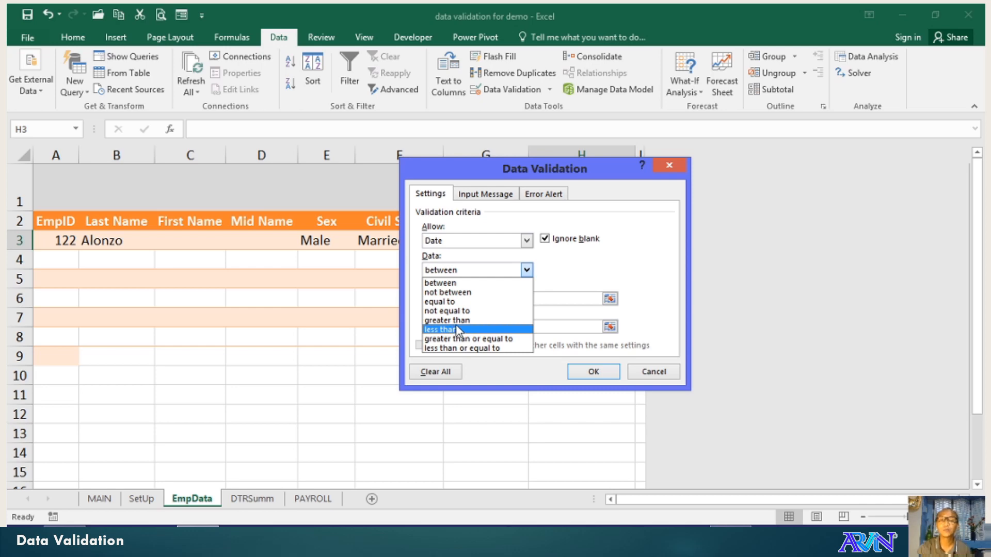
pyautogui.click(441, 330)
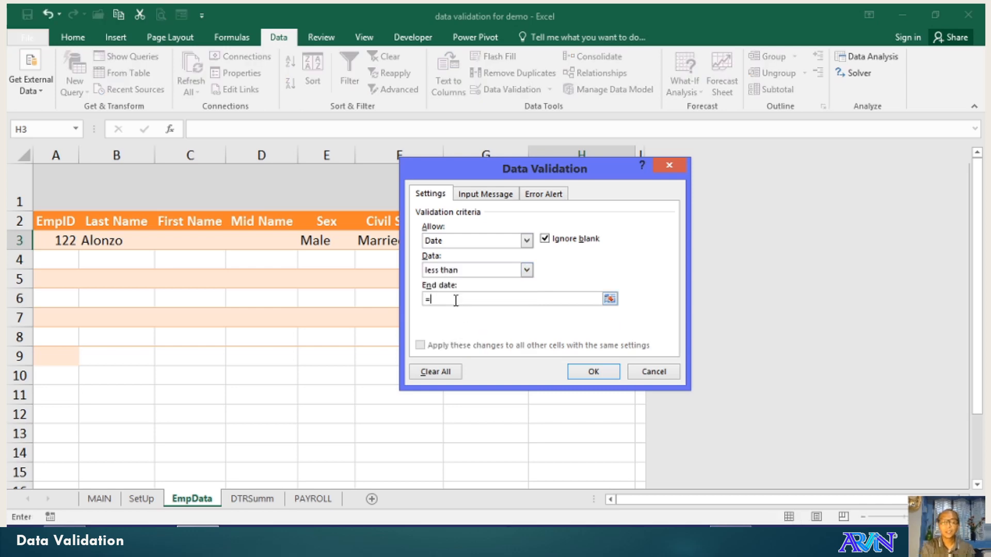
pyautogui.write('today()')
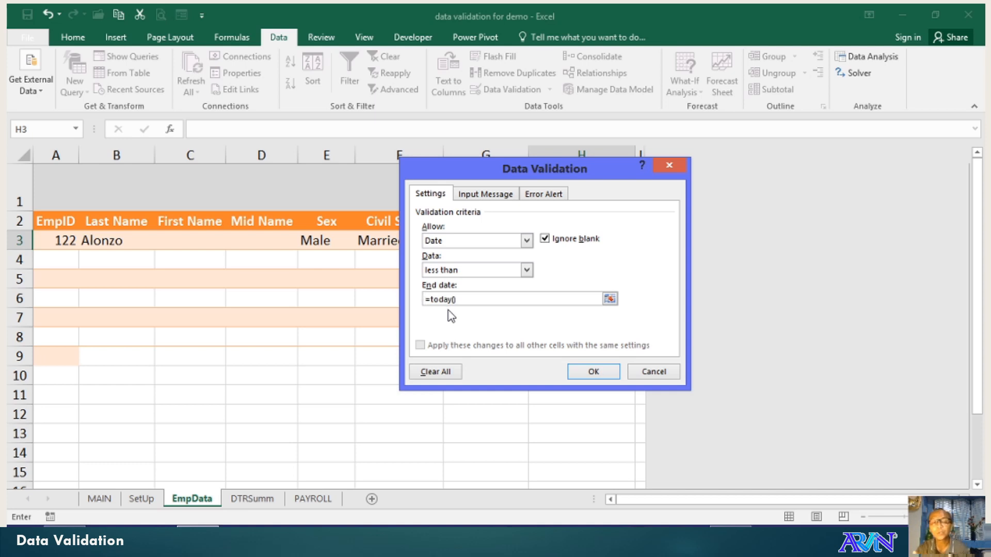
pyautogui.click(525, 270)
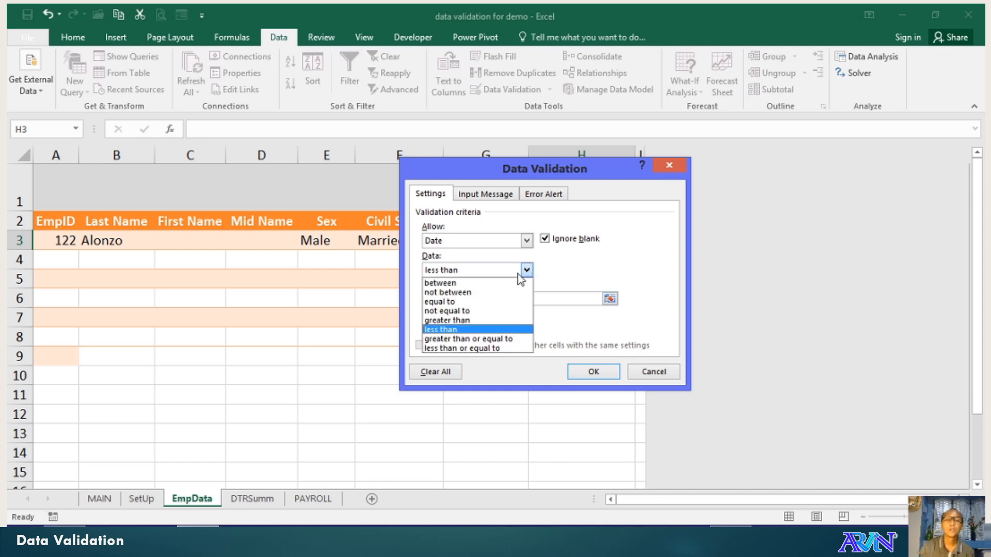
# - Change the H3 date rule to between, with start date 01/01/1900
pyautogui.click(441, 283)
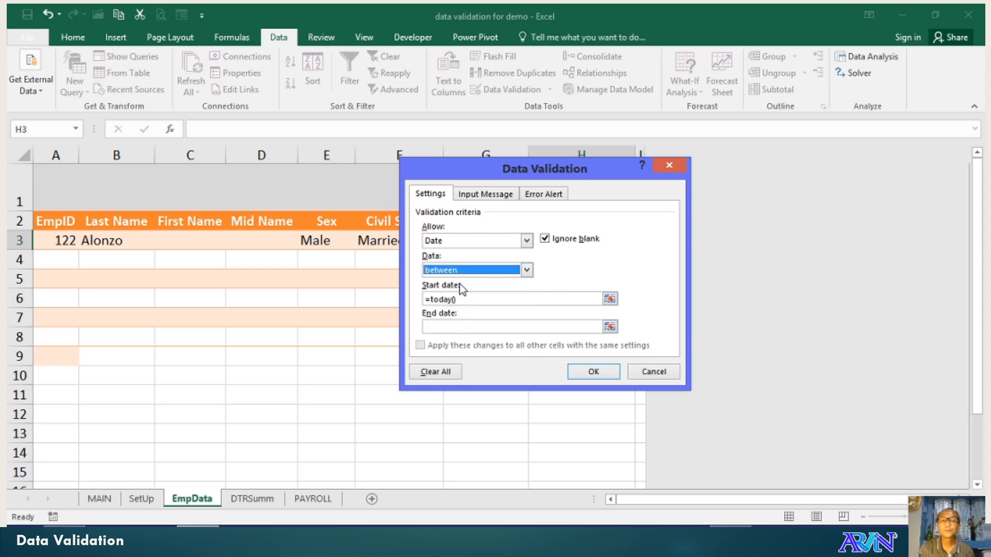
pyautogui.click(512, 299)
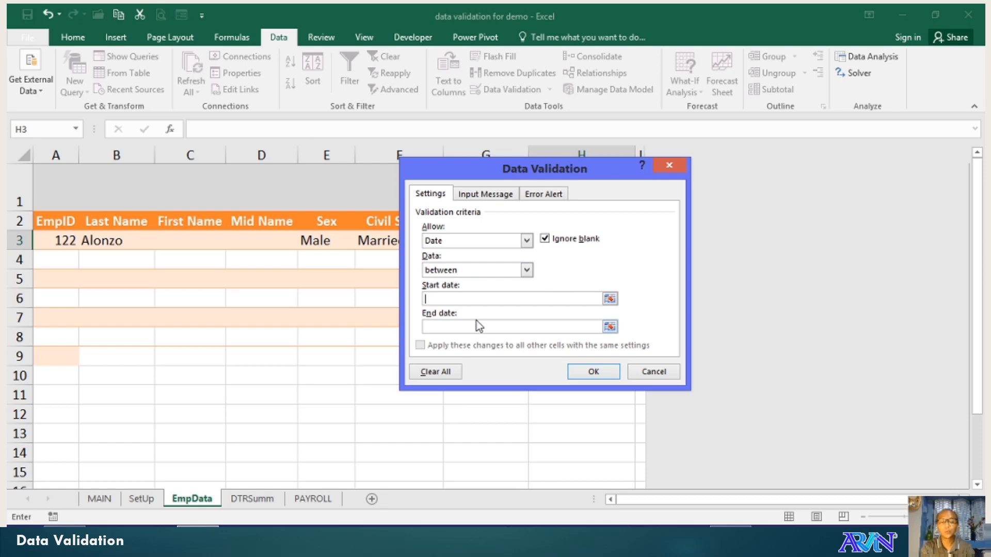
pyautogui.write('01-')
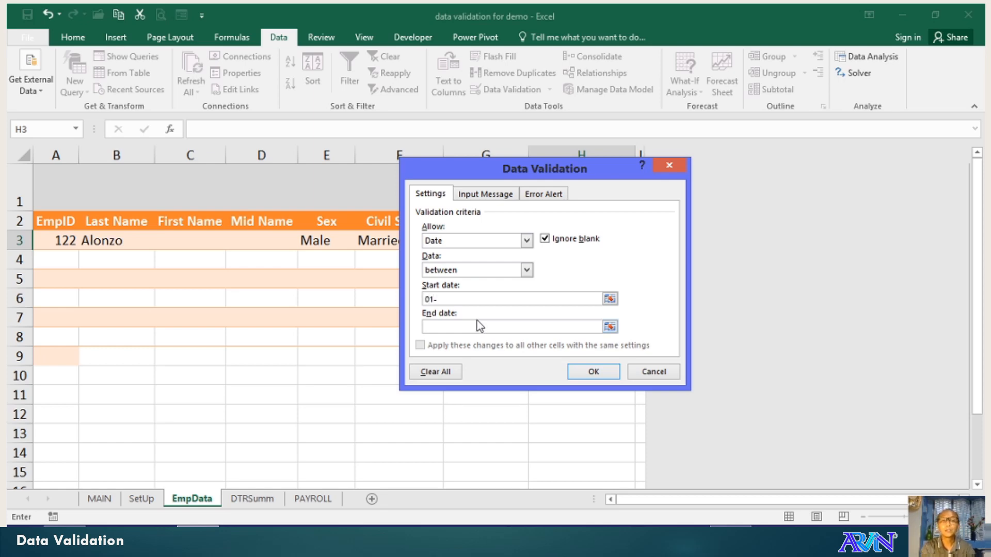
pyautogui.write('/01')
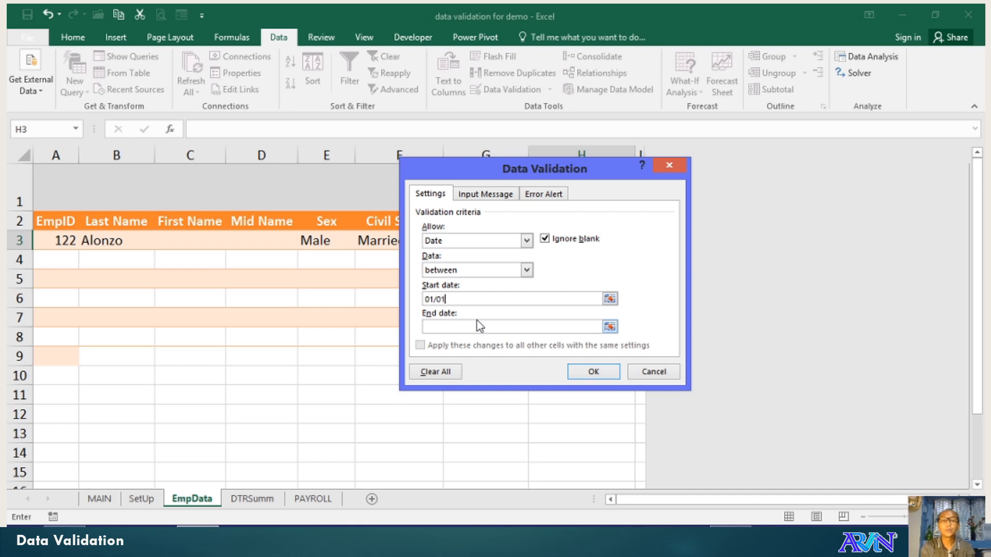
pyautogui.write('/1')
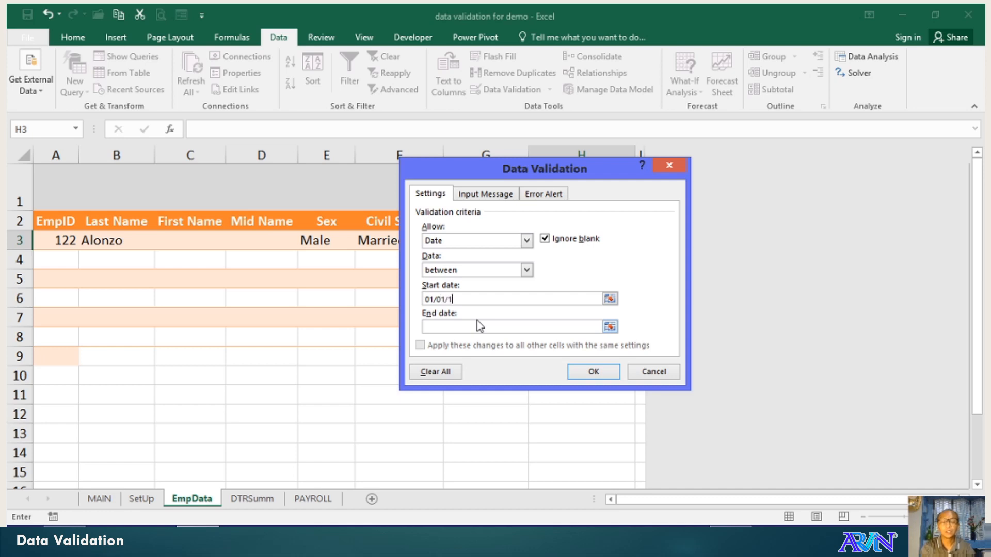
pyautogui.write('900')
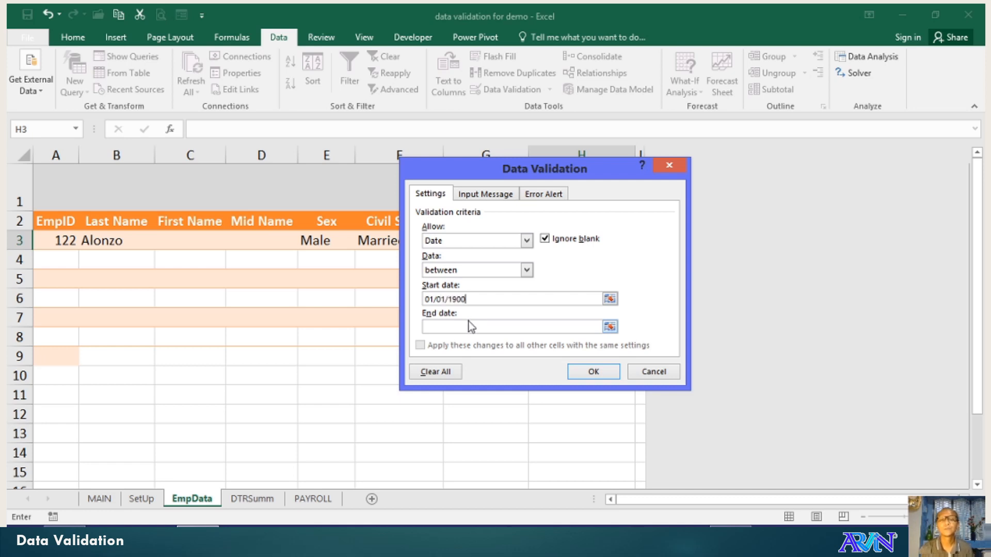
# - Enter =today() as the end date, apply the rule and dismiss the invalid end-date warning
pyautogui.click(512, 327)
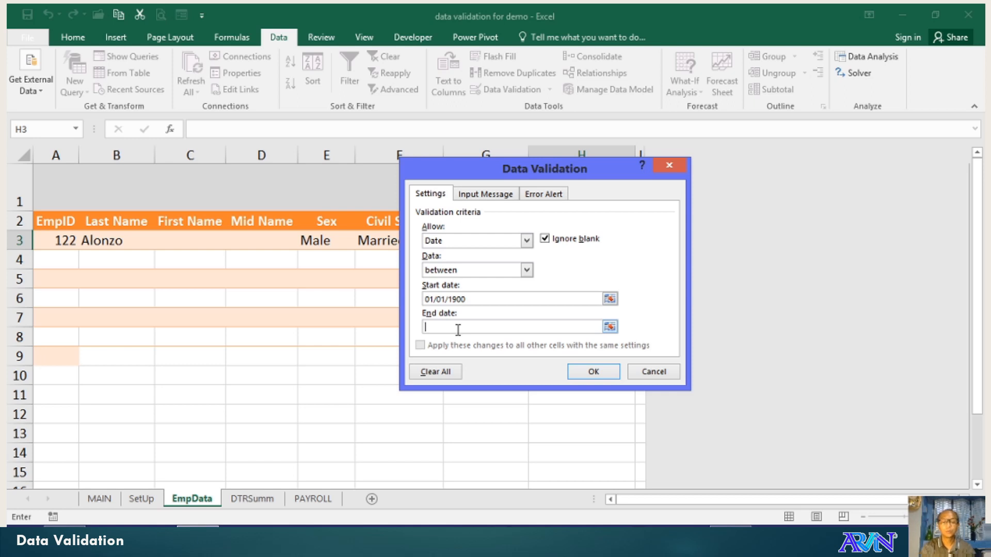
pyautogui.write('today(')
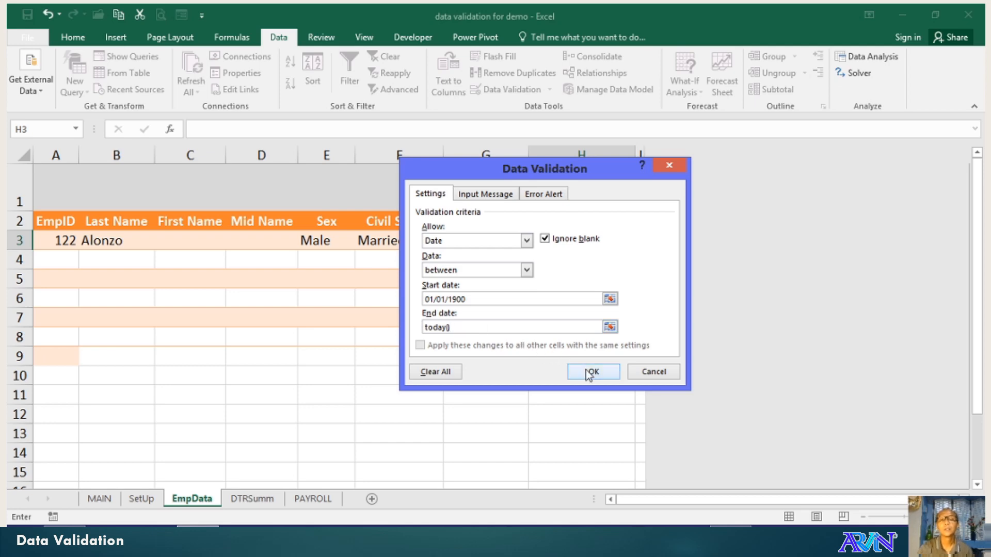
pyautogui.click(591, 371)
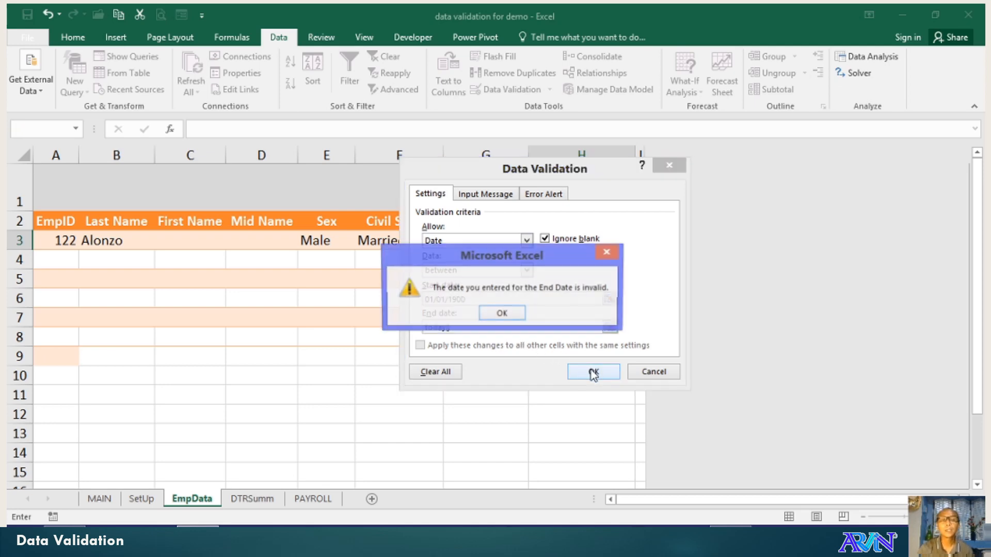
pyautogui.click(501, 313)
pyautogui.write('()')
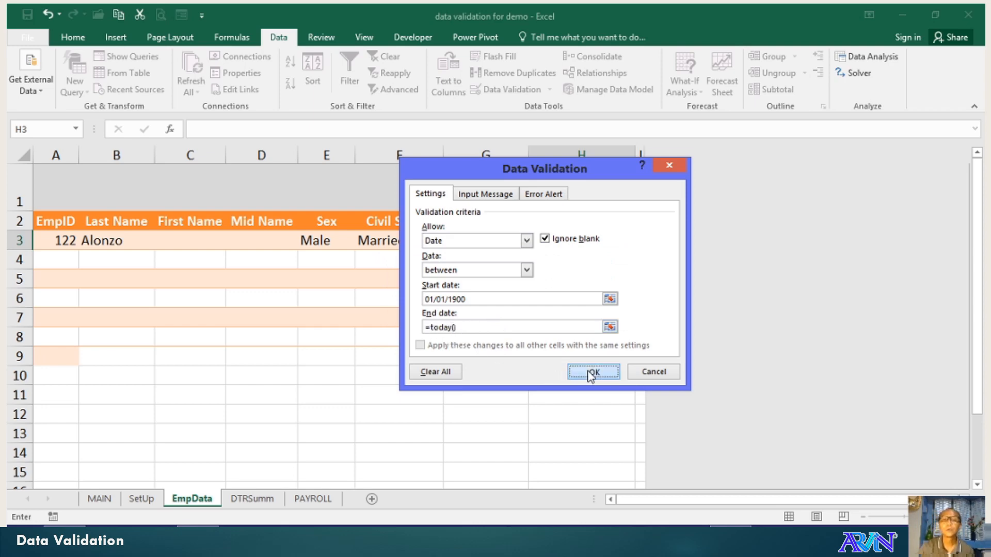
# - Apply the corrected date rule; 12-31-1899 is rejected, so enter 1/1/1900 in H3
pyautogui.click(591, 372)
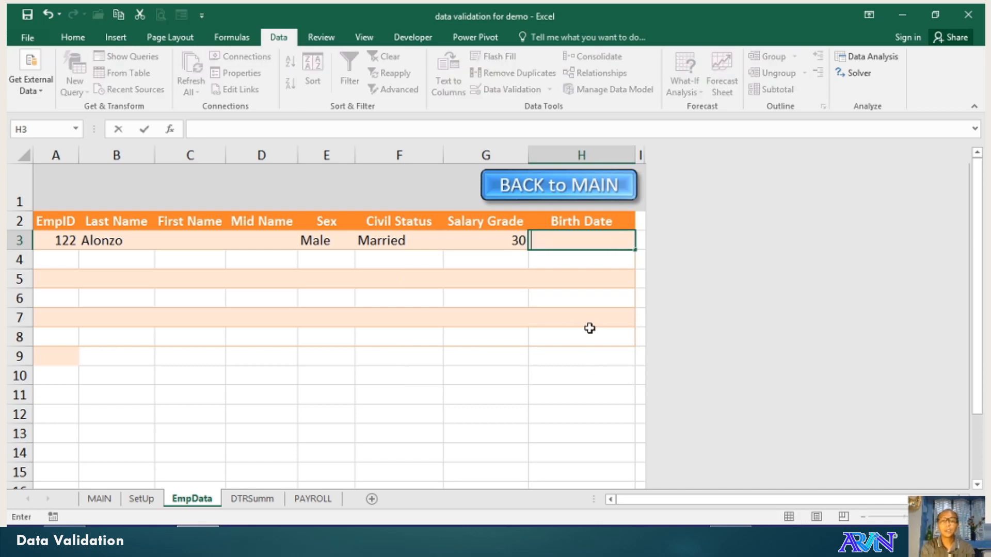
pyautogui.write('12-31')
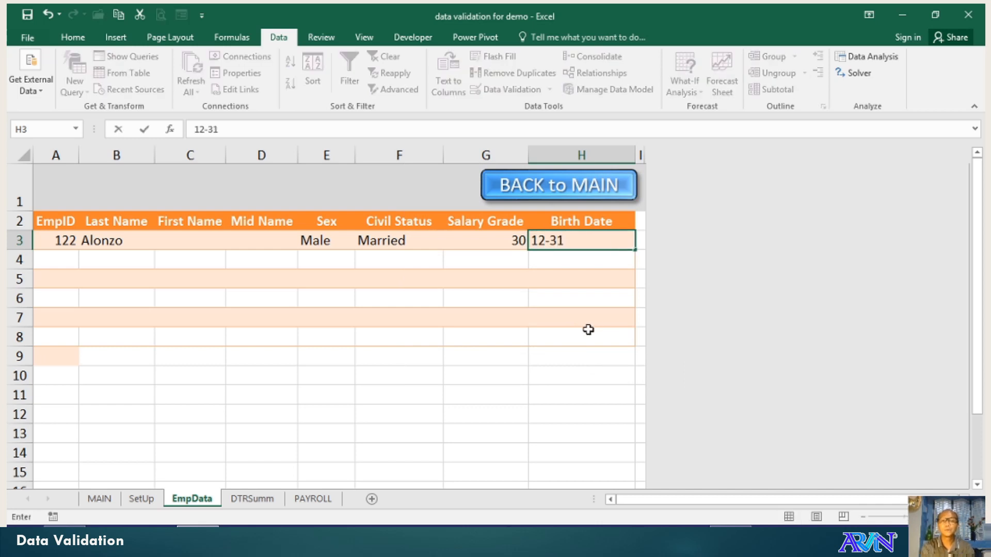
pyautogui.write('-')
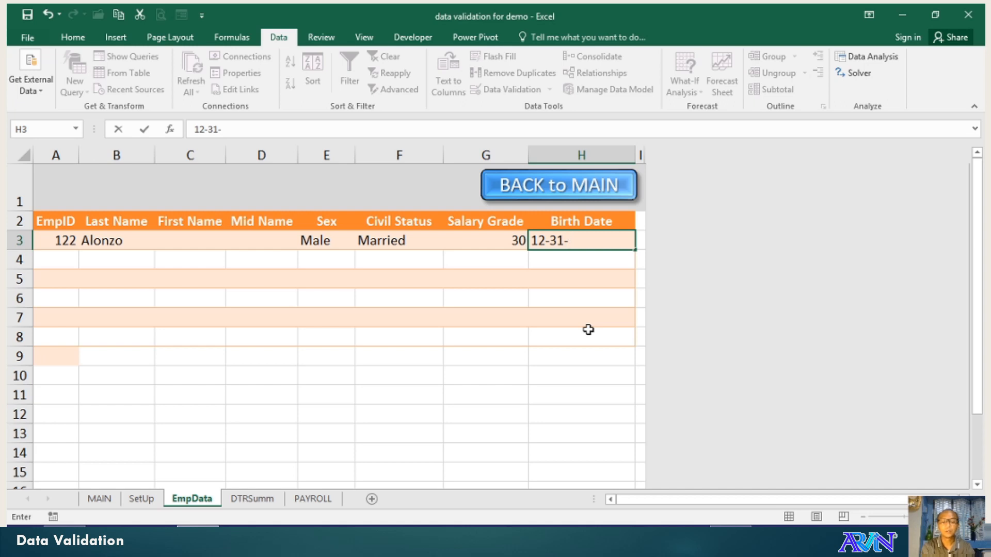
pyautogui.write('189')
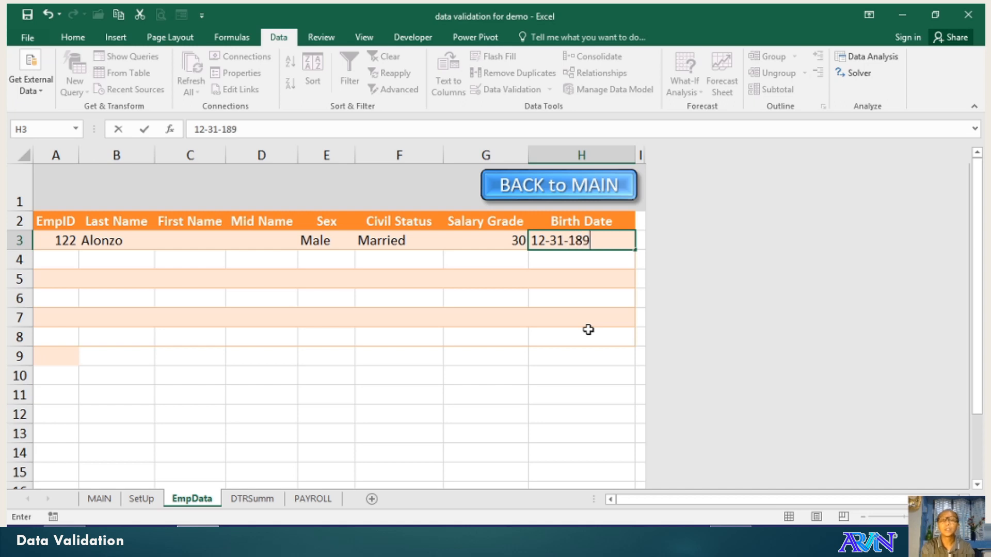
pyautogui.press('Return')
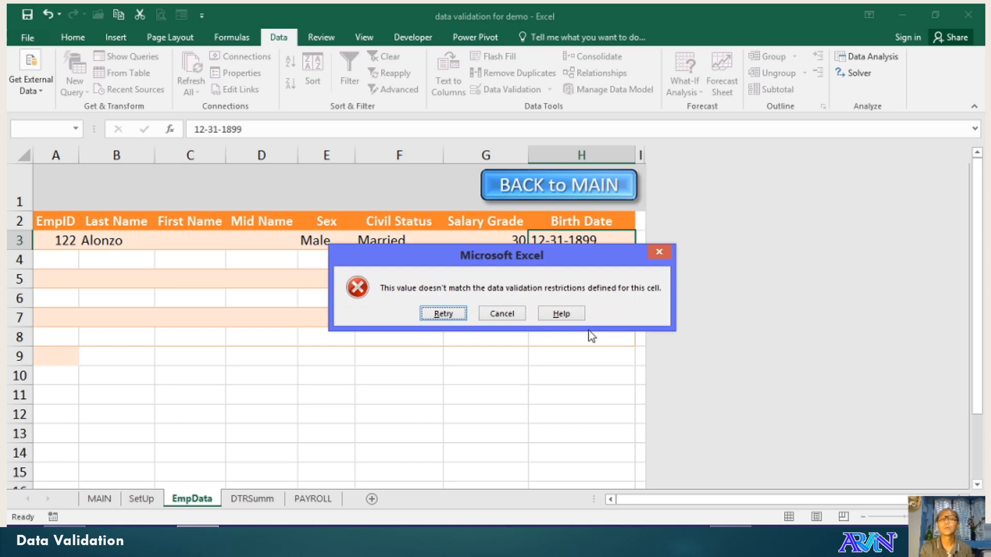
pyautogui.click(501, 314)
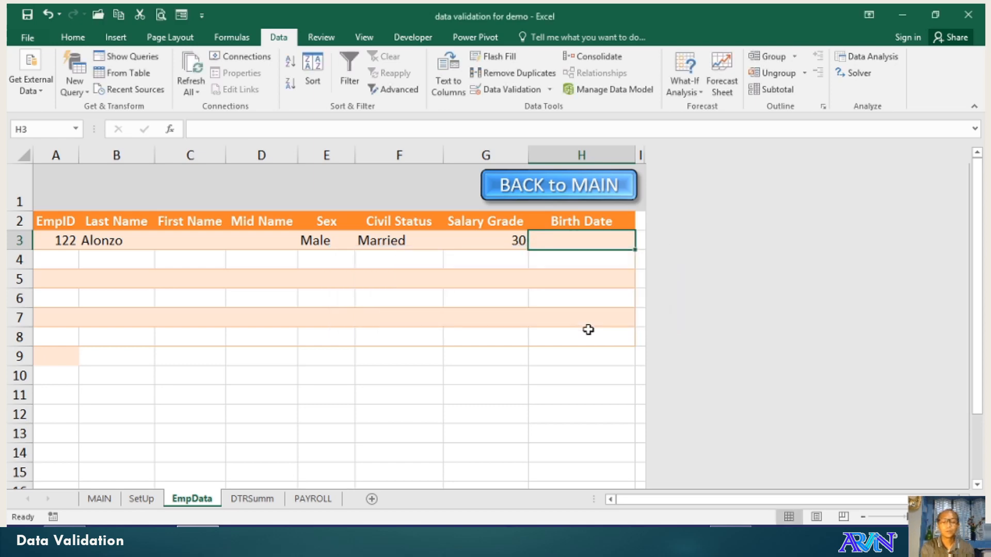
pyautogui.write('1-1')
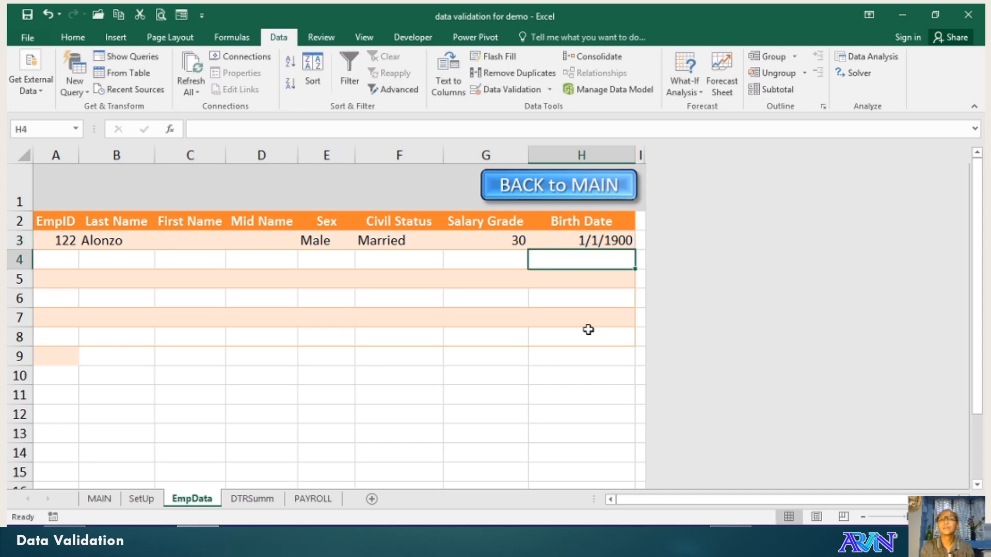
pyautogui.click(580, 240)
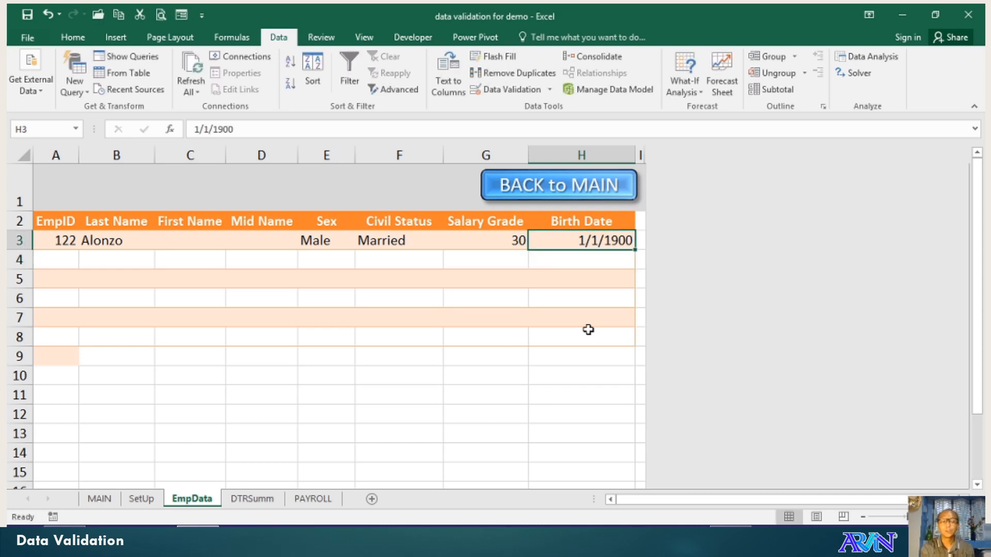
pyautogui.write('12-15')
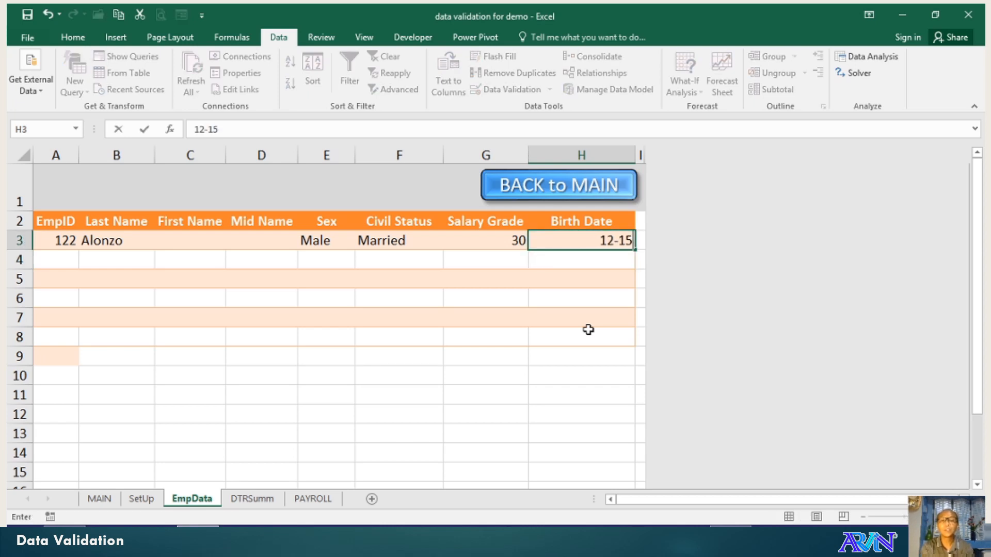
pyautogui.write('-2020')
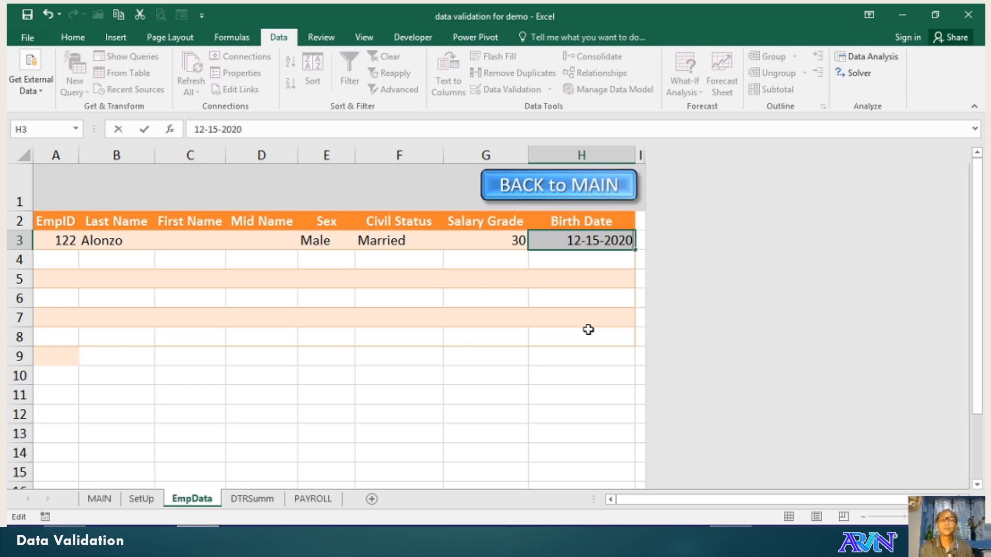
pyautogui.write('34')
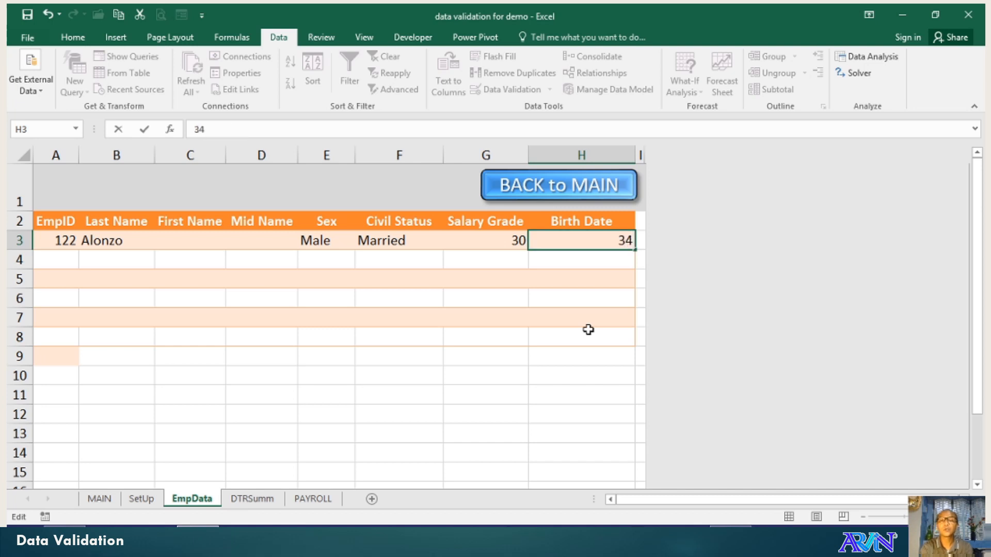
pyautogui.write('23-23')
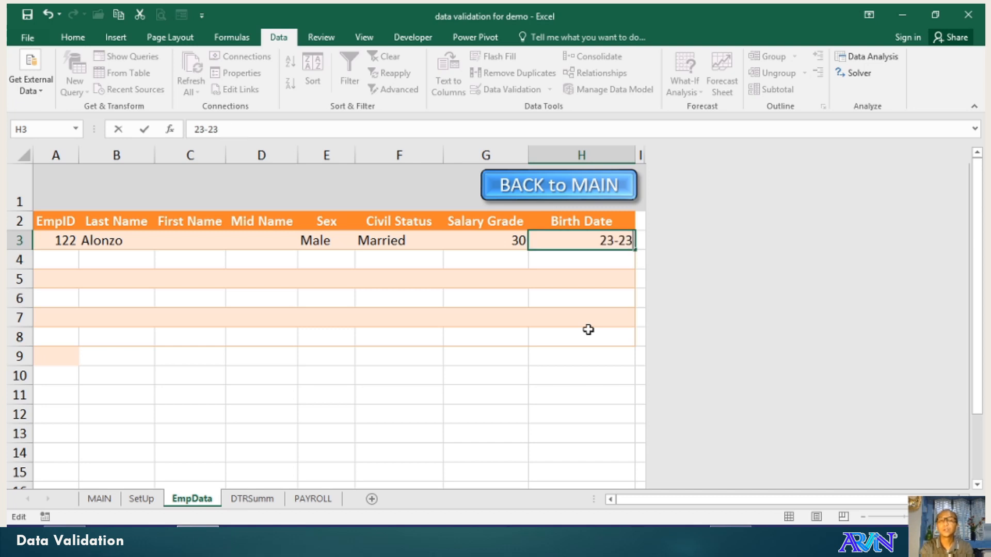
pyautogui.press('Return')
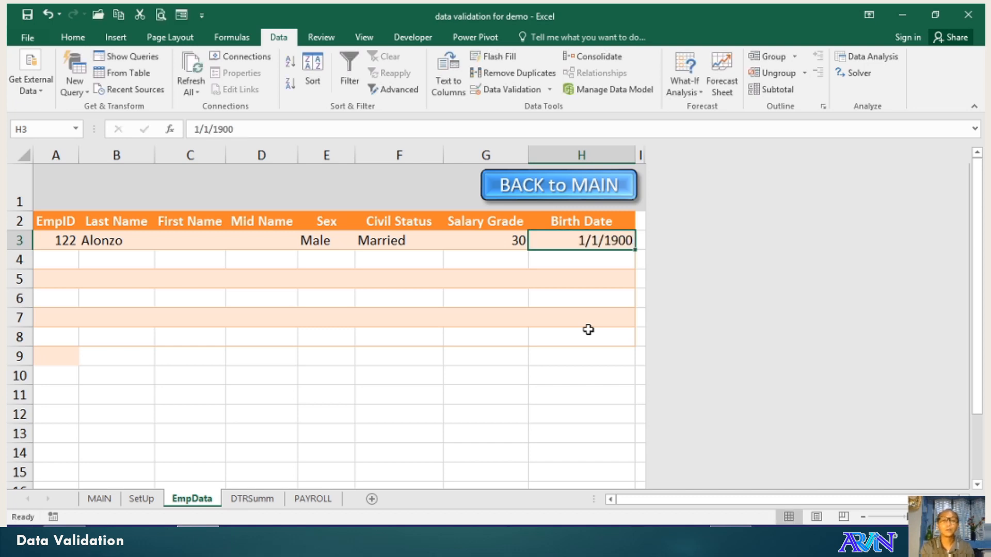
pyautogui.moveTo(574, 329)
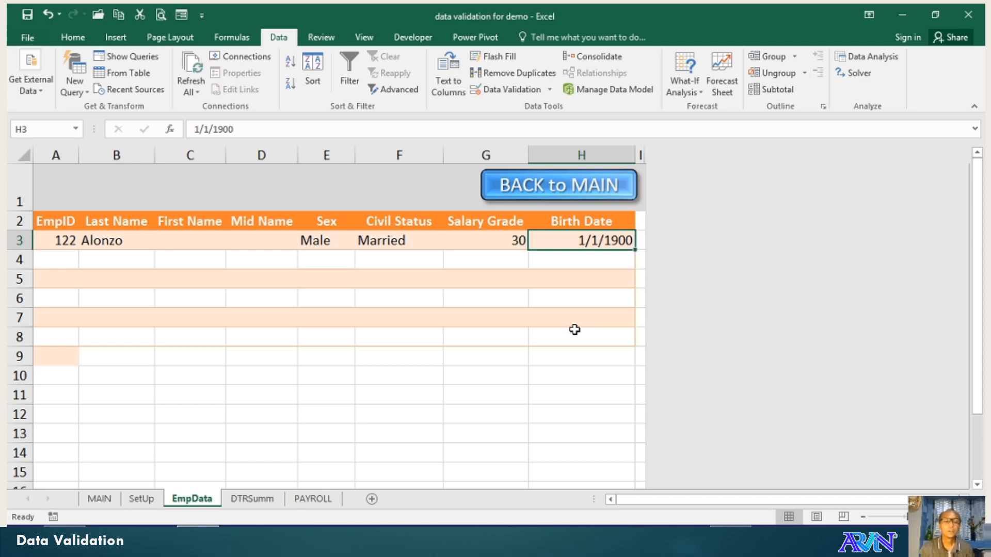
pyautogui.moveTo(167, 501)
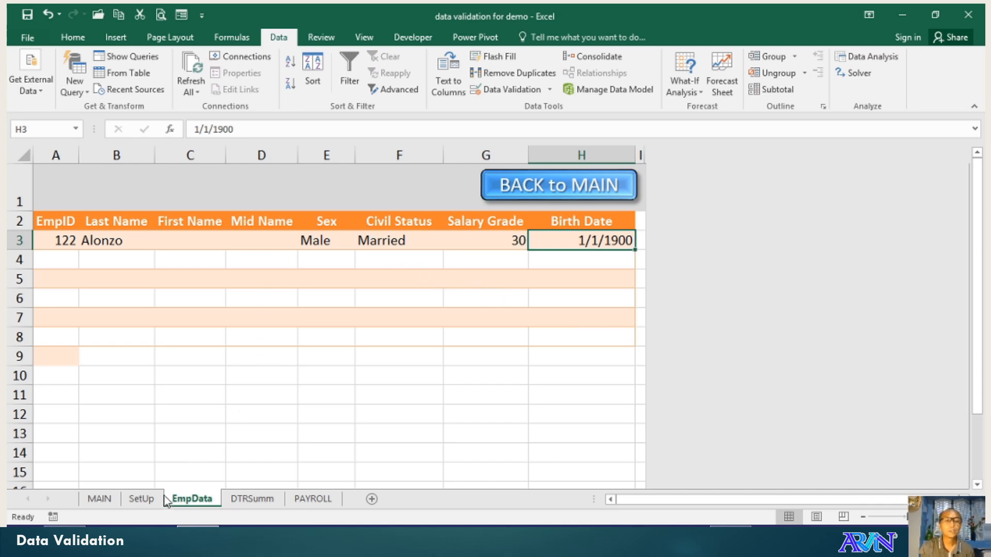
# - Select employee 122's First Name cell and bring up its data validation settings
pyautogui.click(190, 240)
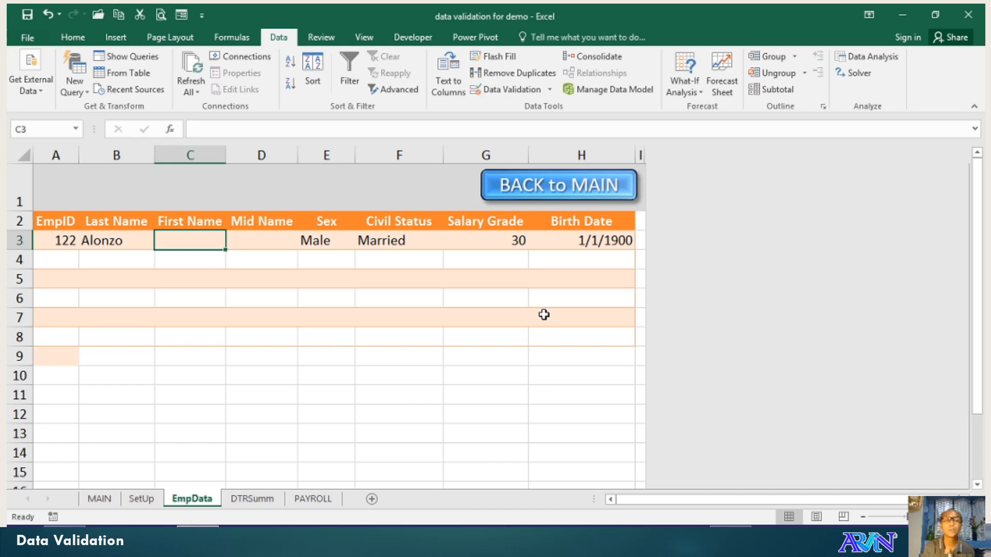
pyautogui.click(115, 241)
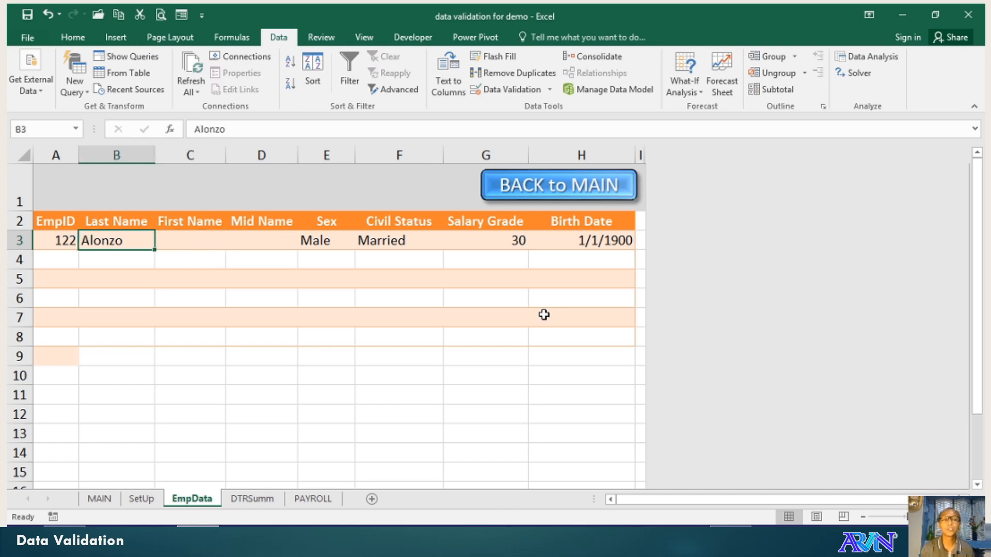
pyautogui.click(189, 240)
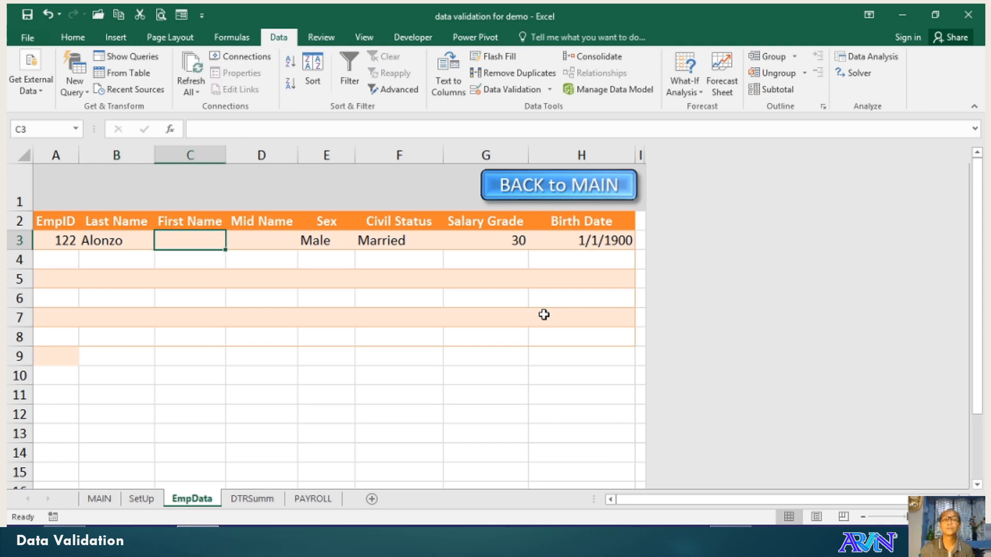
pyautogui.click(509, 89)
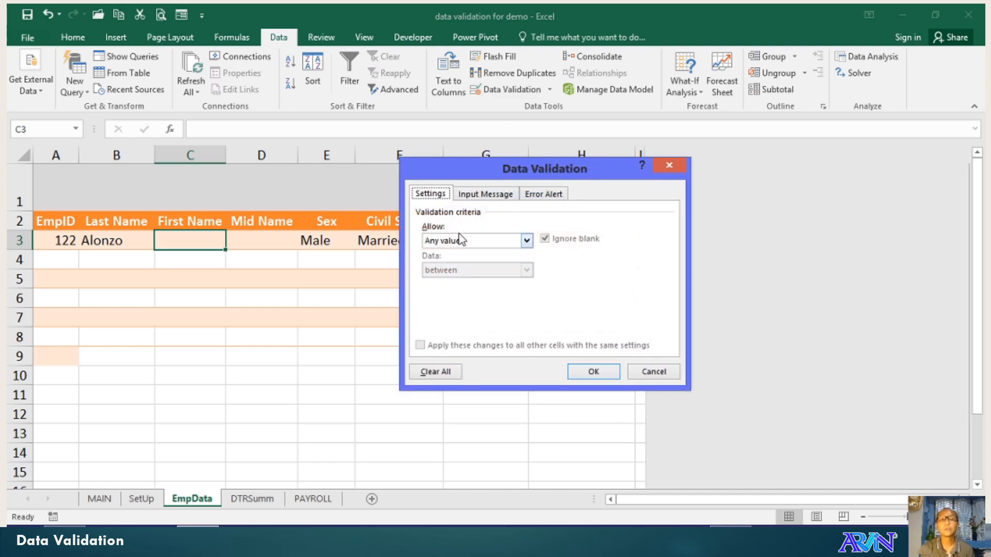
# - Give the First Name cell a Custom validation formula =istext(b3) and confirm it
pyautogui.click(526, 241)
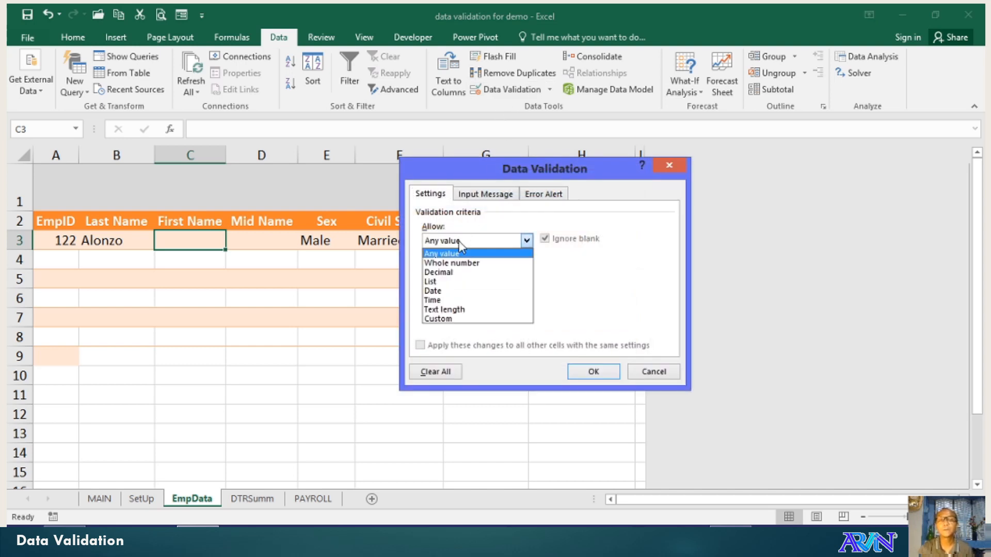
pyautogui.click(438, 319)
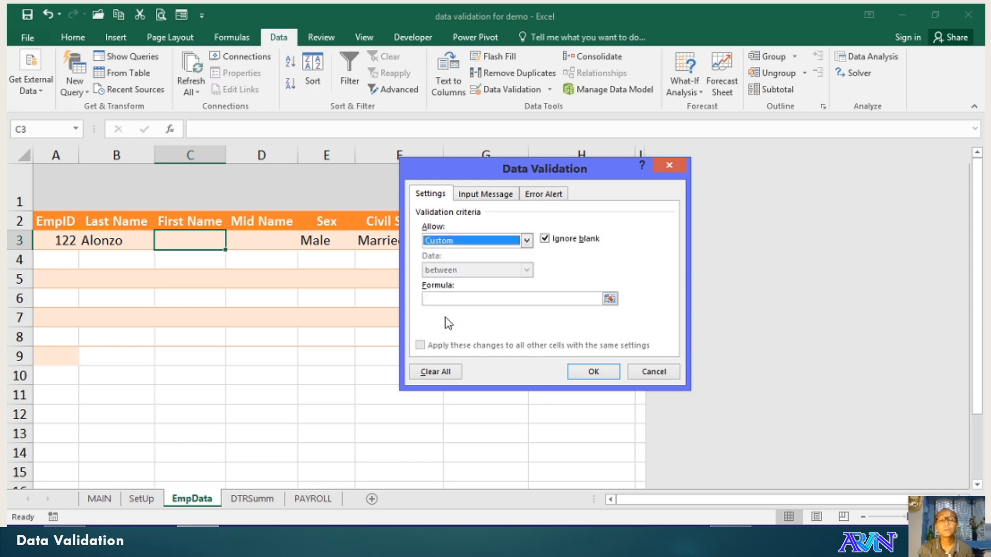
pyautogui.click(512, 298)
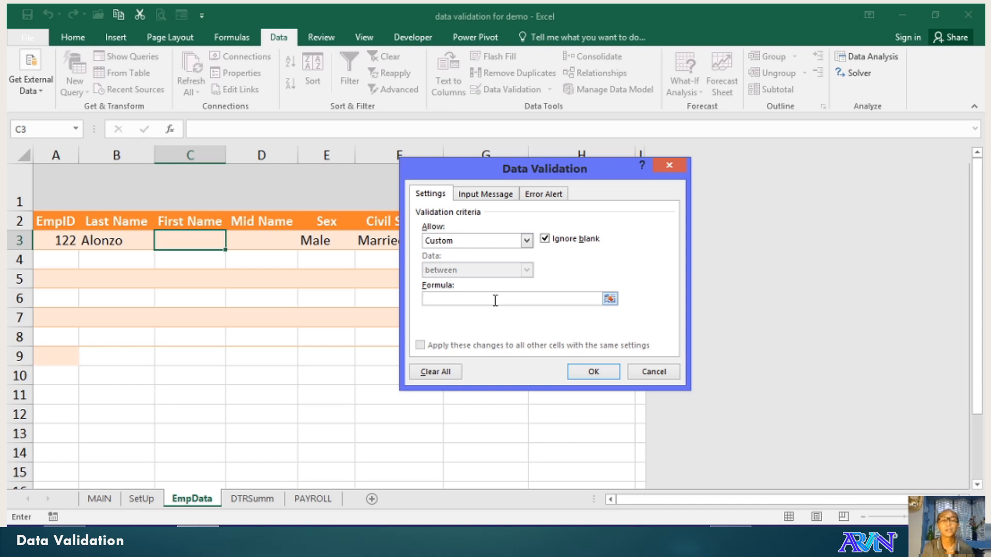
pyautogui.click(512, 299)
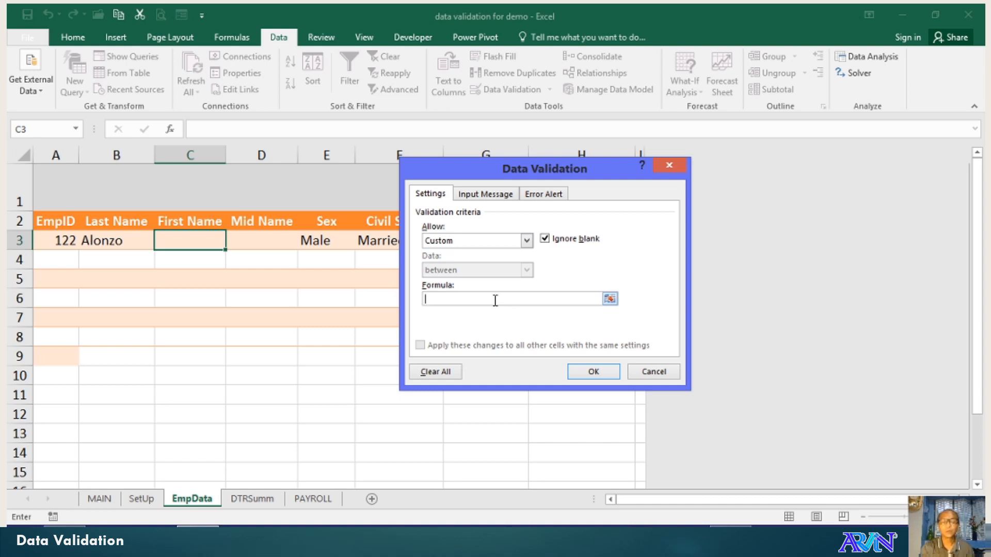
pyautogui.write('=i')
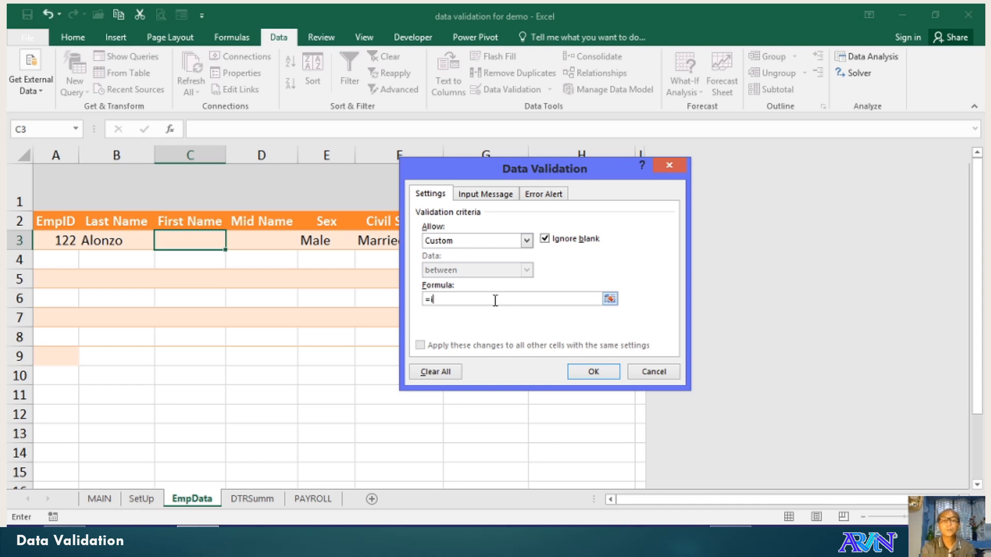
pyautogui.write('stext')
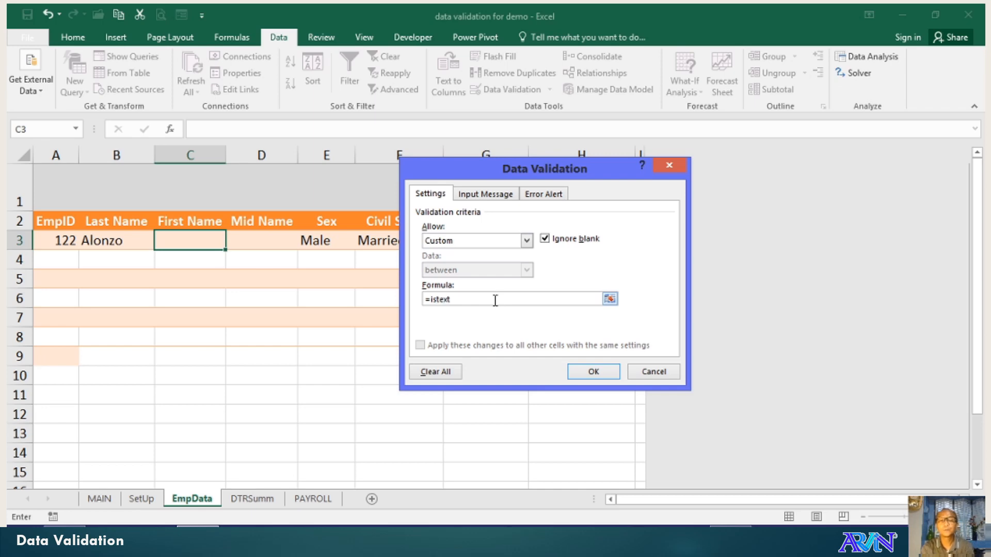
pyautogui.write('b2')
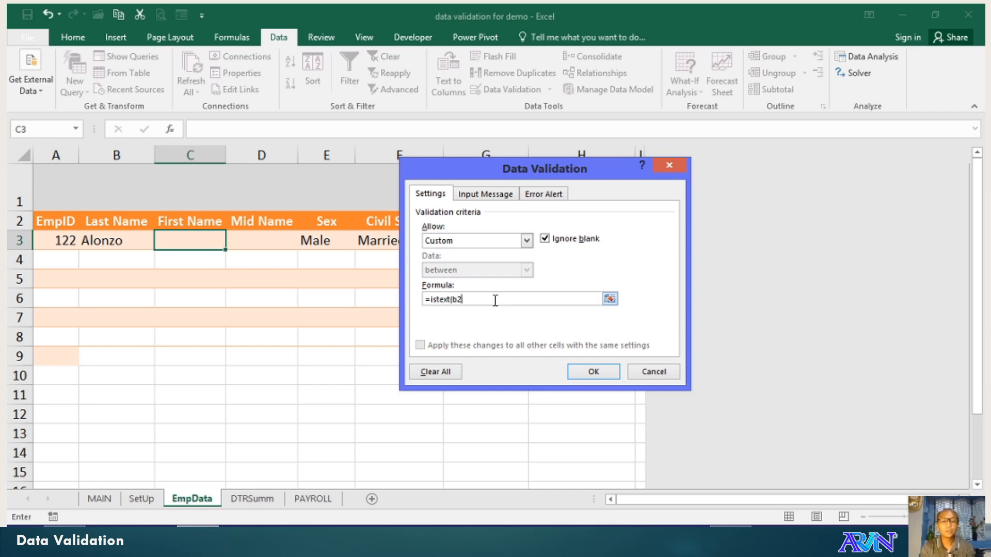
pyautogui.write(')')
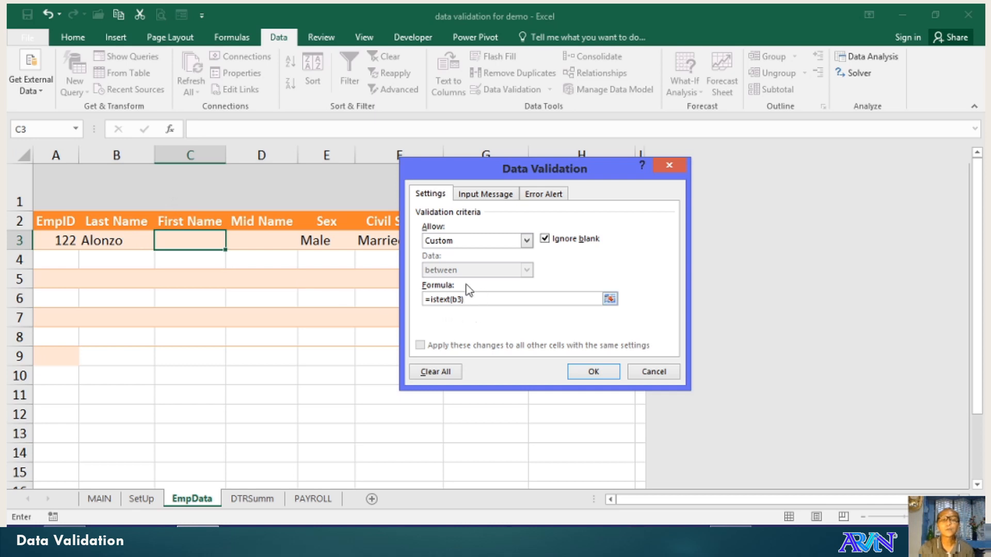
pyautogui.moveTo(101, 247)
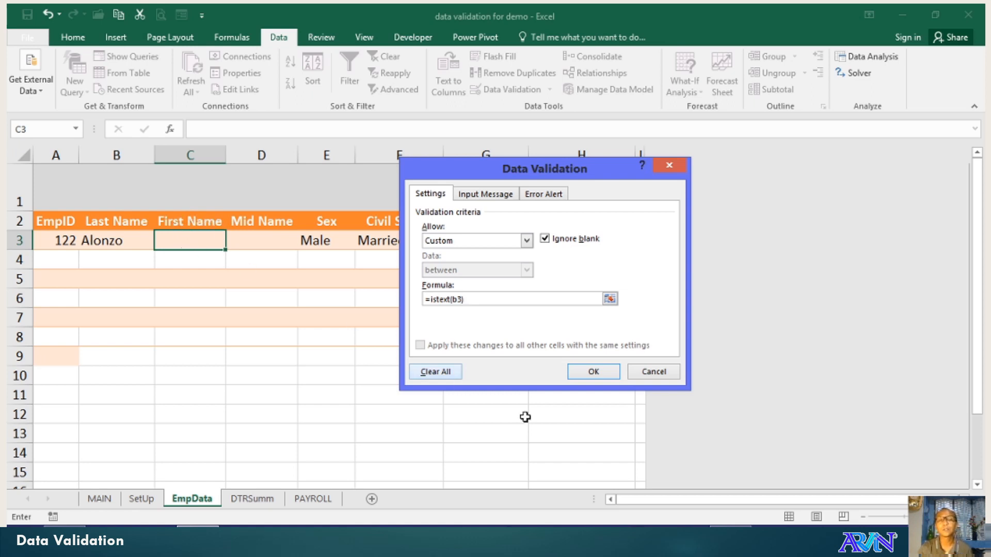
pyautogui.click(591, 372)
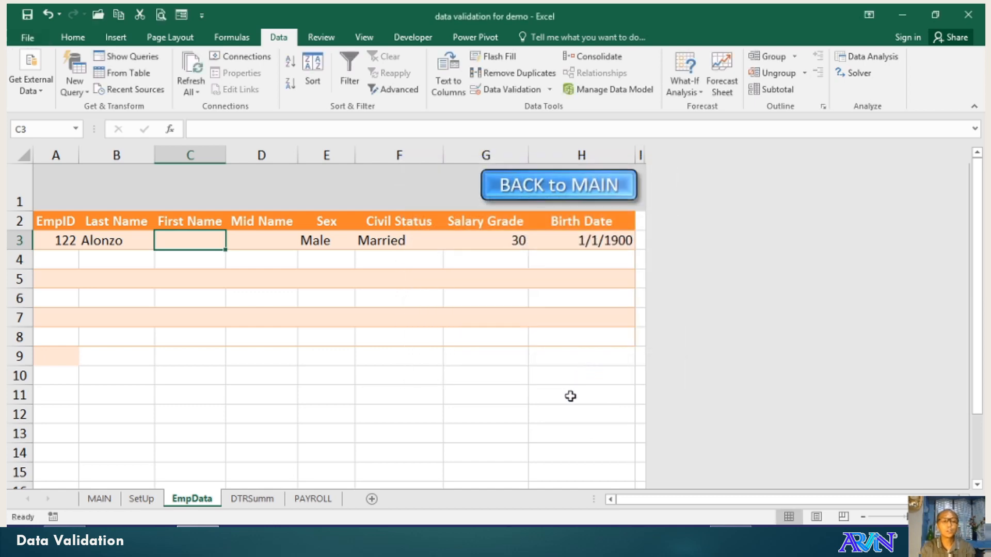
# - Enter Last Name sdfsdf, test the First Name rule with a rejected entry, then switch to the SetUp sheet
pyautogui.write('sdfsdf')
pyautogui.click(115, 241)
pyautogui.write('222')
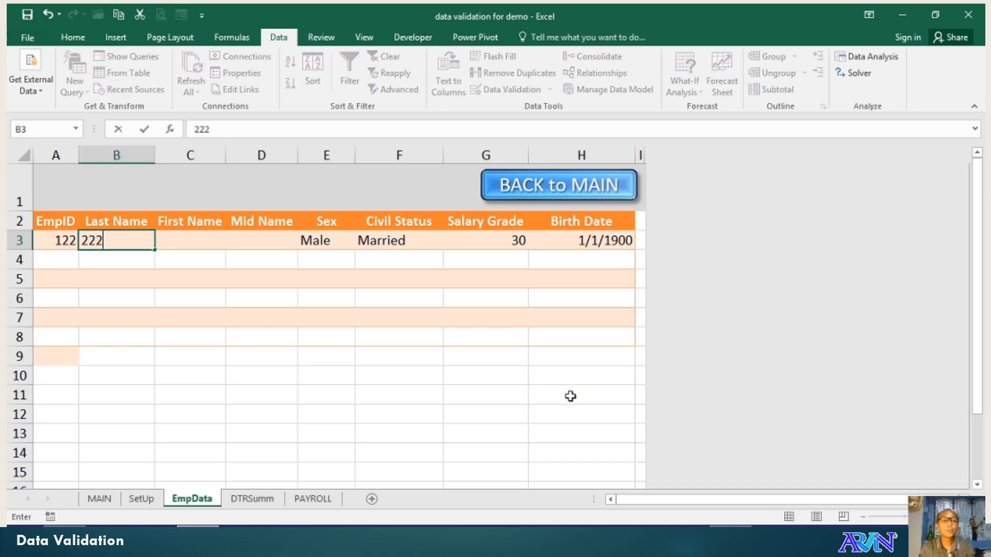
pyautogui.press('Tab')
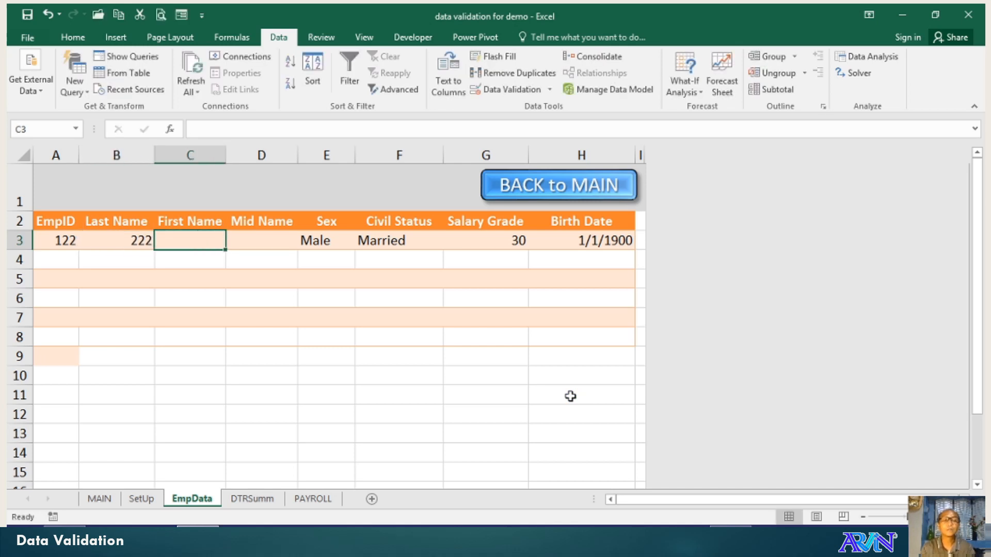
pyautogui.write('dfdsfsdf')
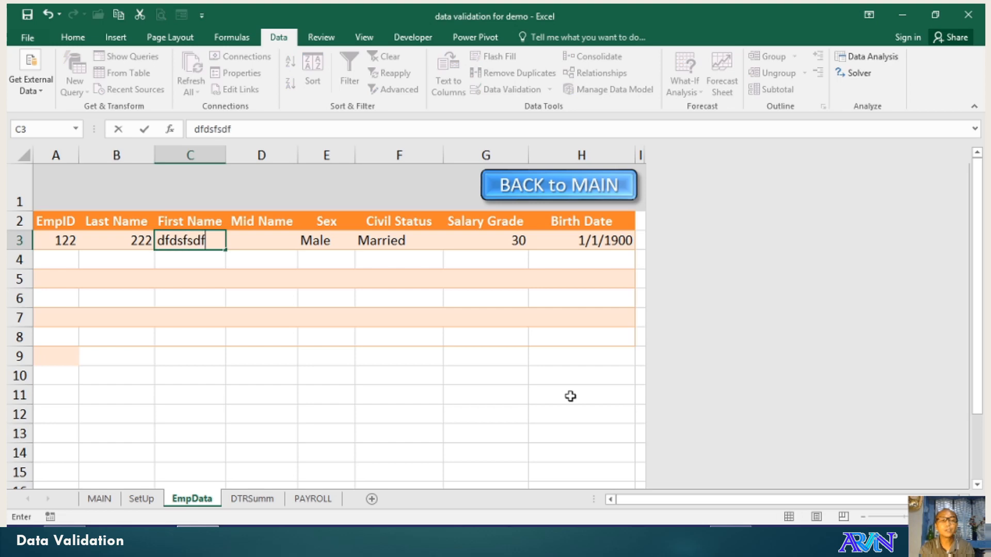
pyautogui.press('Return')
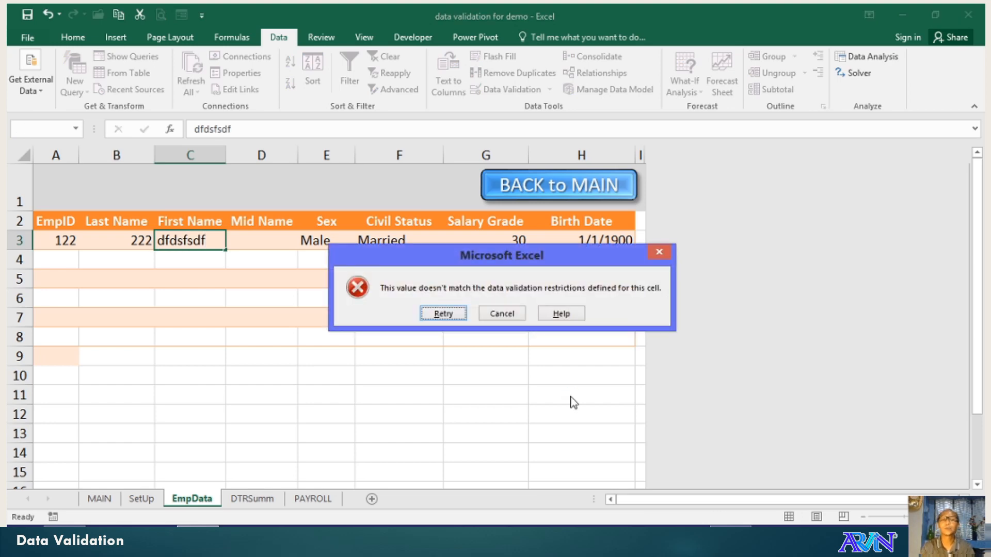
pyautogui.click(502, 314)
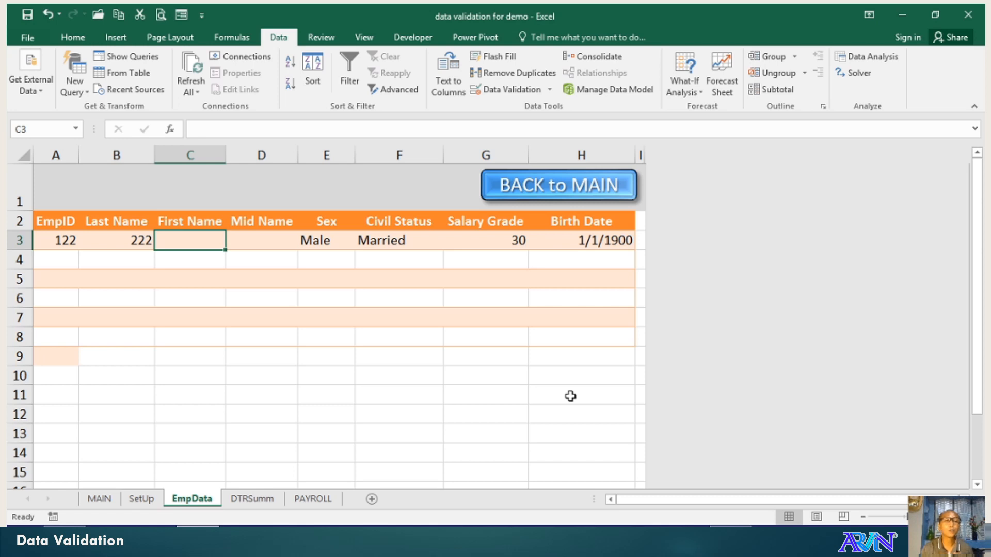
pyautogui.click(117, 241)
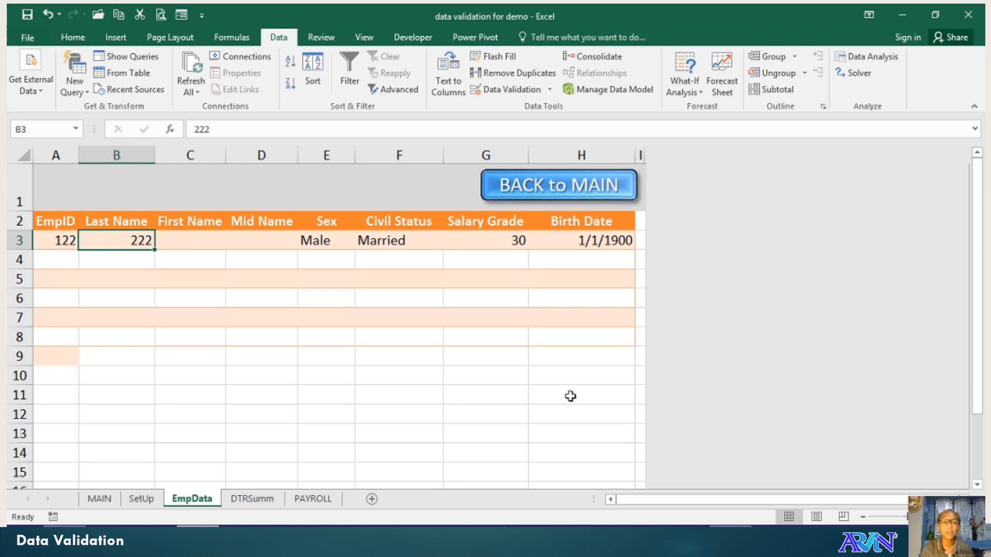
pyautogui.write('3')
pyautogui.click(190, 241)
pyautogui.write('asdas')
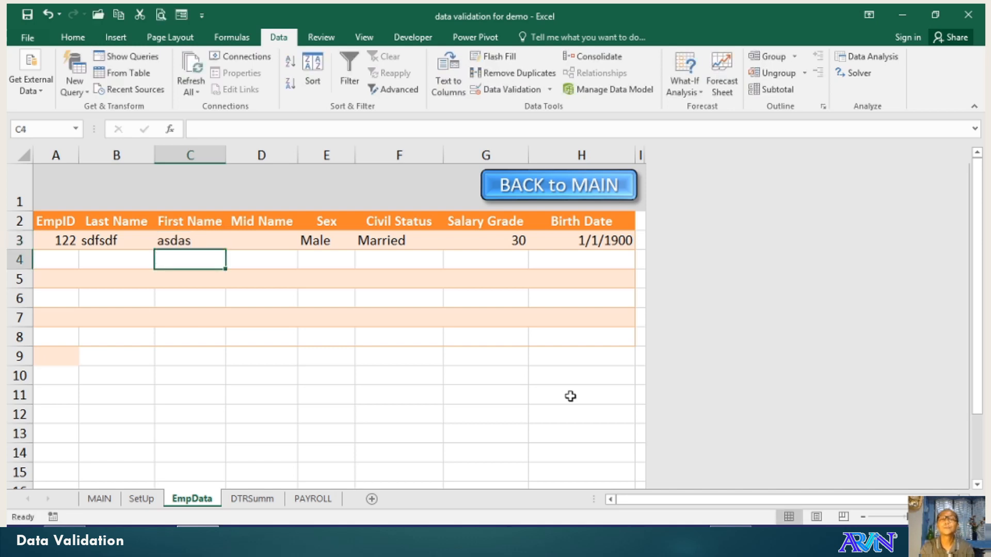
pyautogui.moveTo(395, 461)
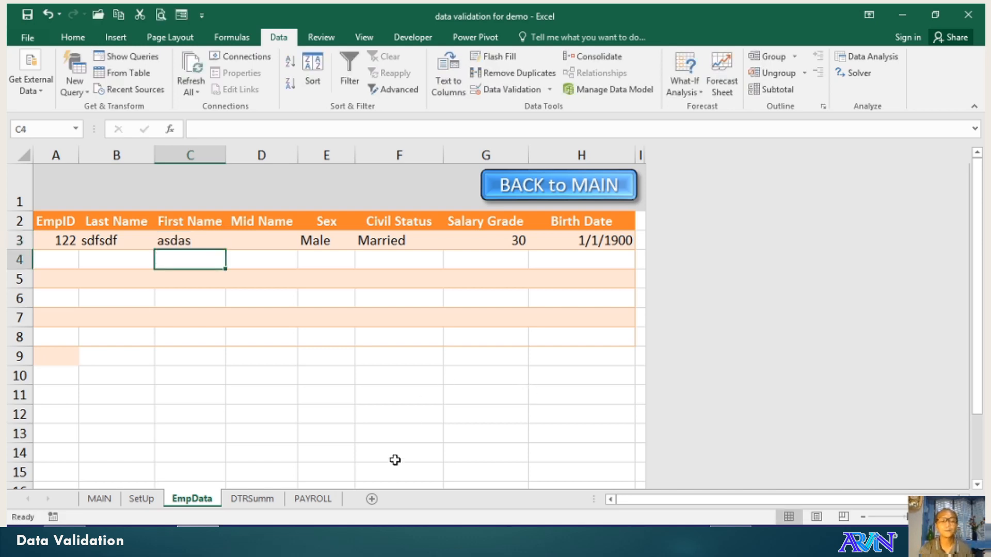
pyautogui.click(141, 498)
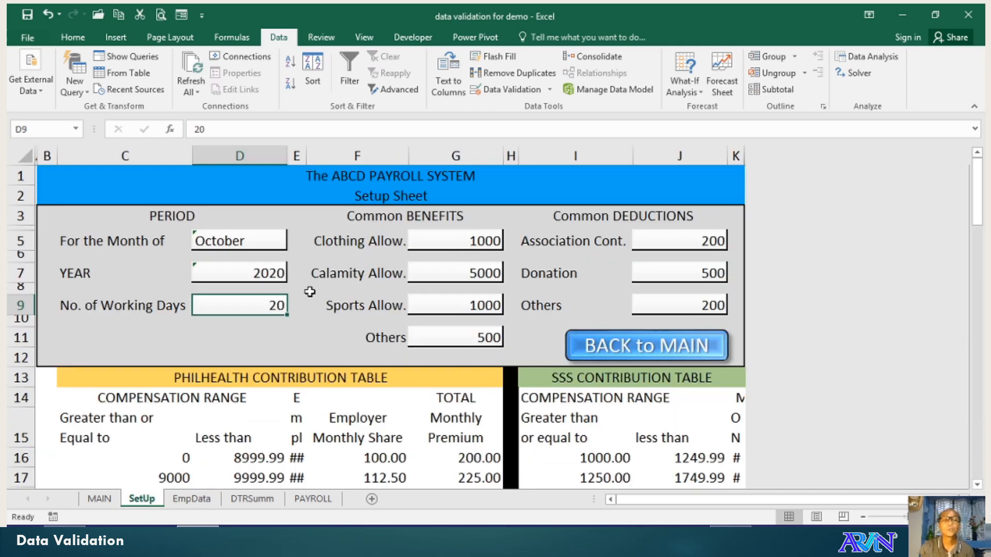
pyautogui.moveTo(146, 308)
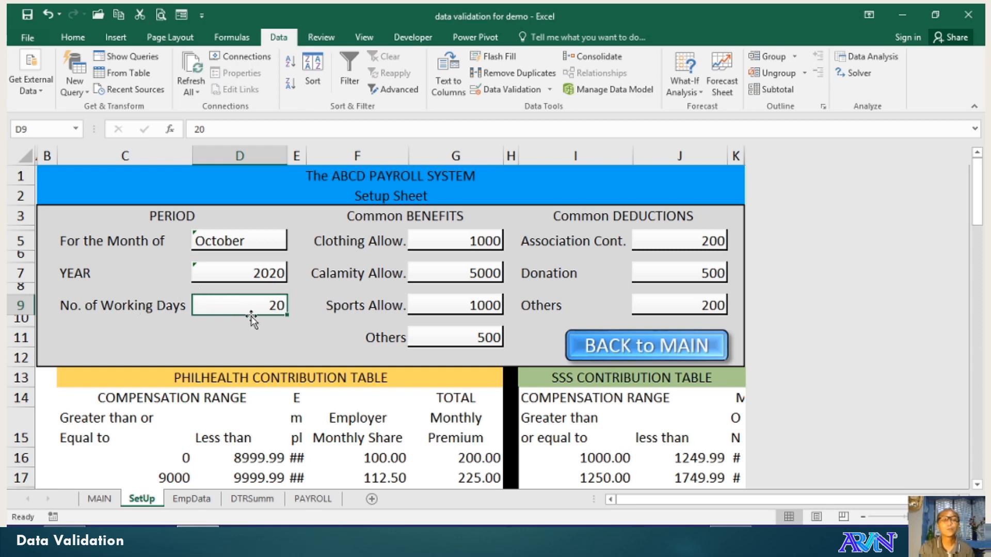
pyautogui.scroll(-3)
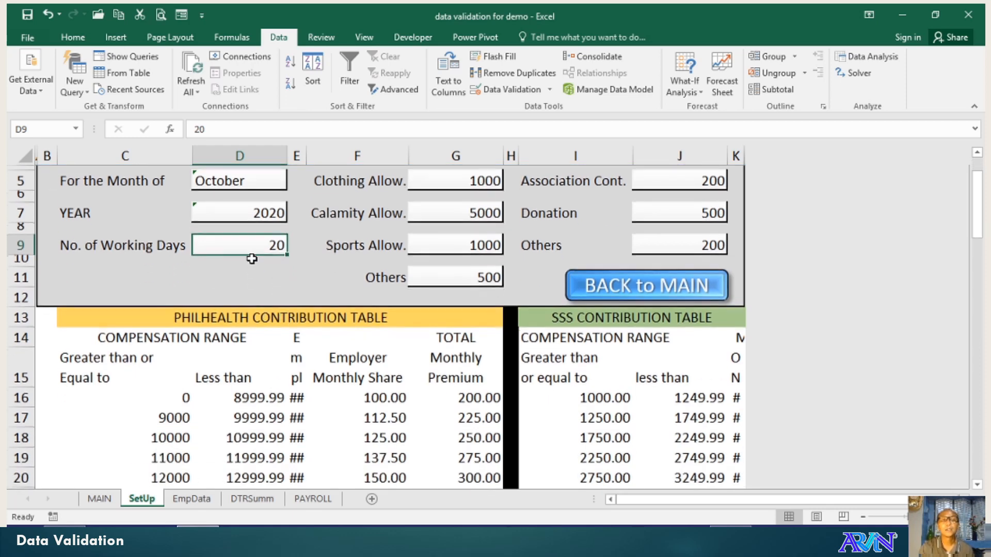
pyautogui.scroll(3)
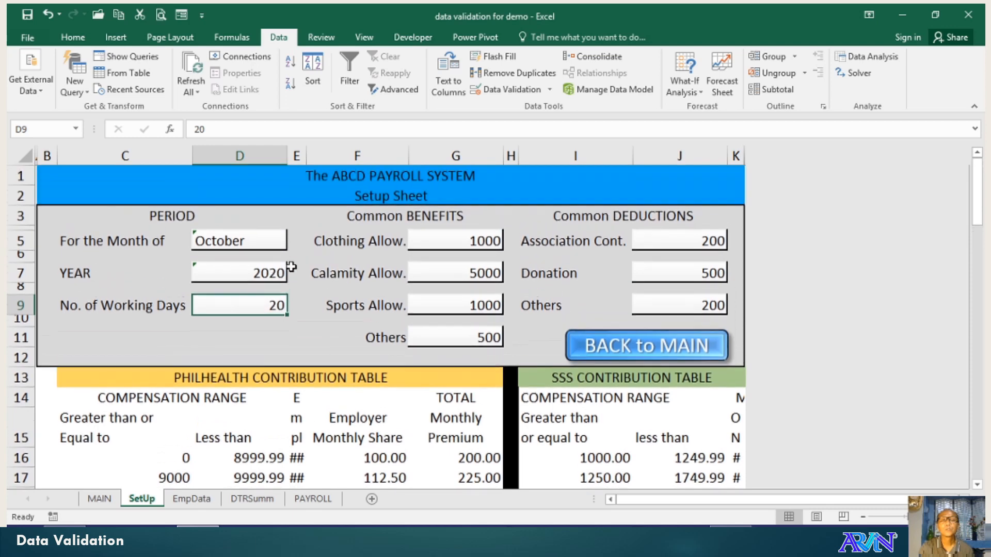
pyautogui.click(509, 90)
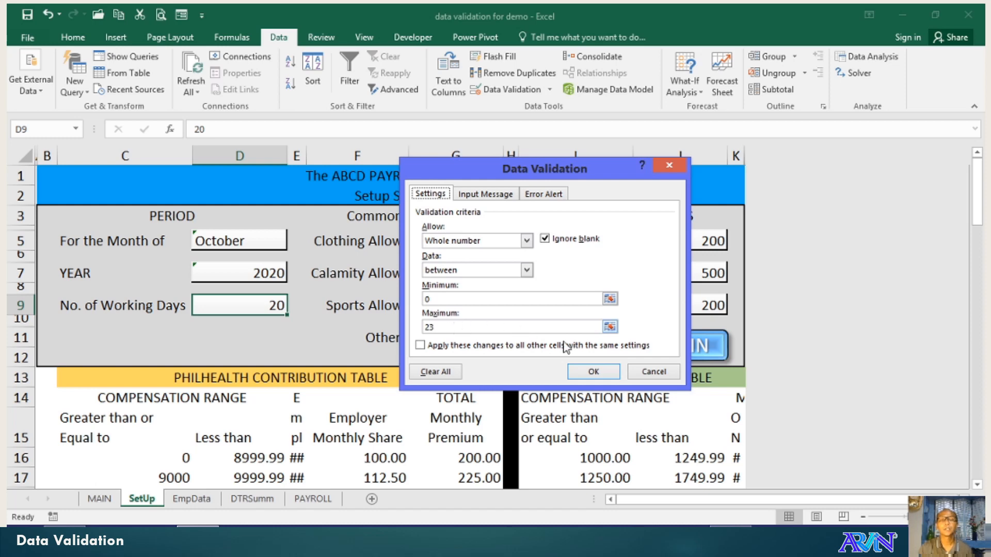
pyautogui.click(592, 372)
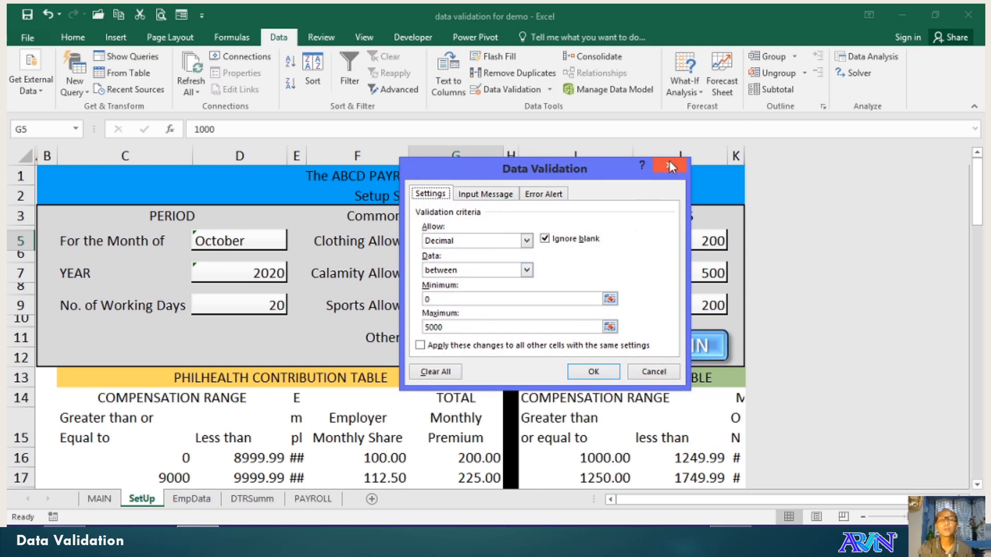
pyautogui.click(668, 165)
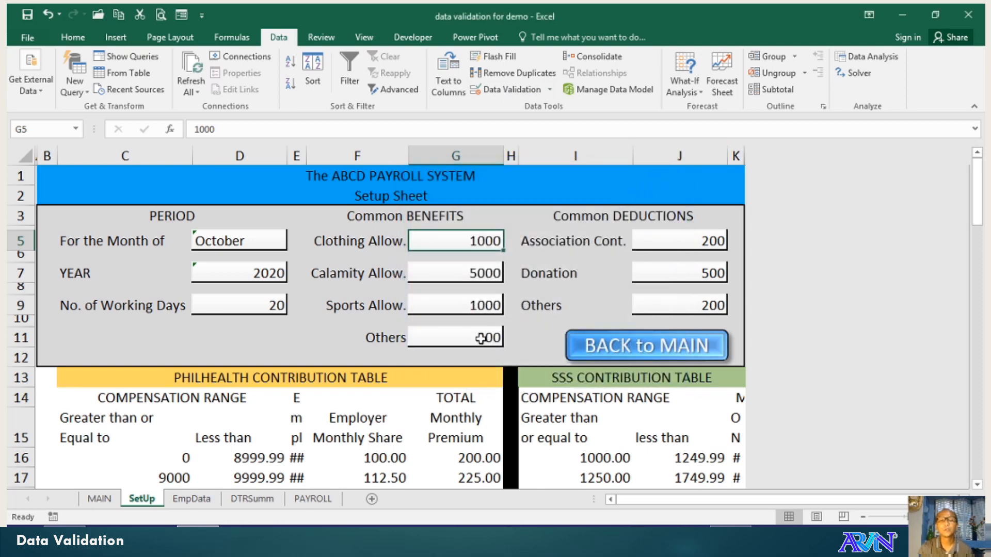
pyautogui.click(680, 241)
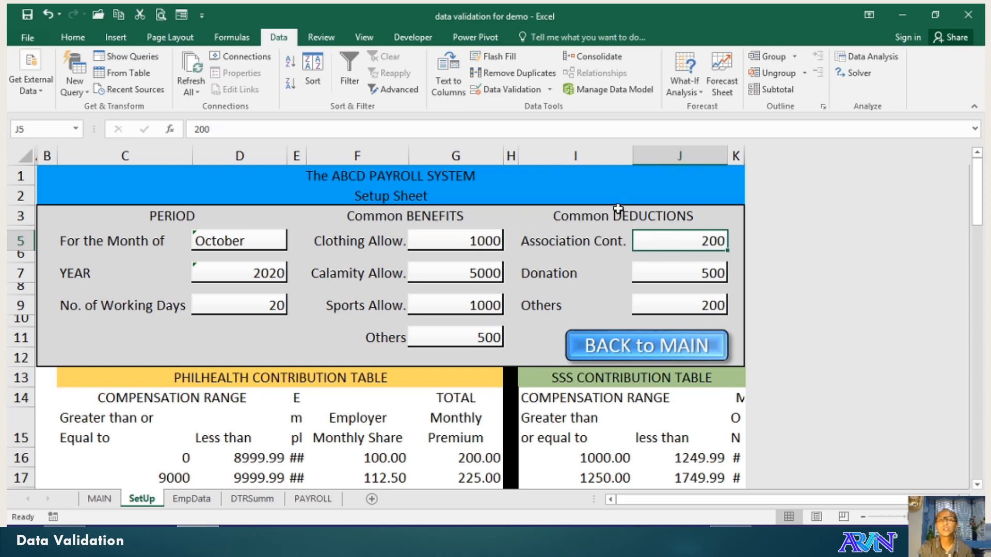
pyautogui.click(508, 72)
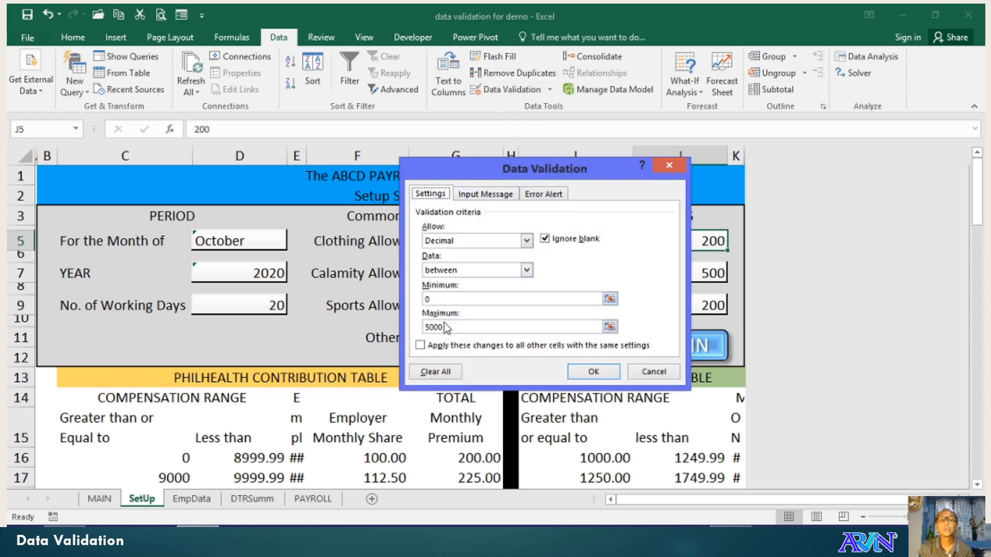
pyautogui.click(592, 372)
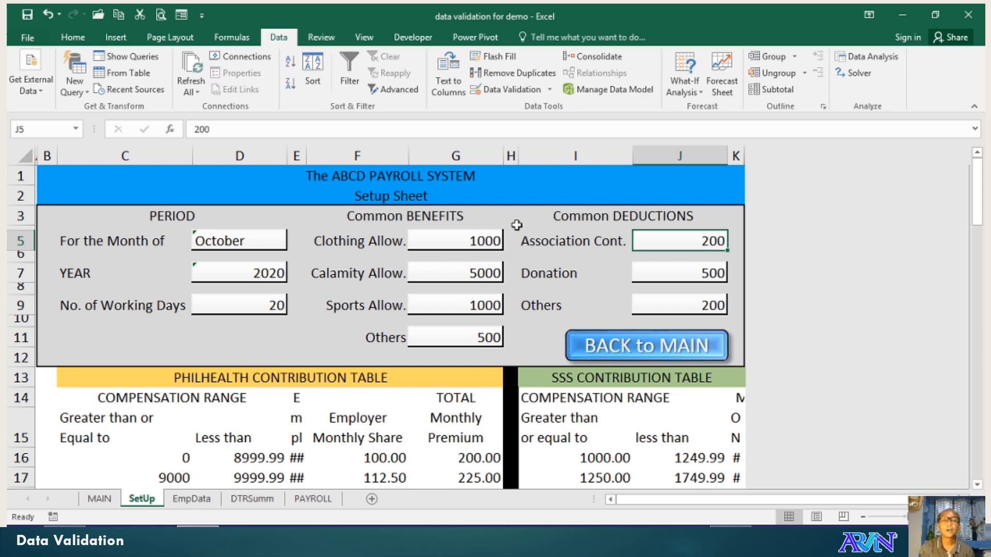
pyautogui.click(455, 241)
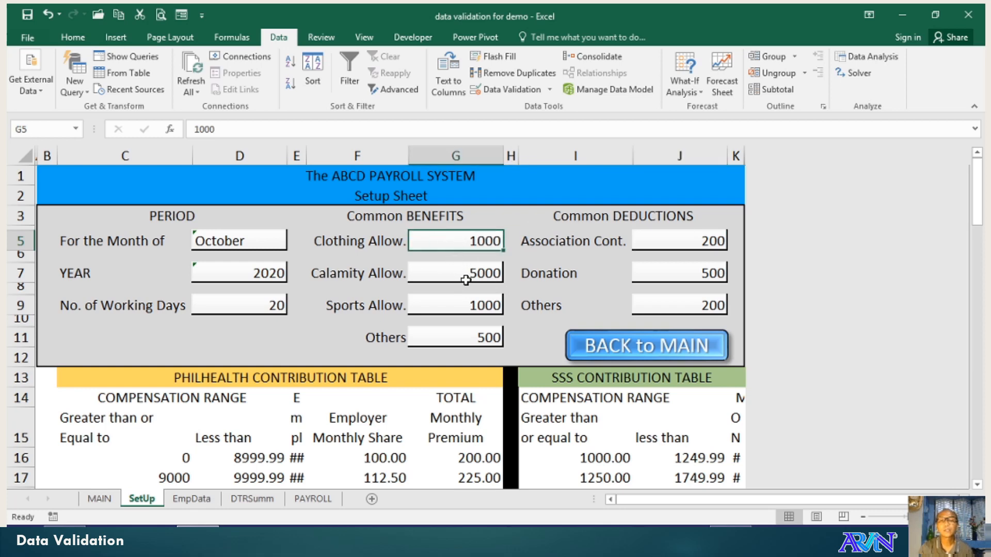
pyautogui.click(679, 305)
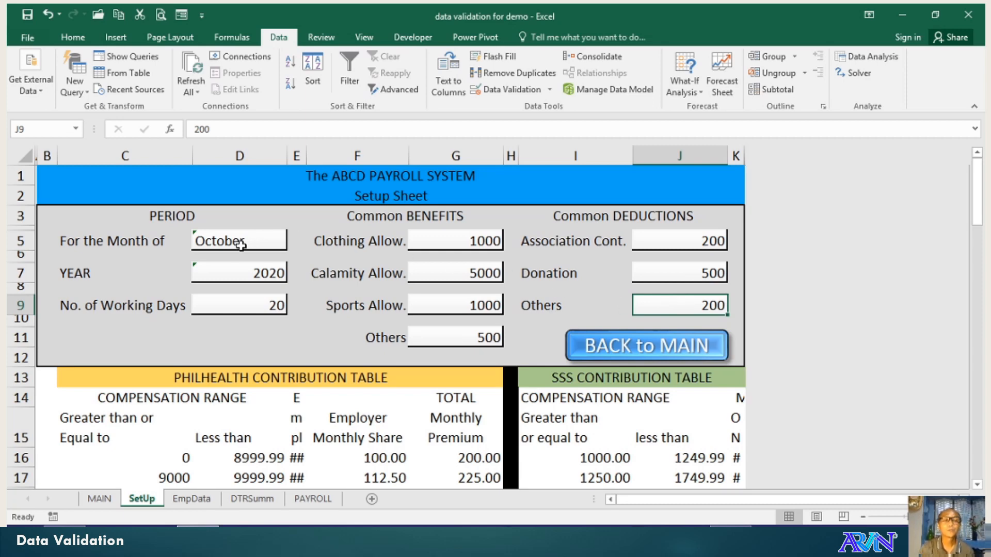
pyautogui.click(239, 240)
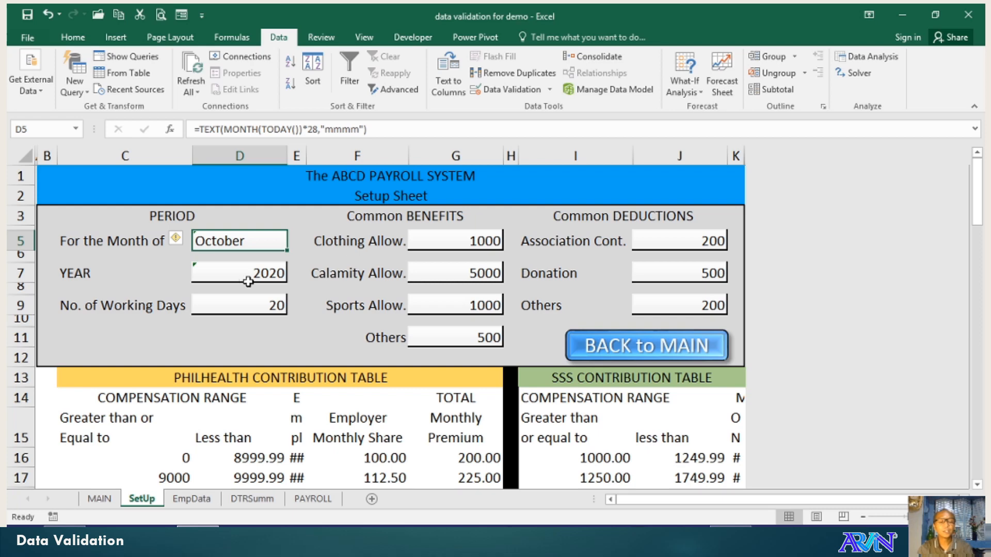
pyautogui.doubleClick(238, 241)
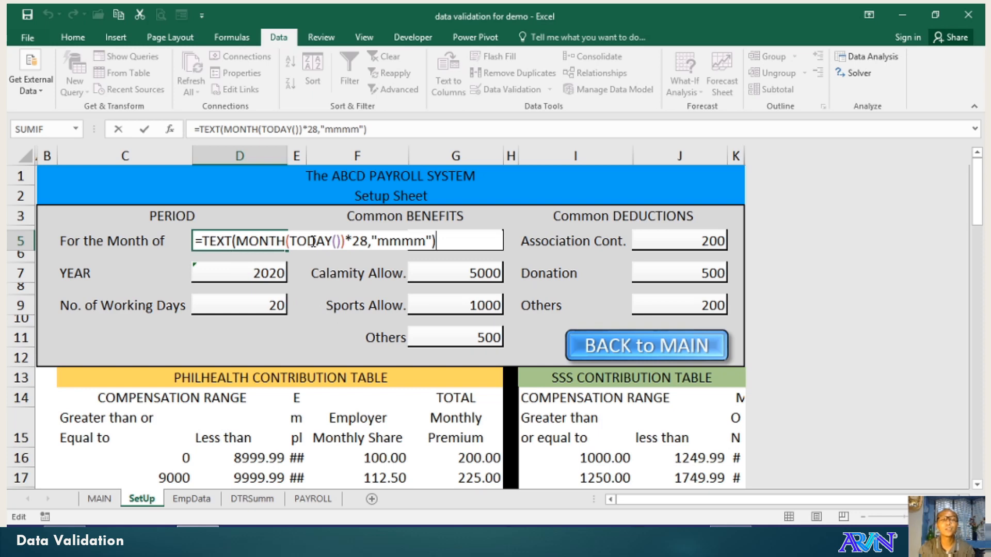
pyautogui.press('Return')
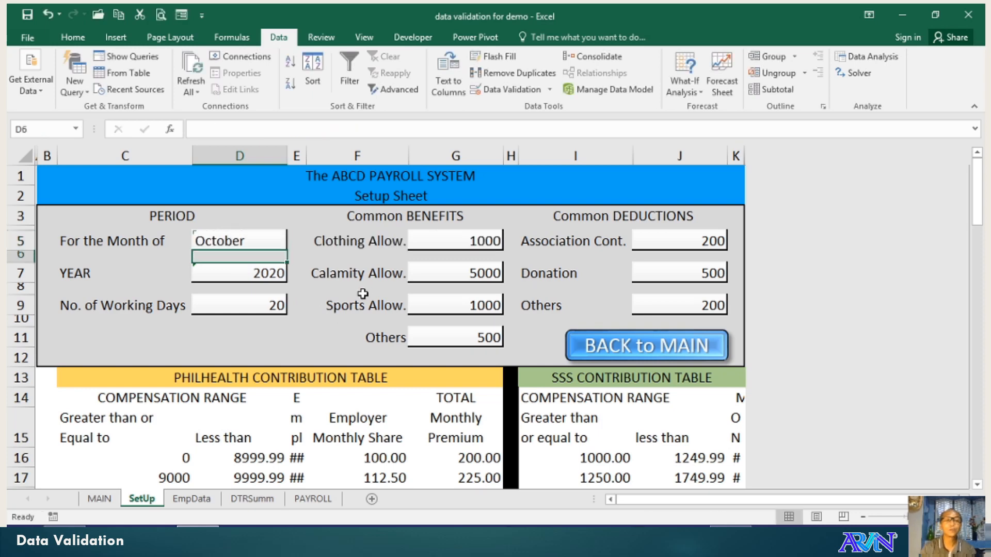
pyautogui.click(238, 240)
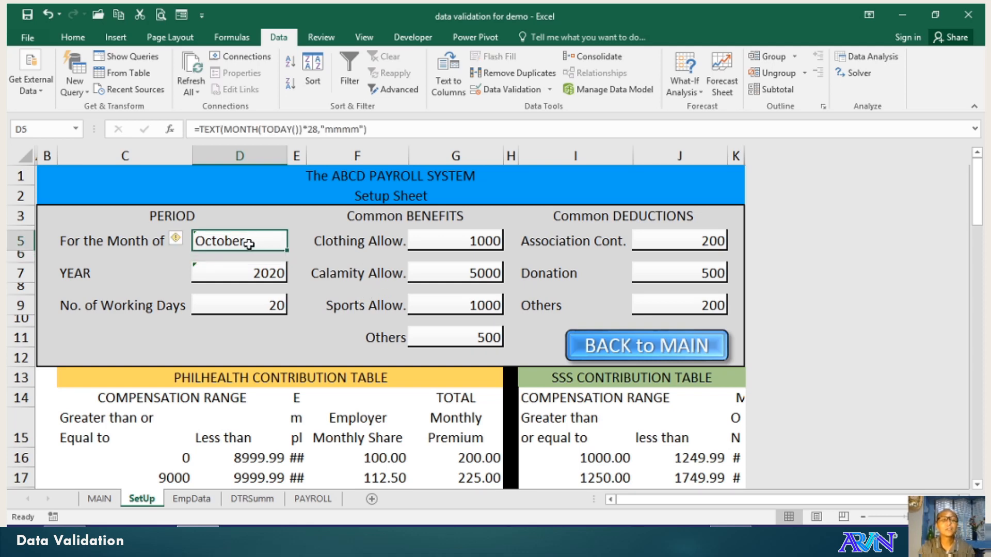
pyautogui.moveTo(227, 241)
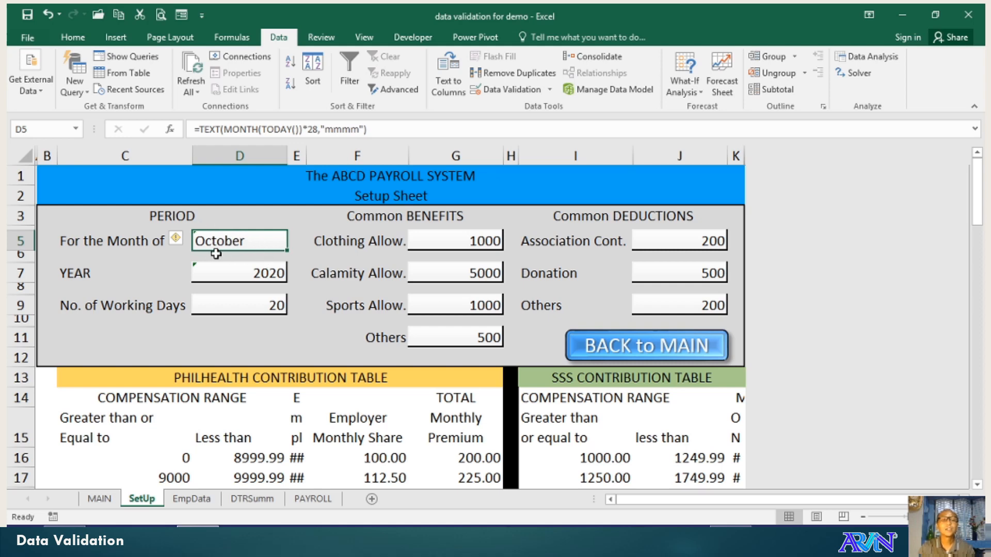
pyautogui.click(238, 272)
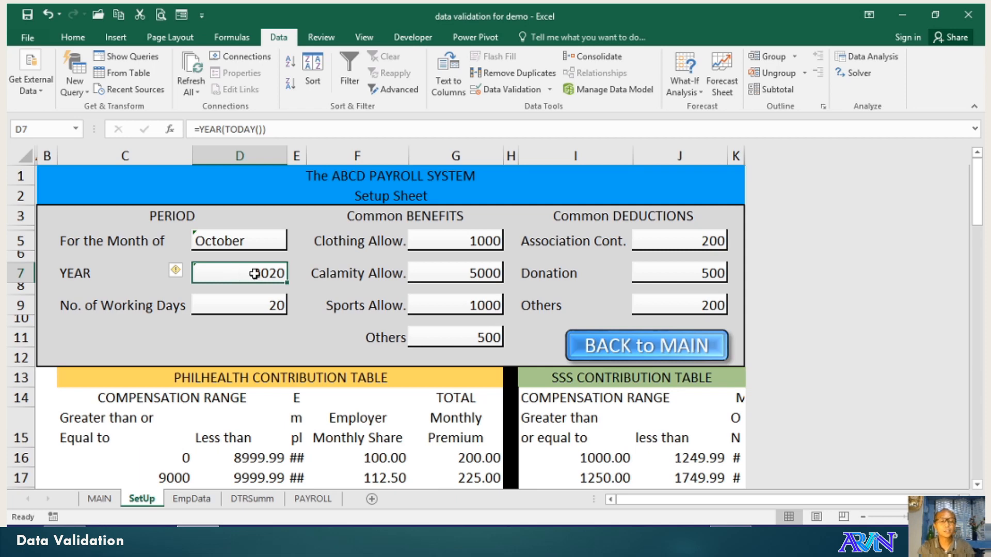
pyautogui.doubleClick(239, 272)
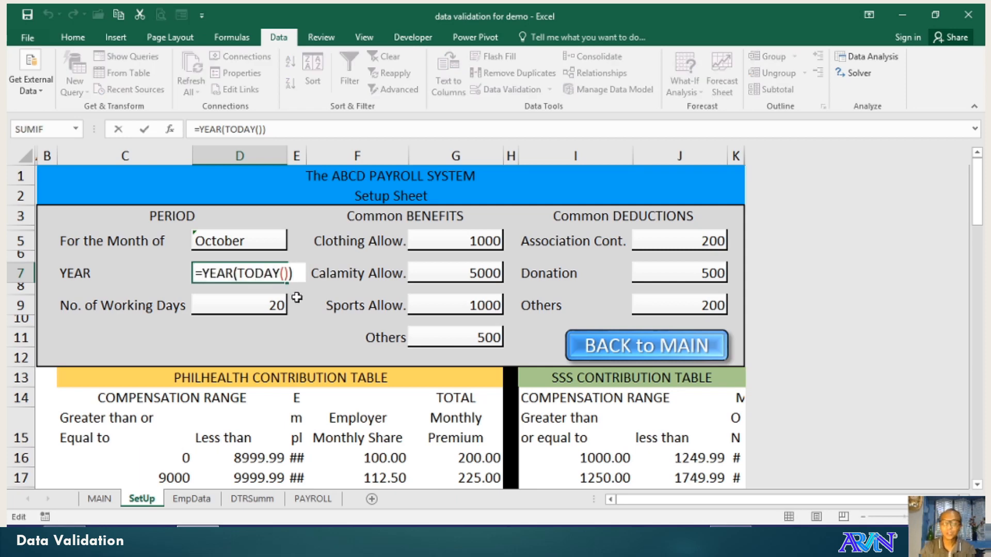
pyautogui.press('Return')
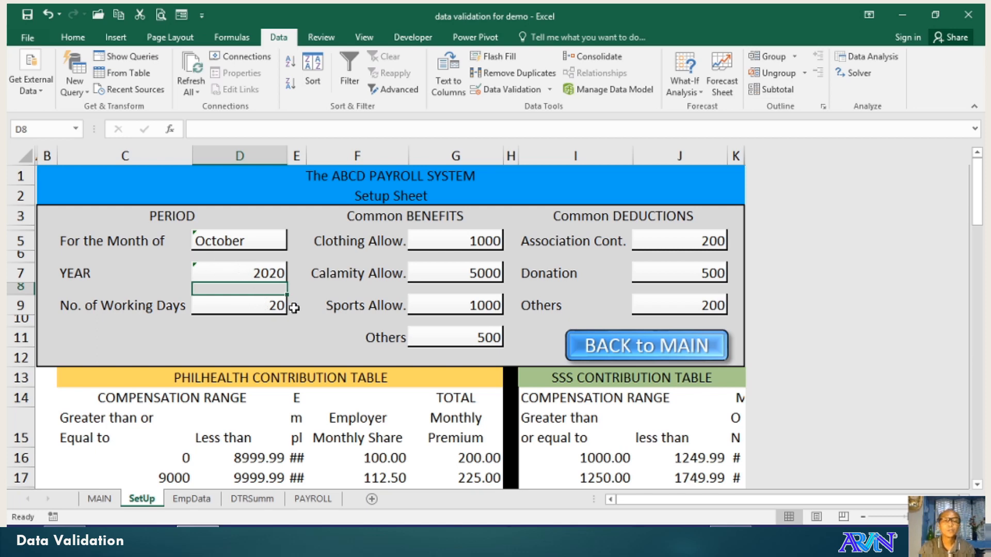
pyautogui.moveTo(277, 456)
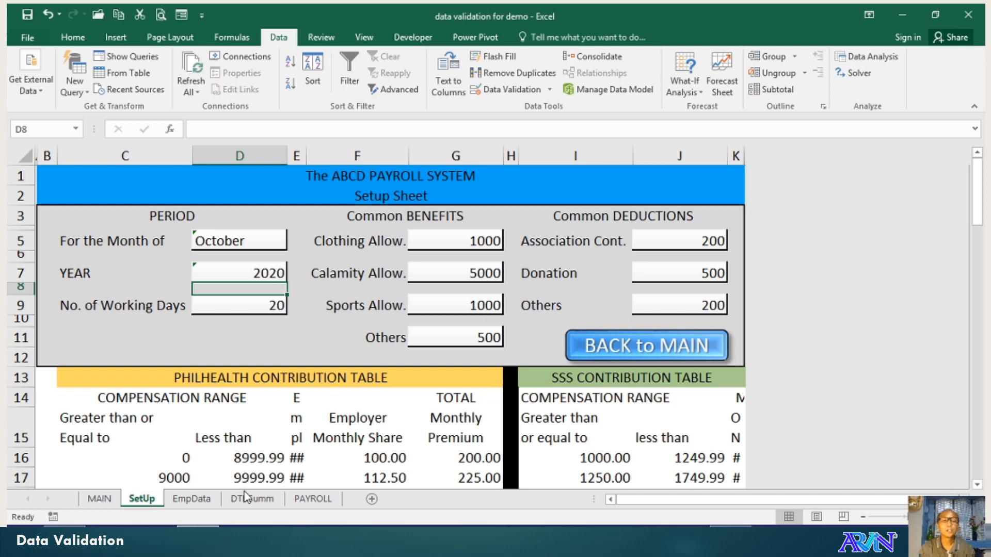
# - Review the DTRSumm input hints and confirm Hrs of OT allows decimals between 0 and 100
pyautogui.click(252, 498)
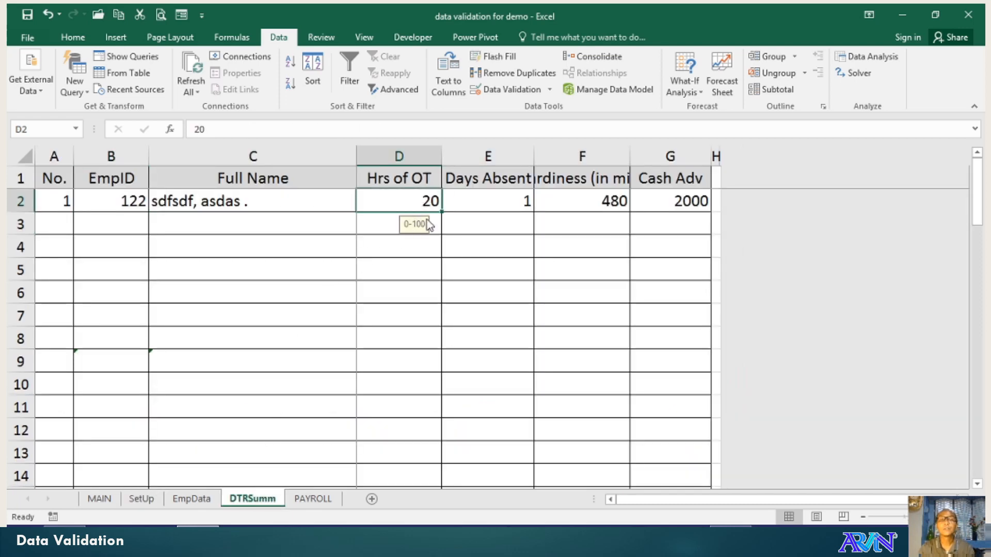
pyautogui.click(487, 201)
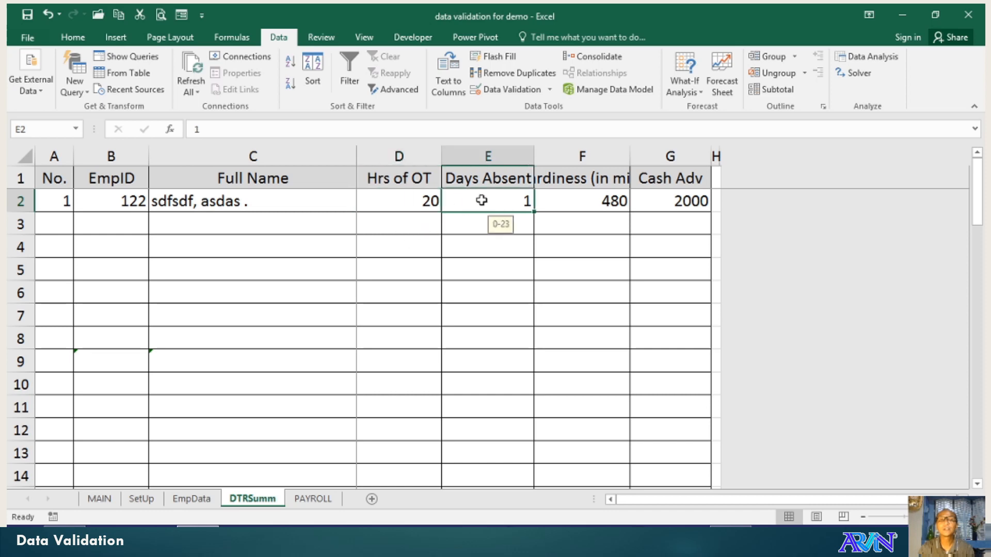
pyautogui.click(580, 201)
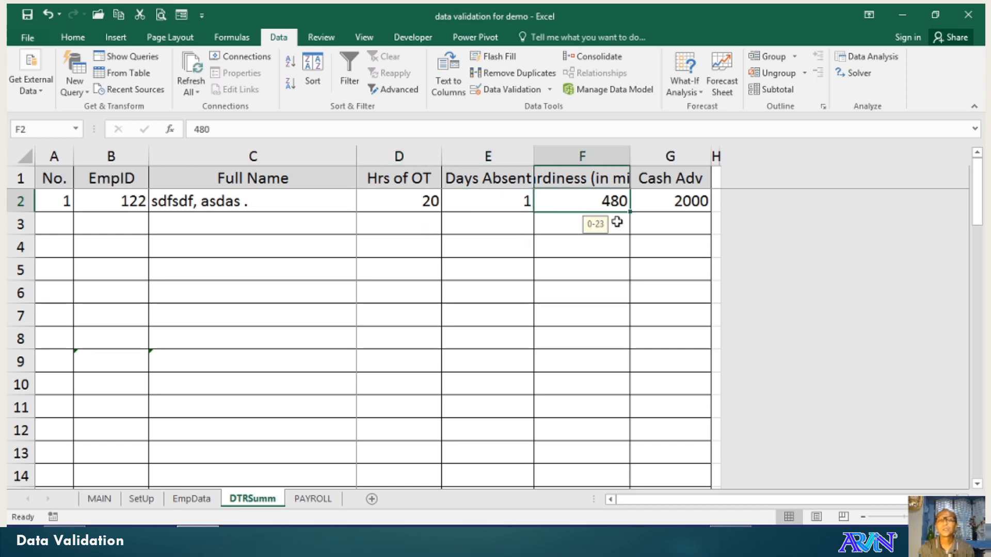
pyautogui.click(669, 201)
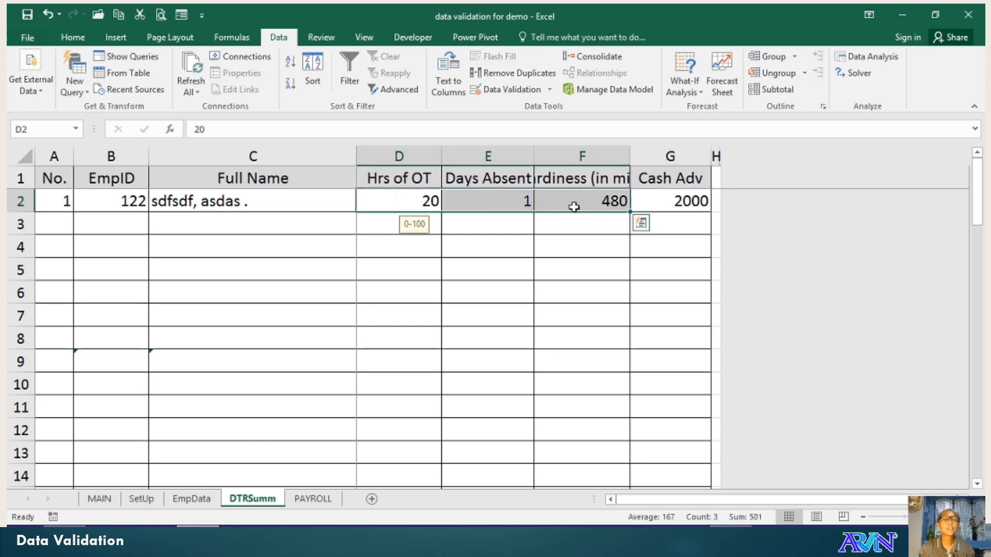
pyautogui.click(398, 224)
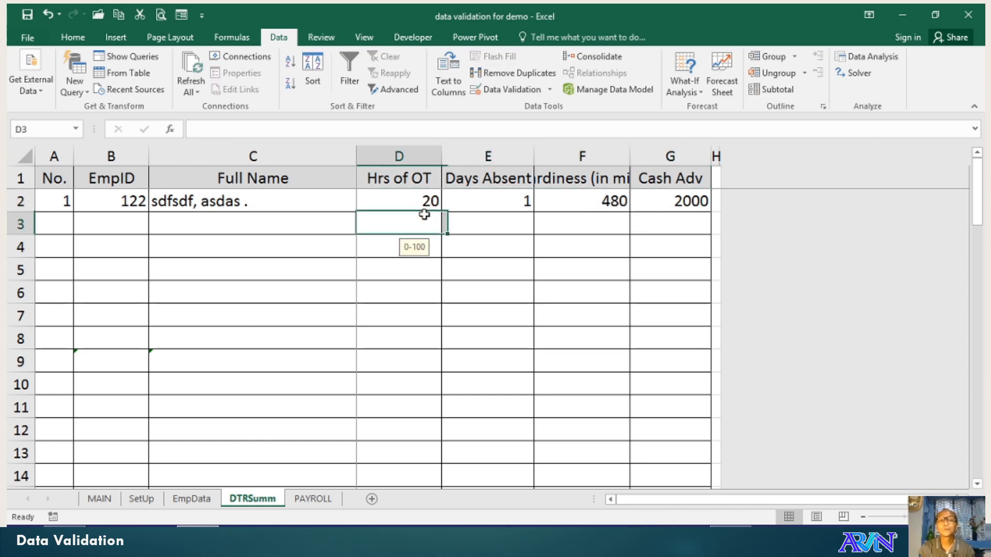
pyautogui.click(509, 73)
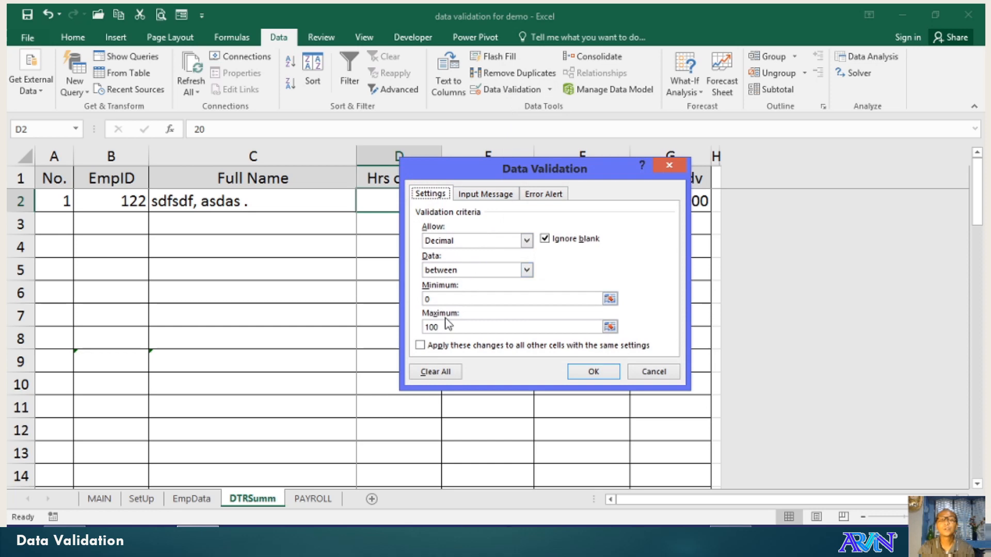
pyautogui.moveTo(668, 387)
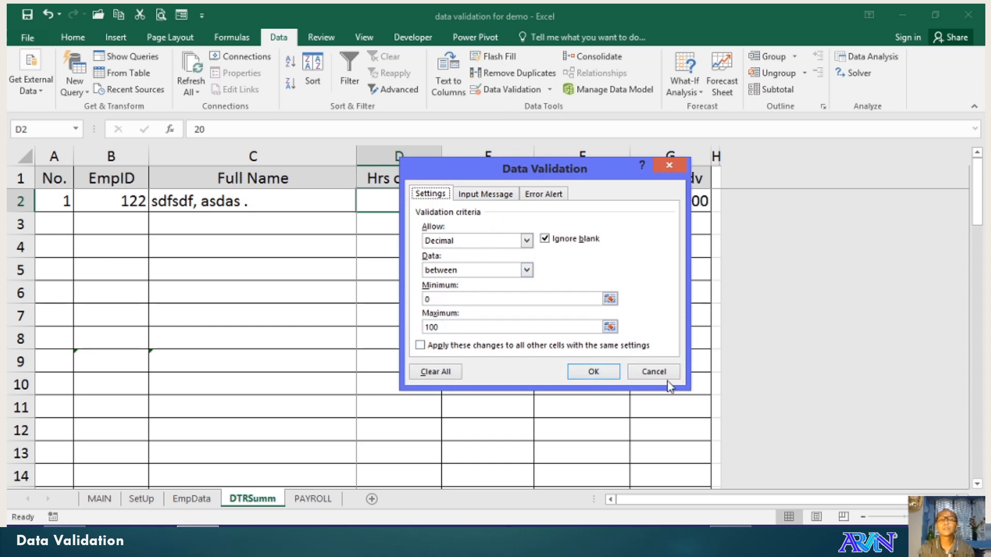